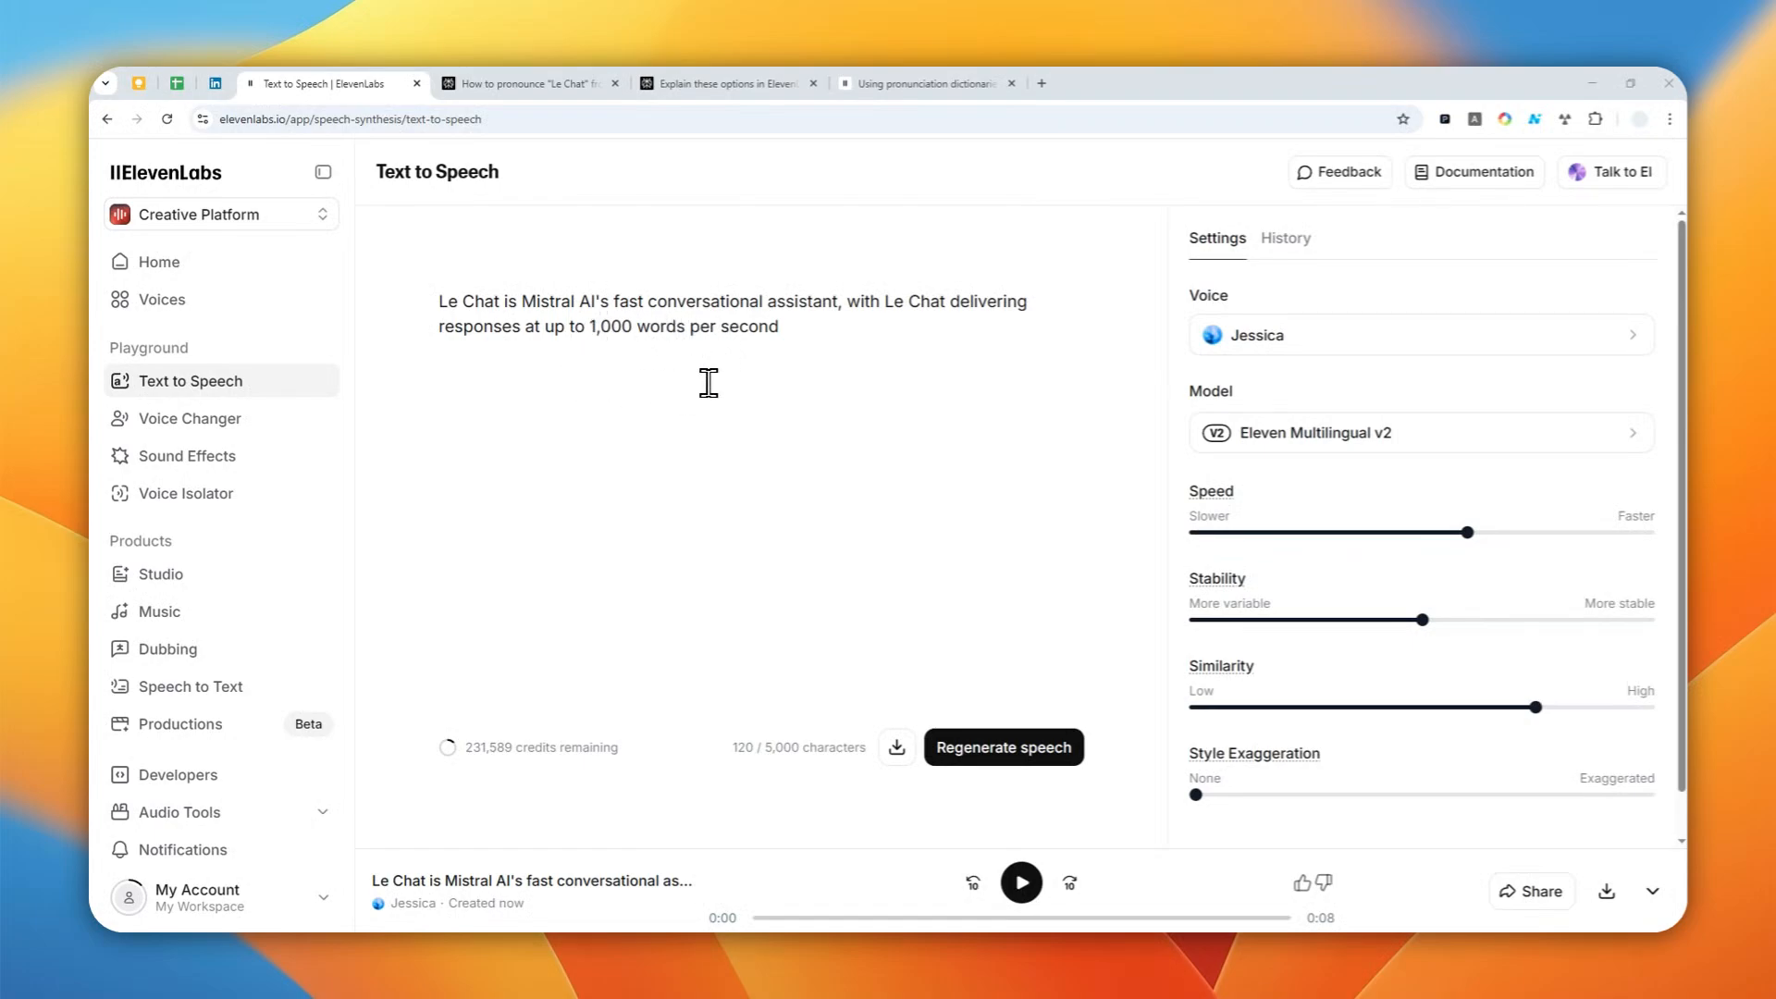
mouse_move(725, 371)
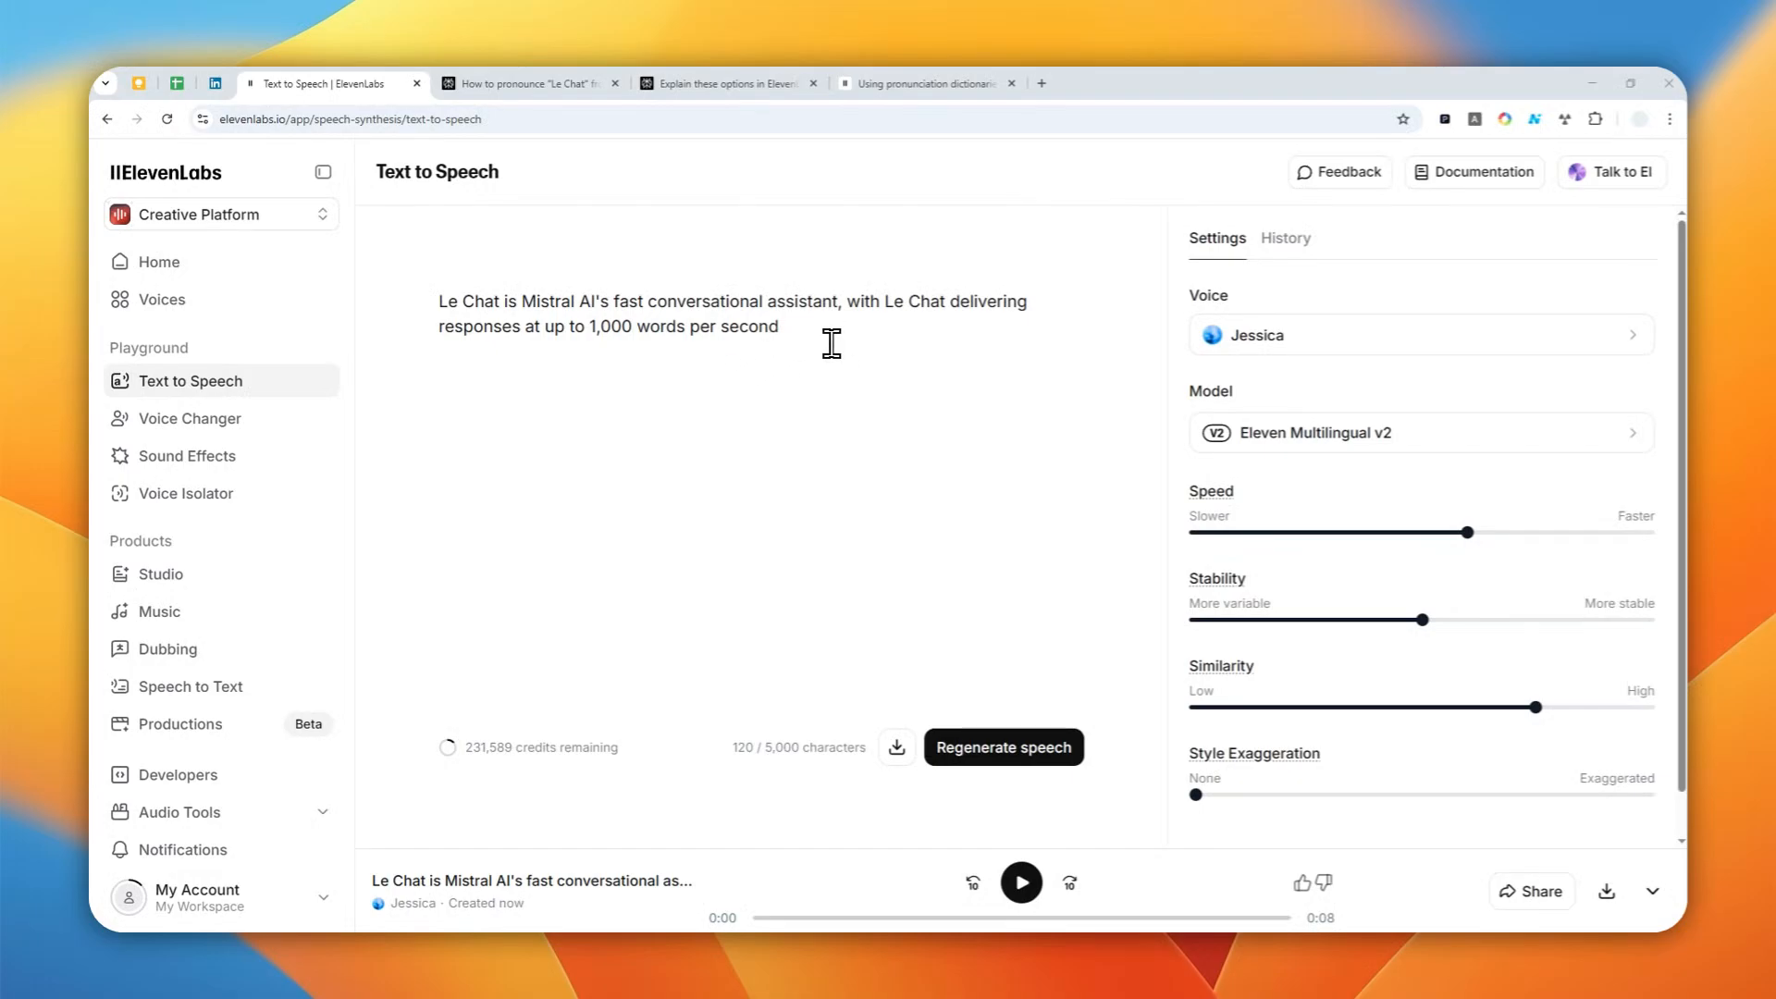
mouse_move(568, 327)
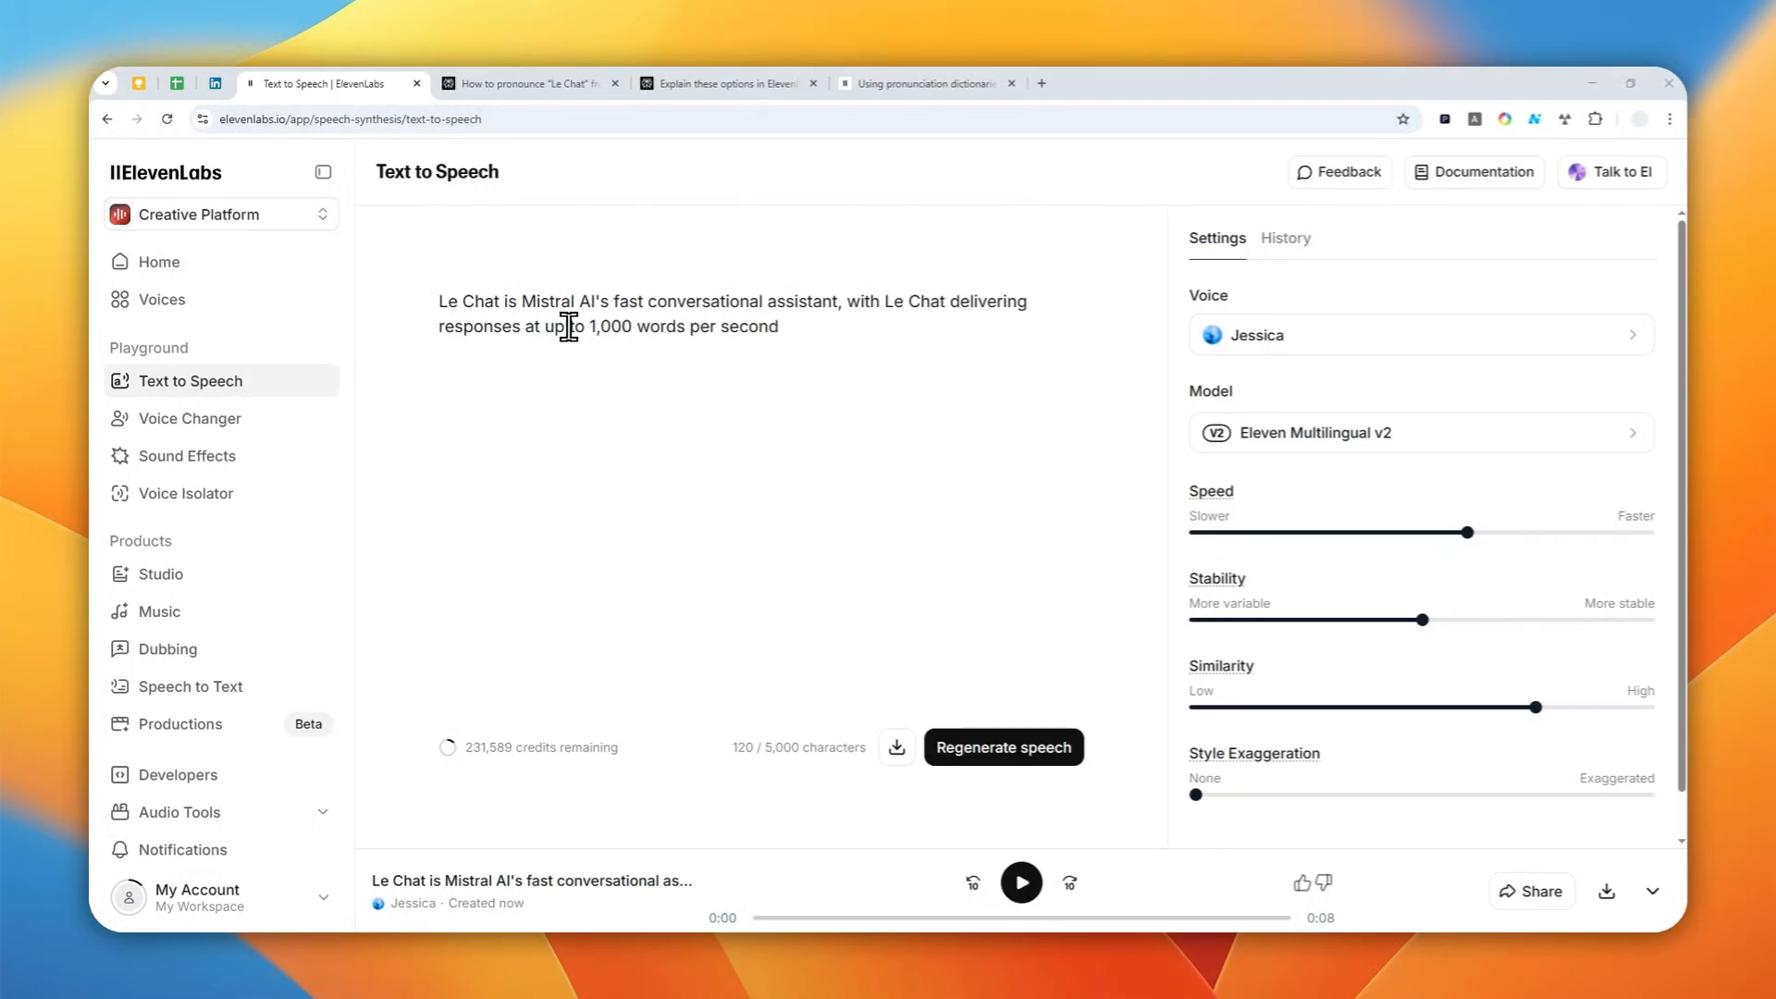
mouse_move(549, 325)
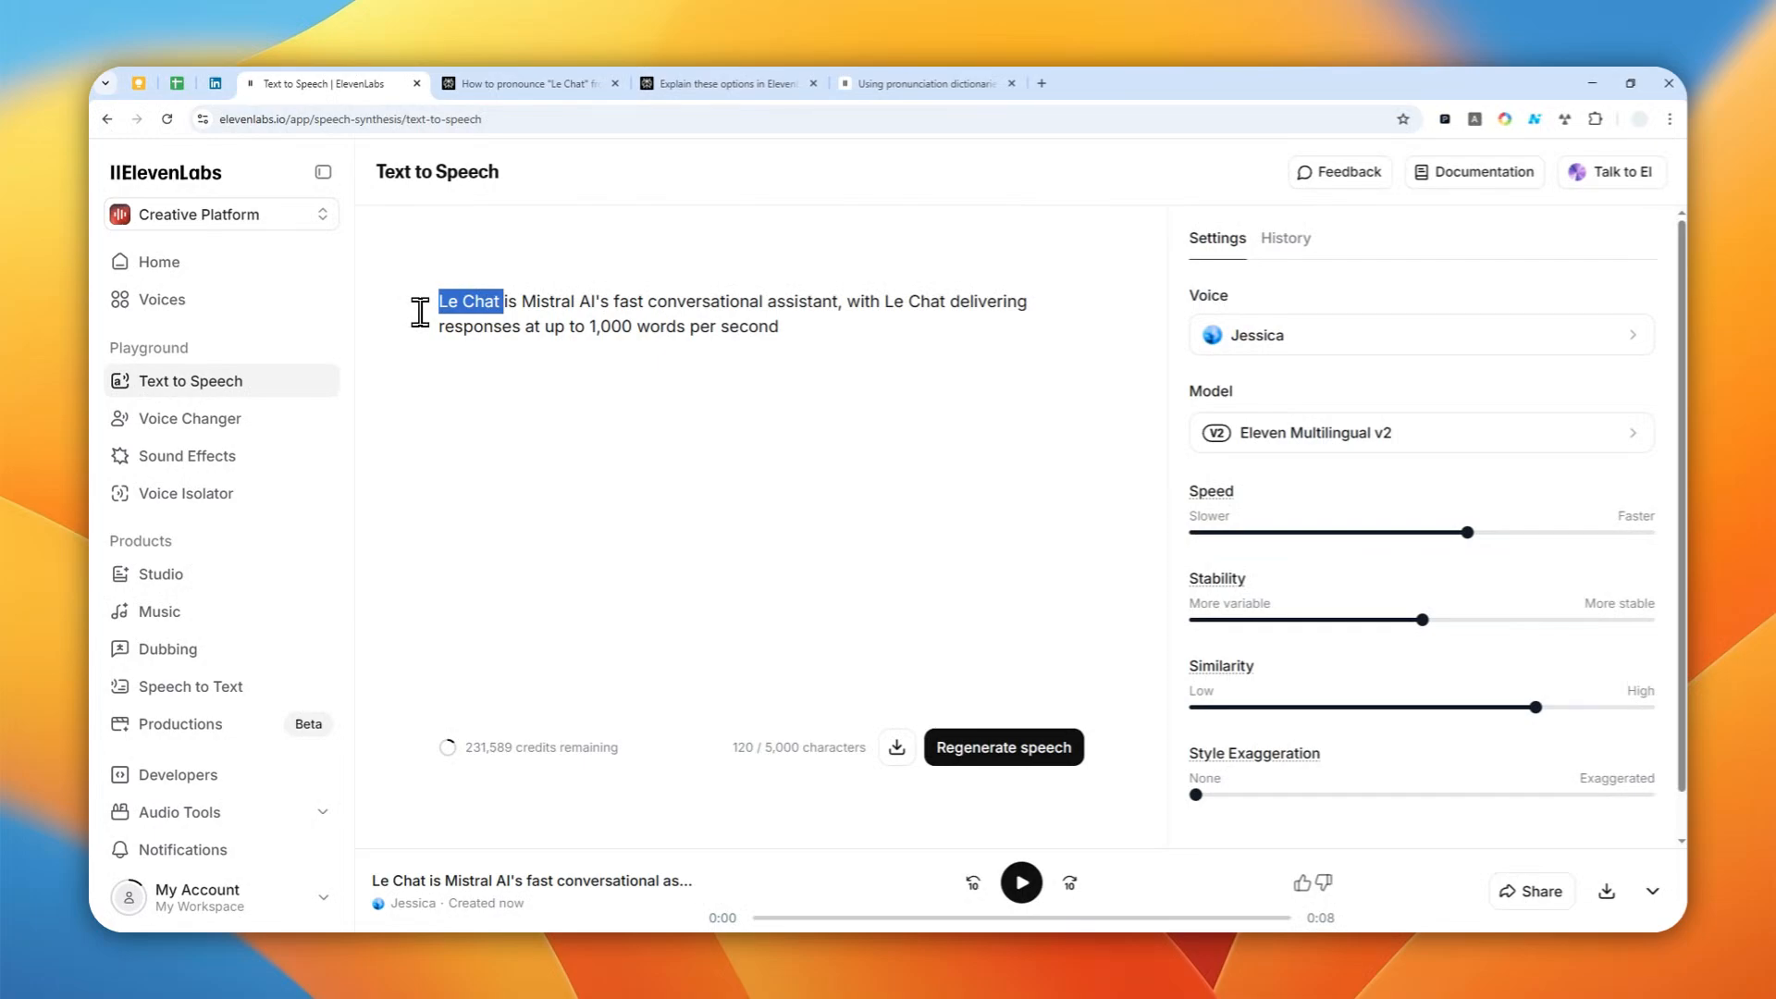
mouse_move(768, 423)
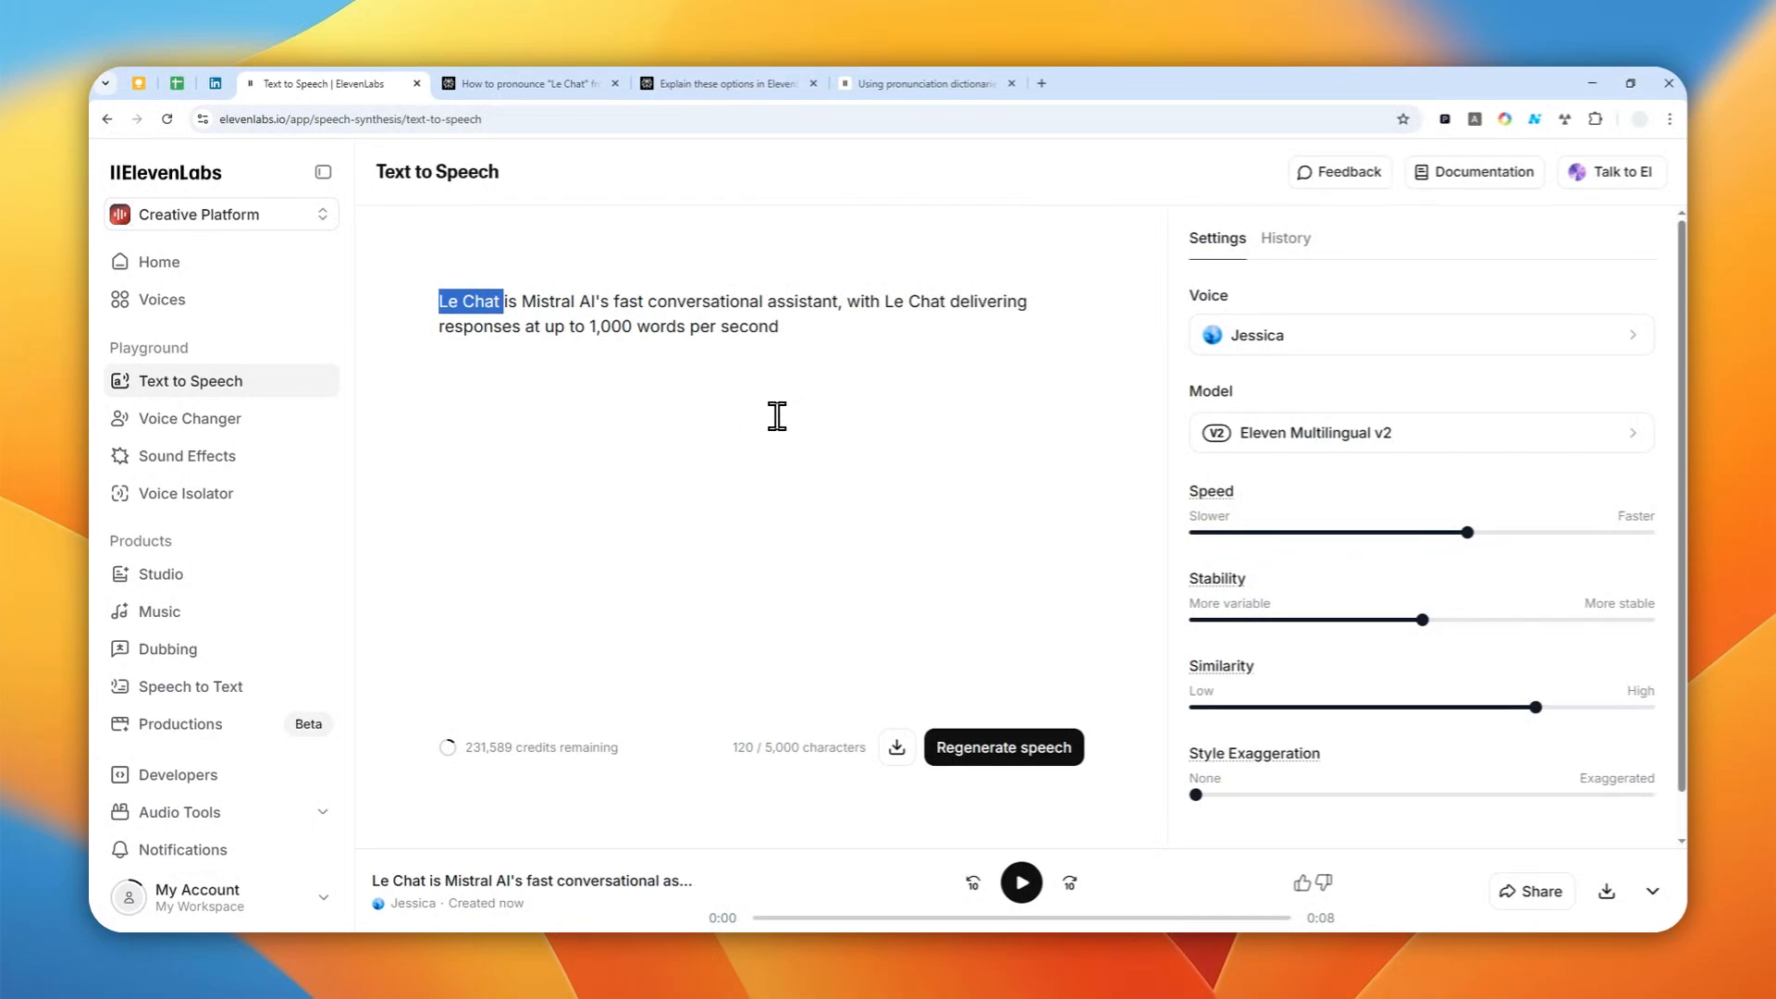
mouse_move(765, 428)
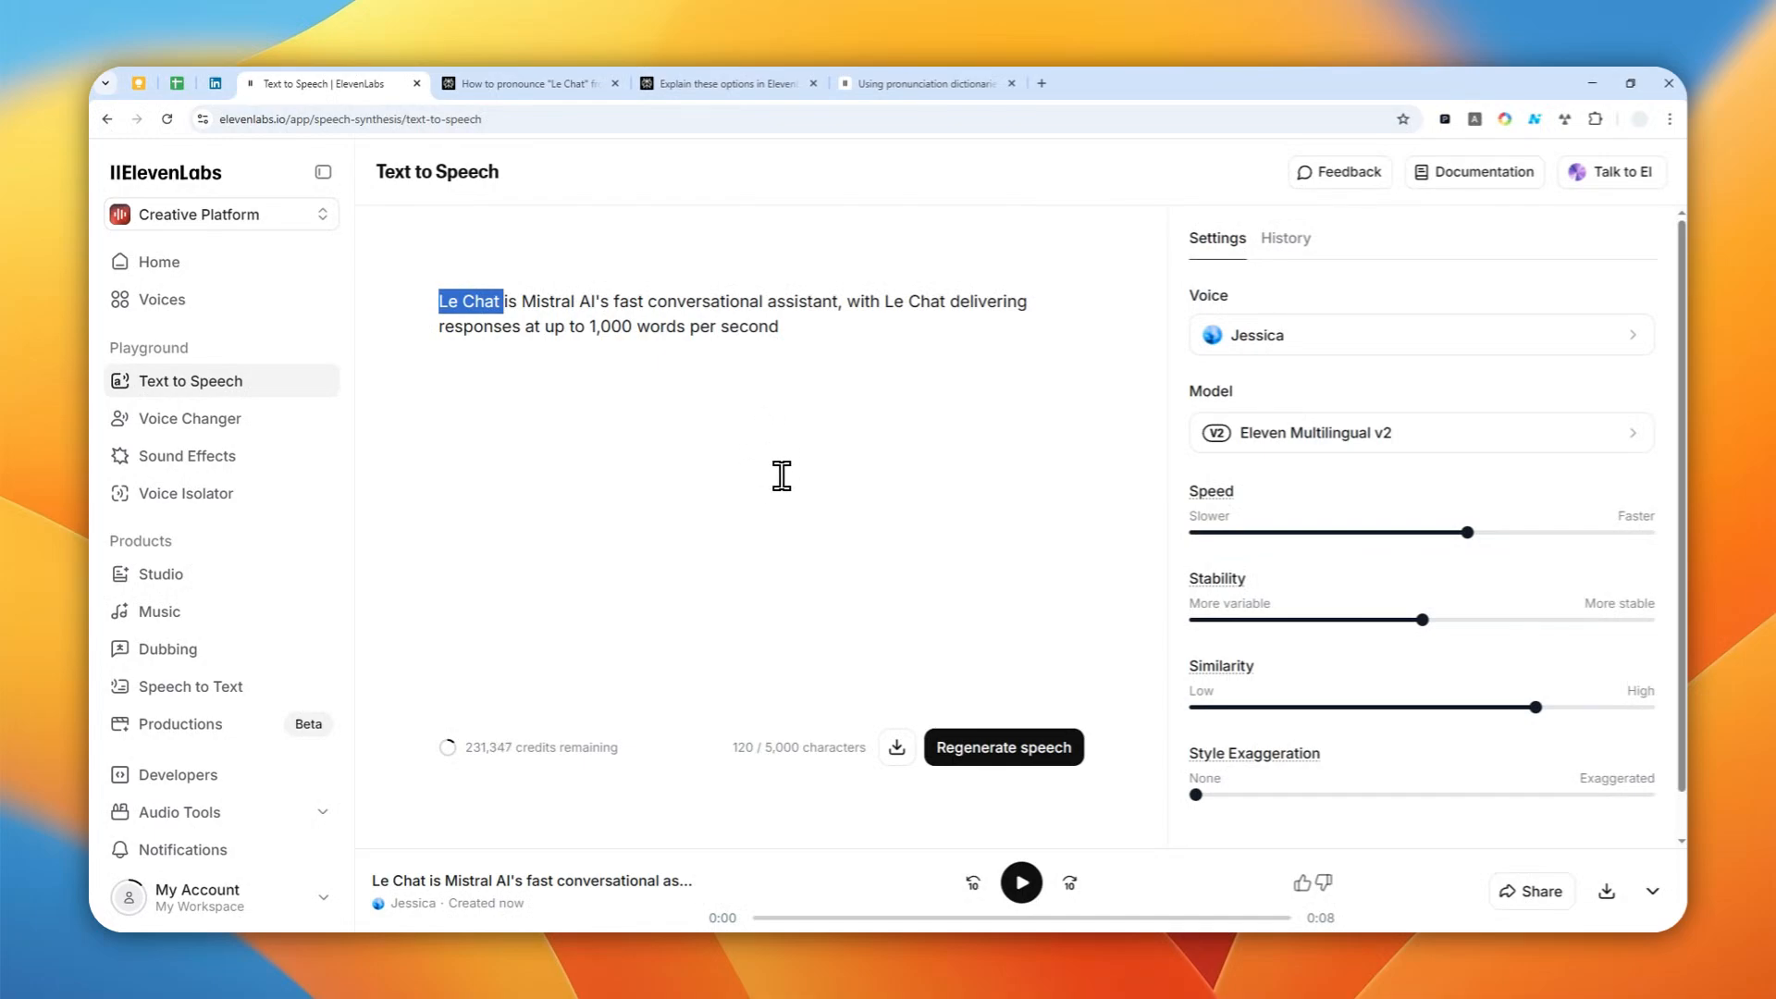
mouse_move(971, 648)
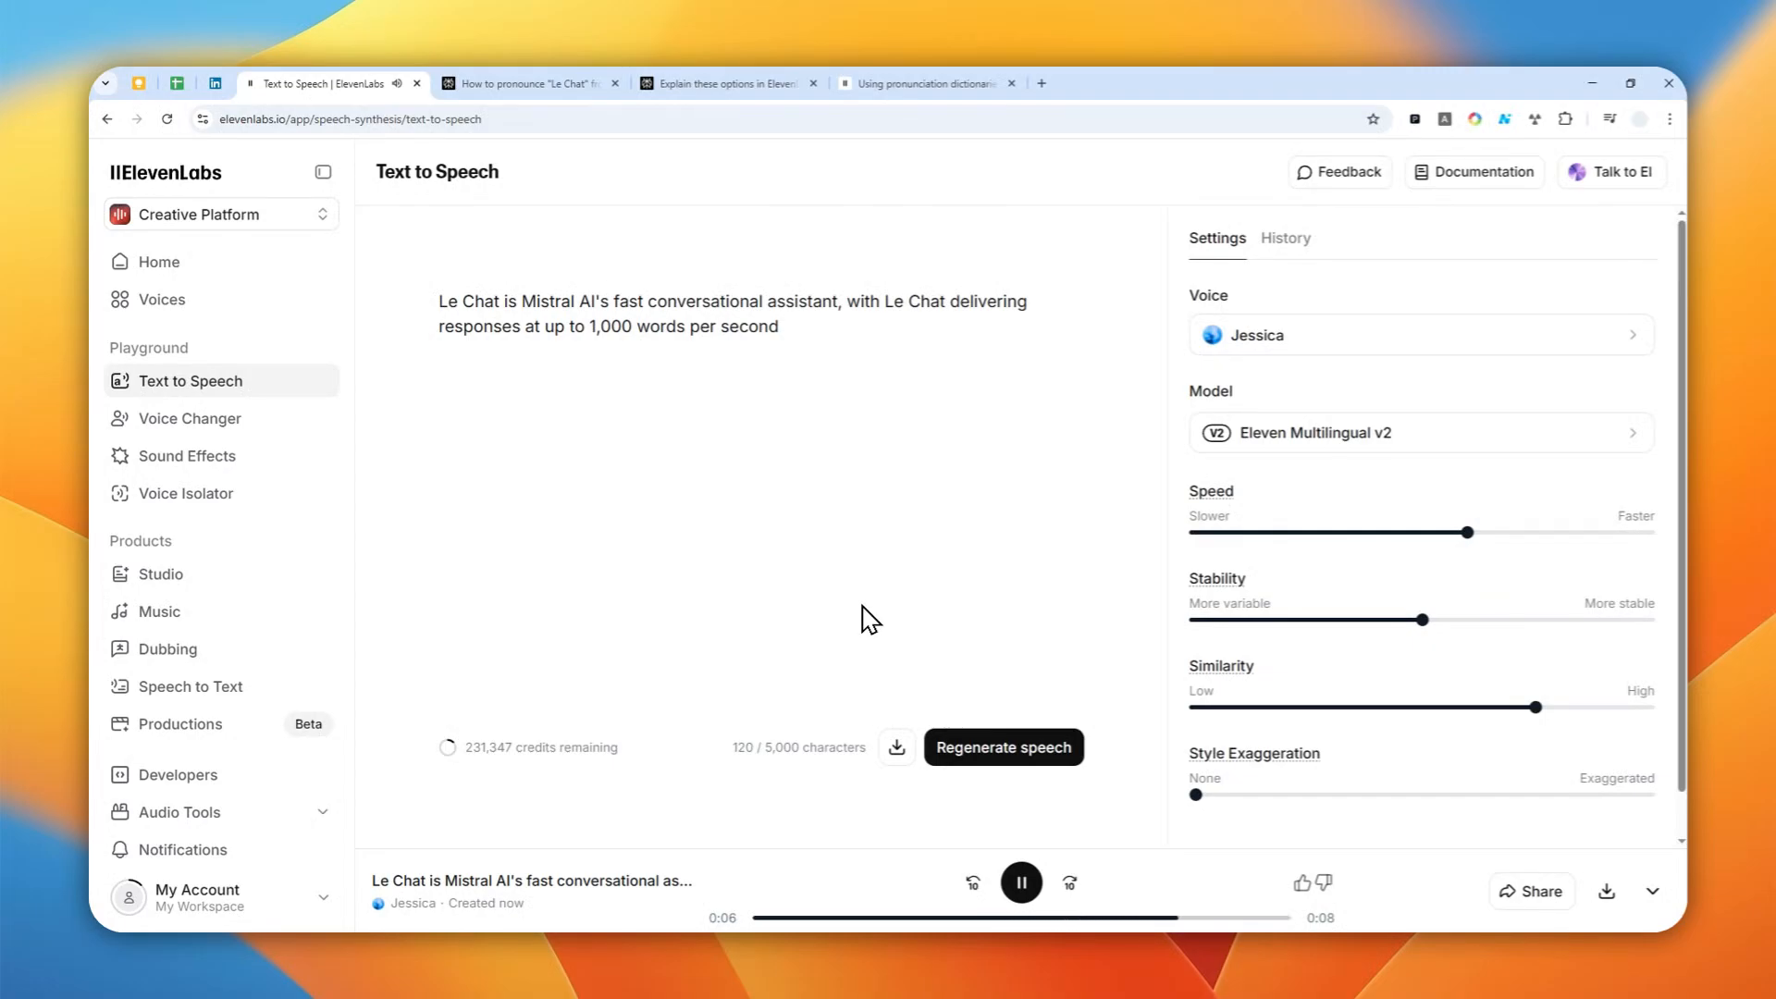
left_click(1018, 882)
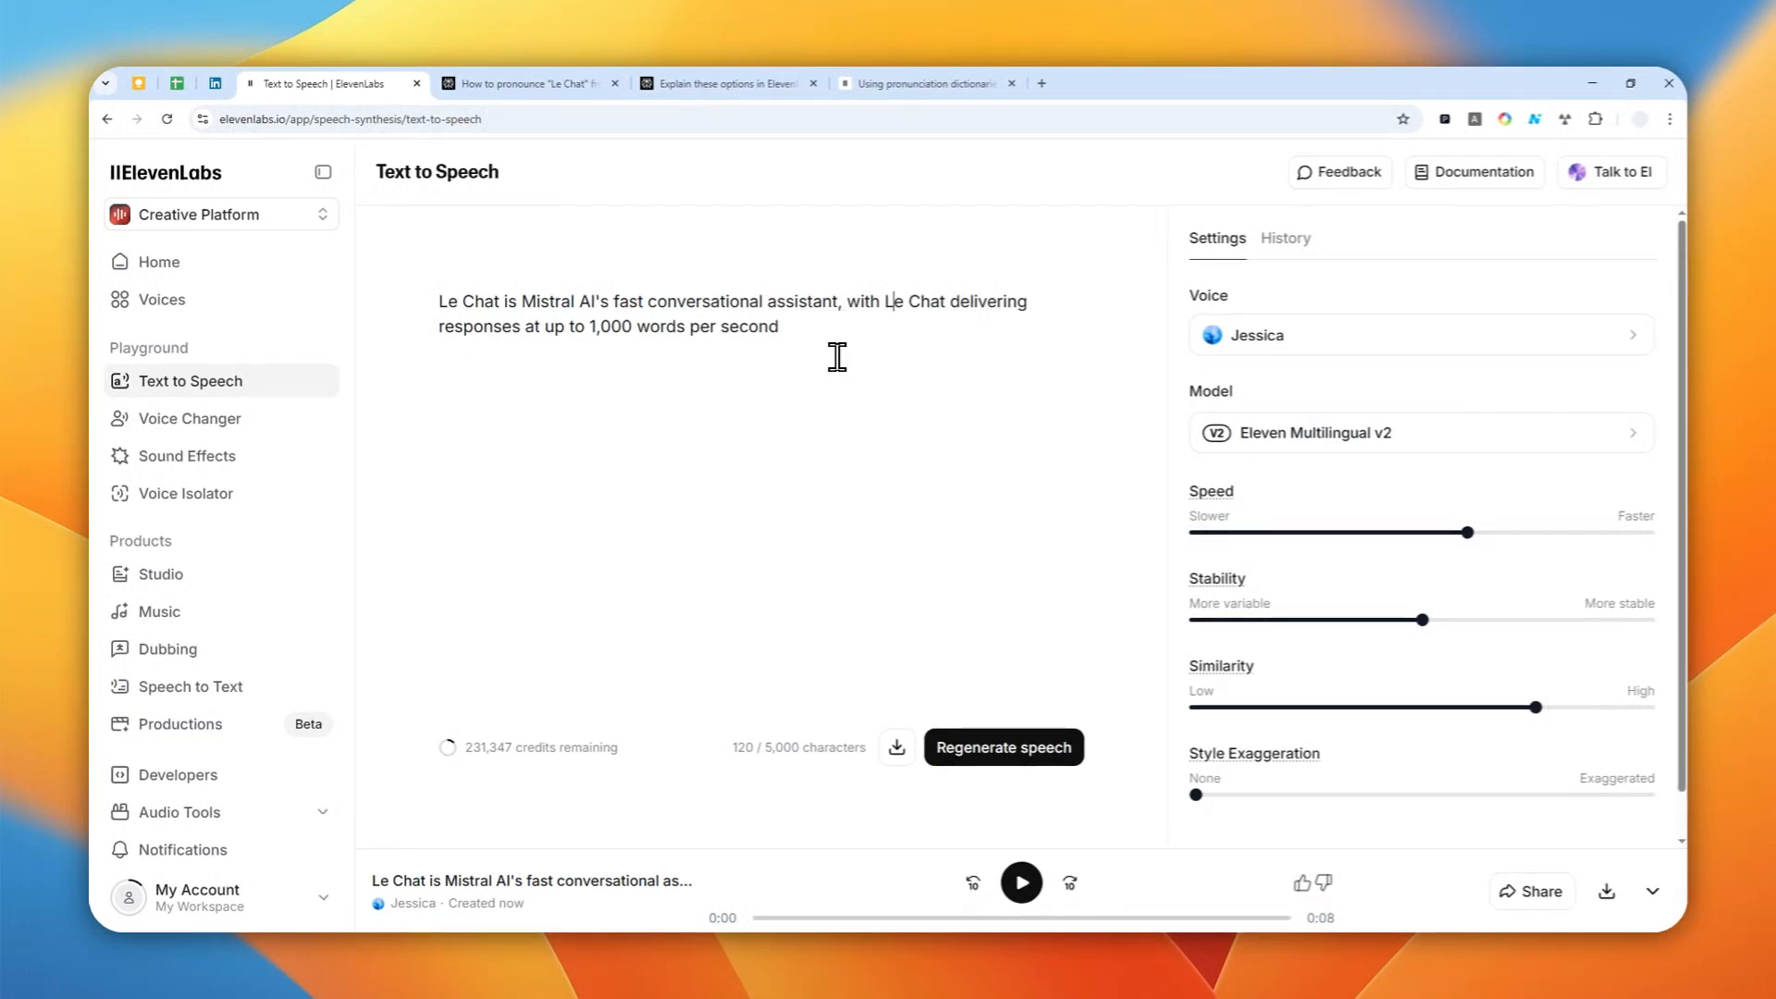
mouse_move(836, 364)
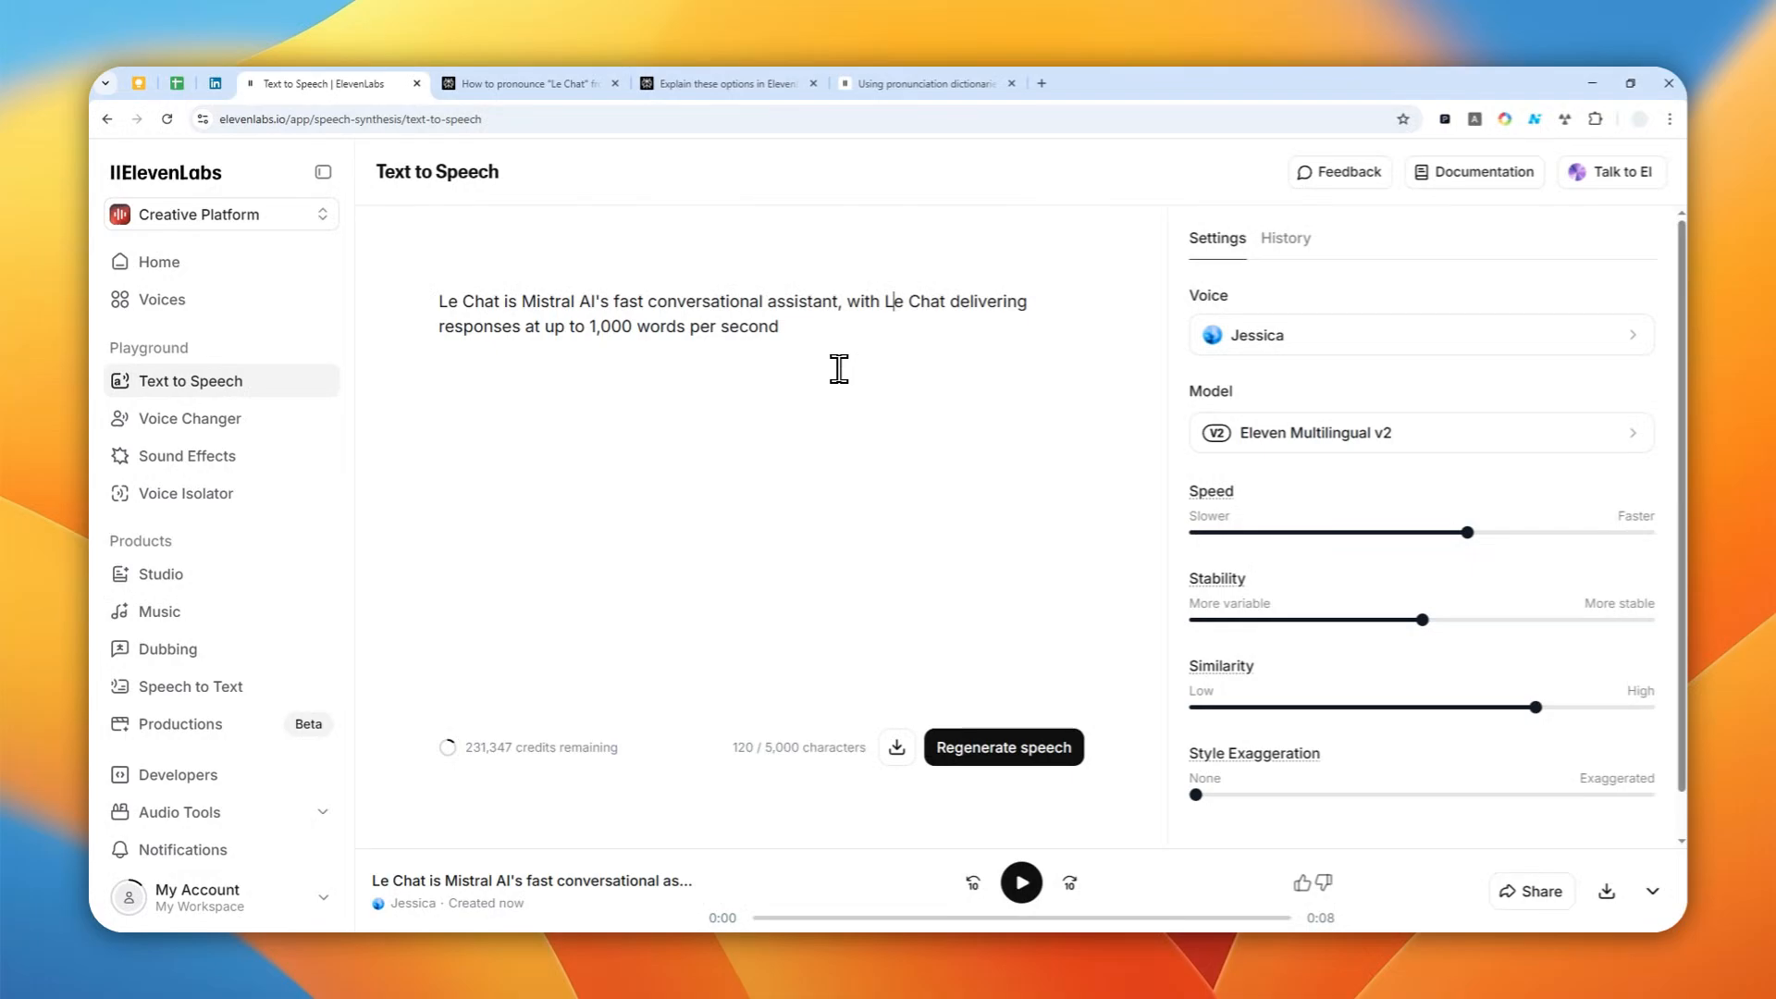
mouse_move(555, 344)
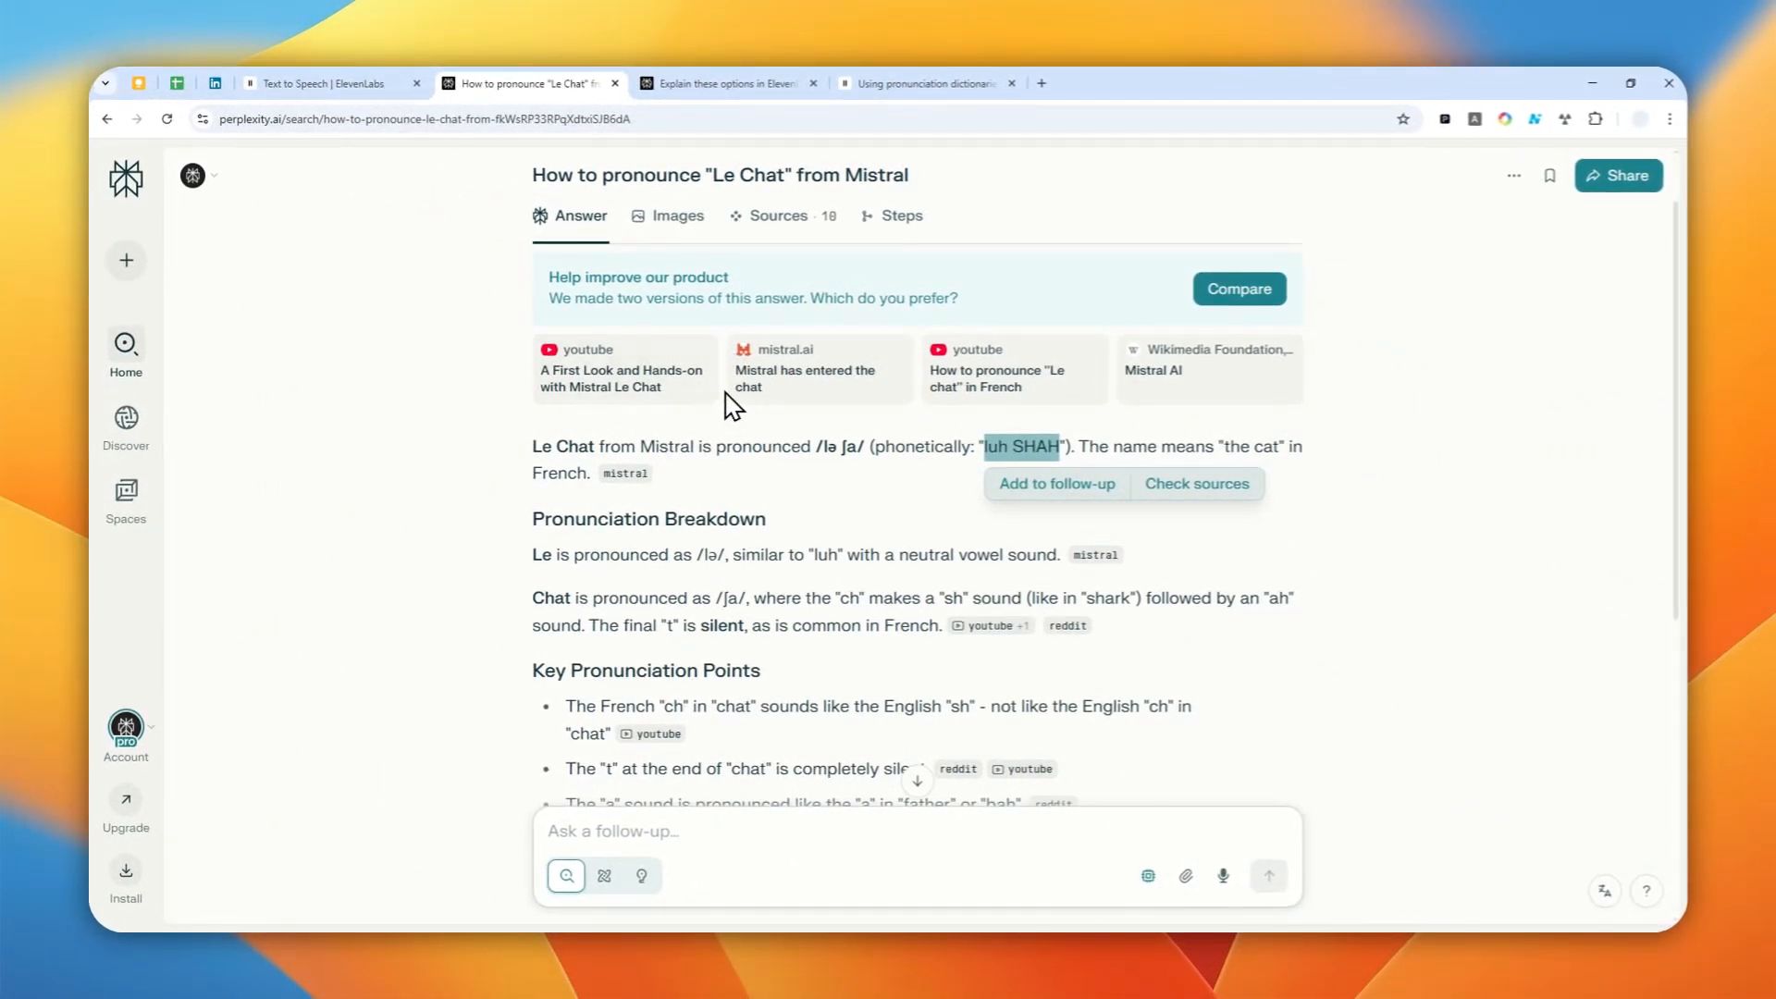
mouse_move(767, 501)
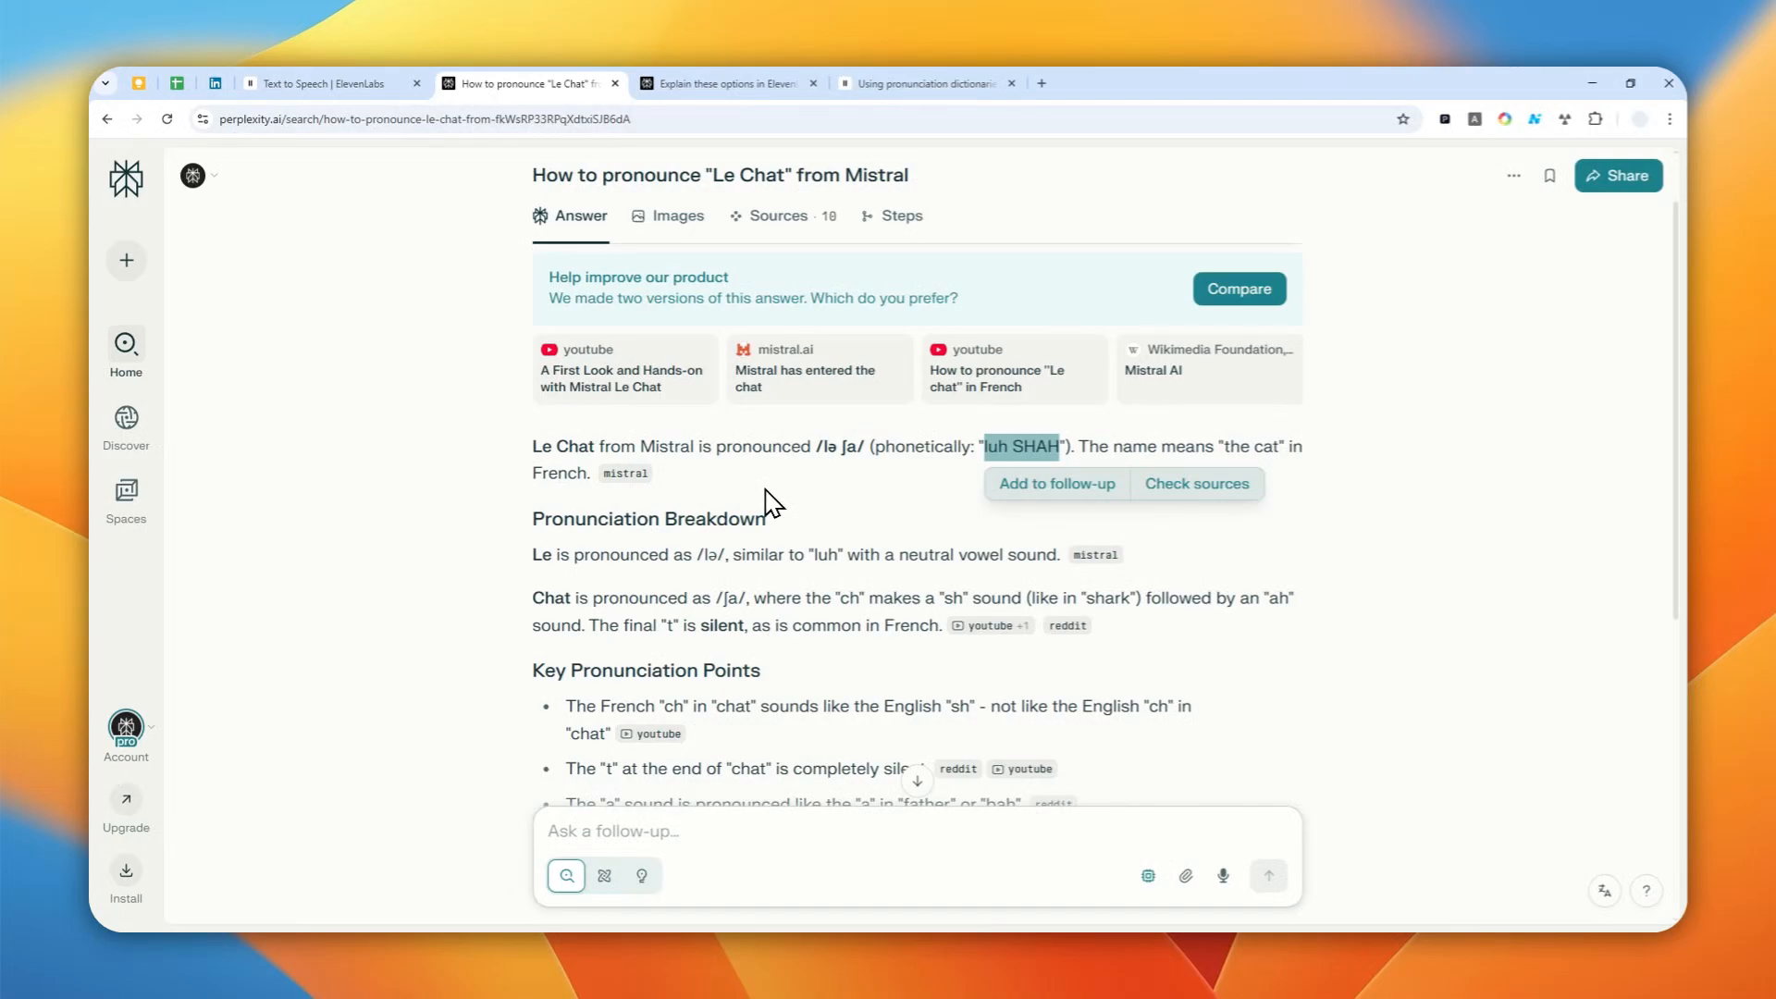
mouse_move(868, 496)
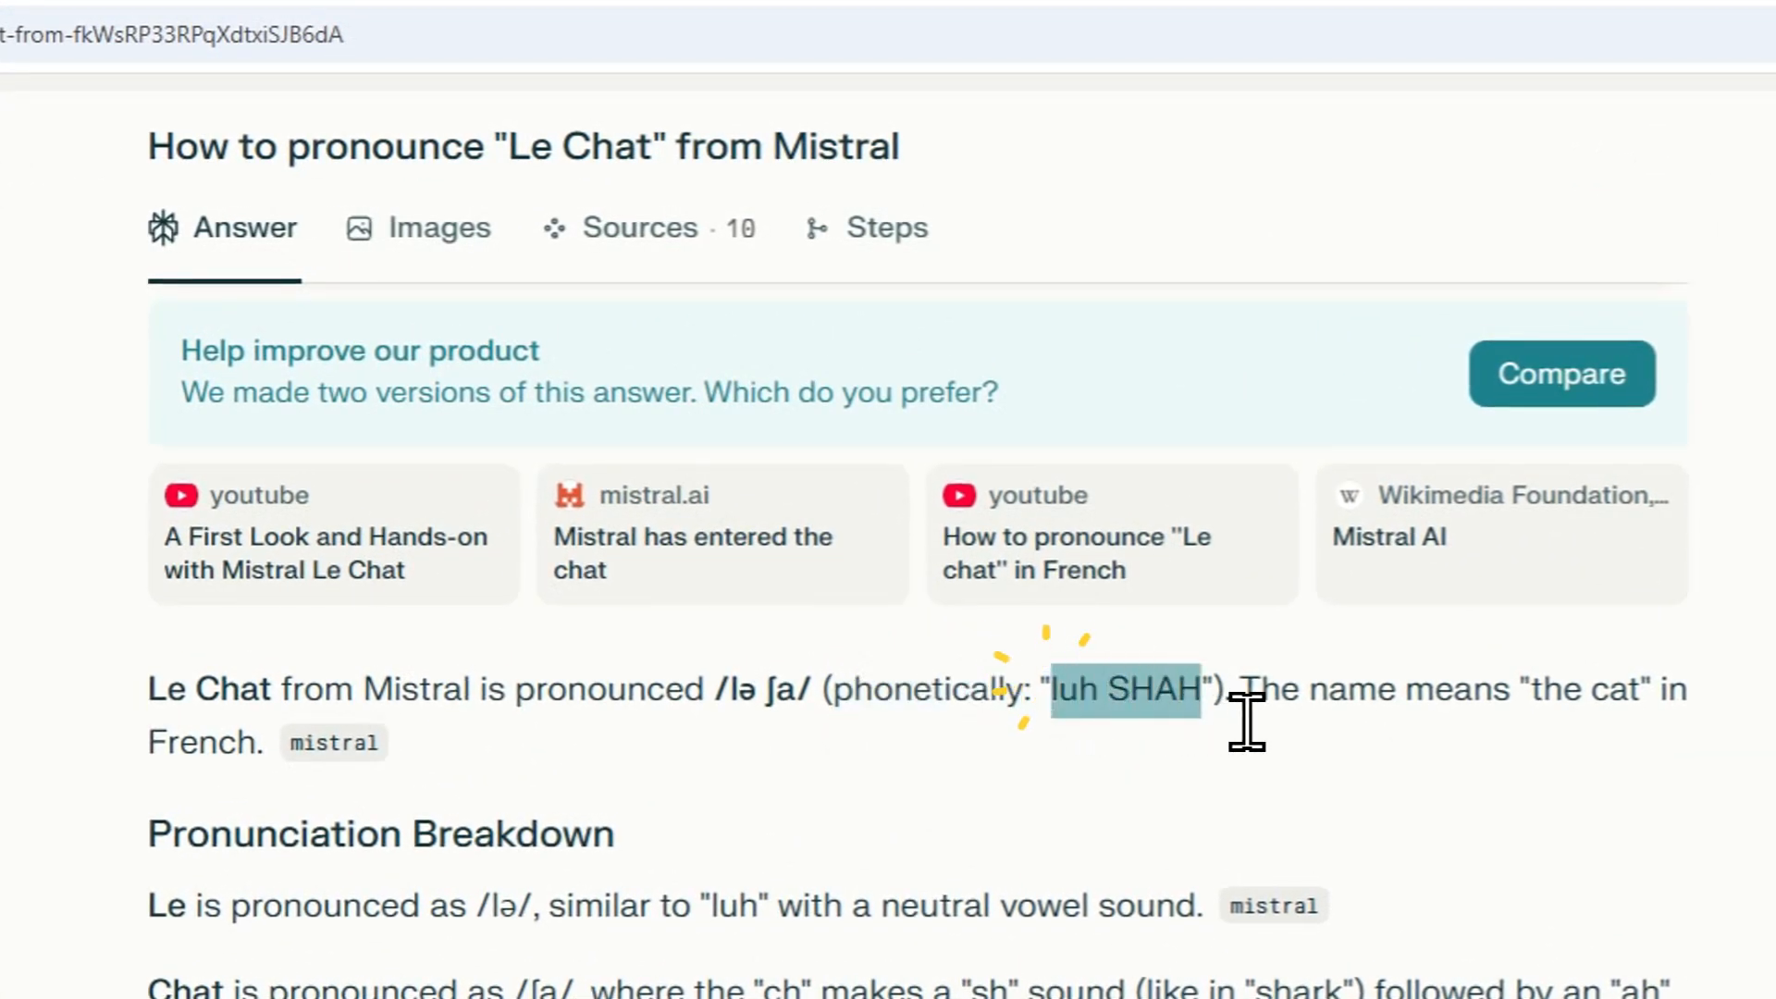
- Return to the ElevenLabs Text-to-Speech page after reading 'luh SHAH' in Perplexity
left_click(363, 93)
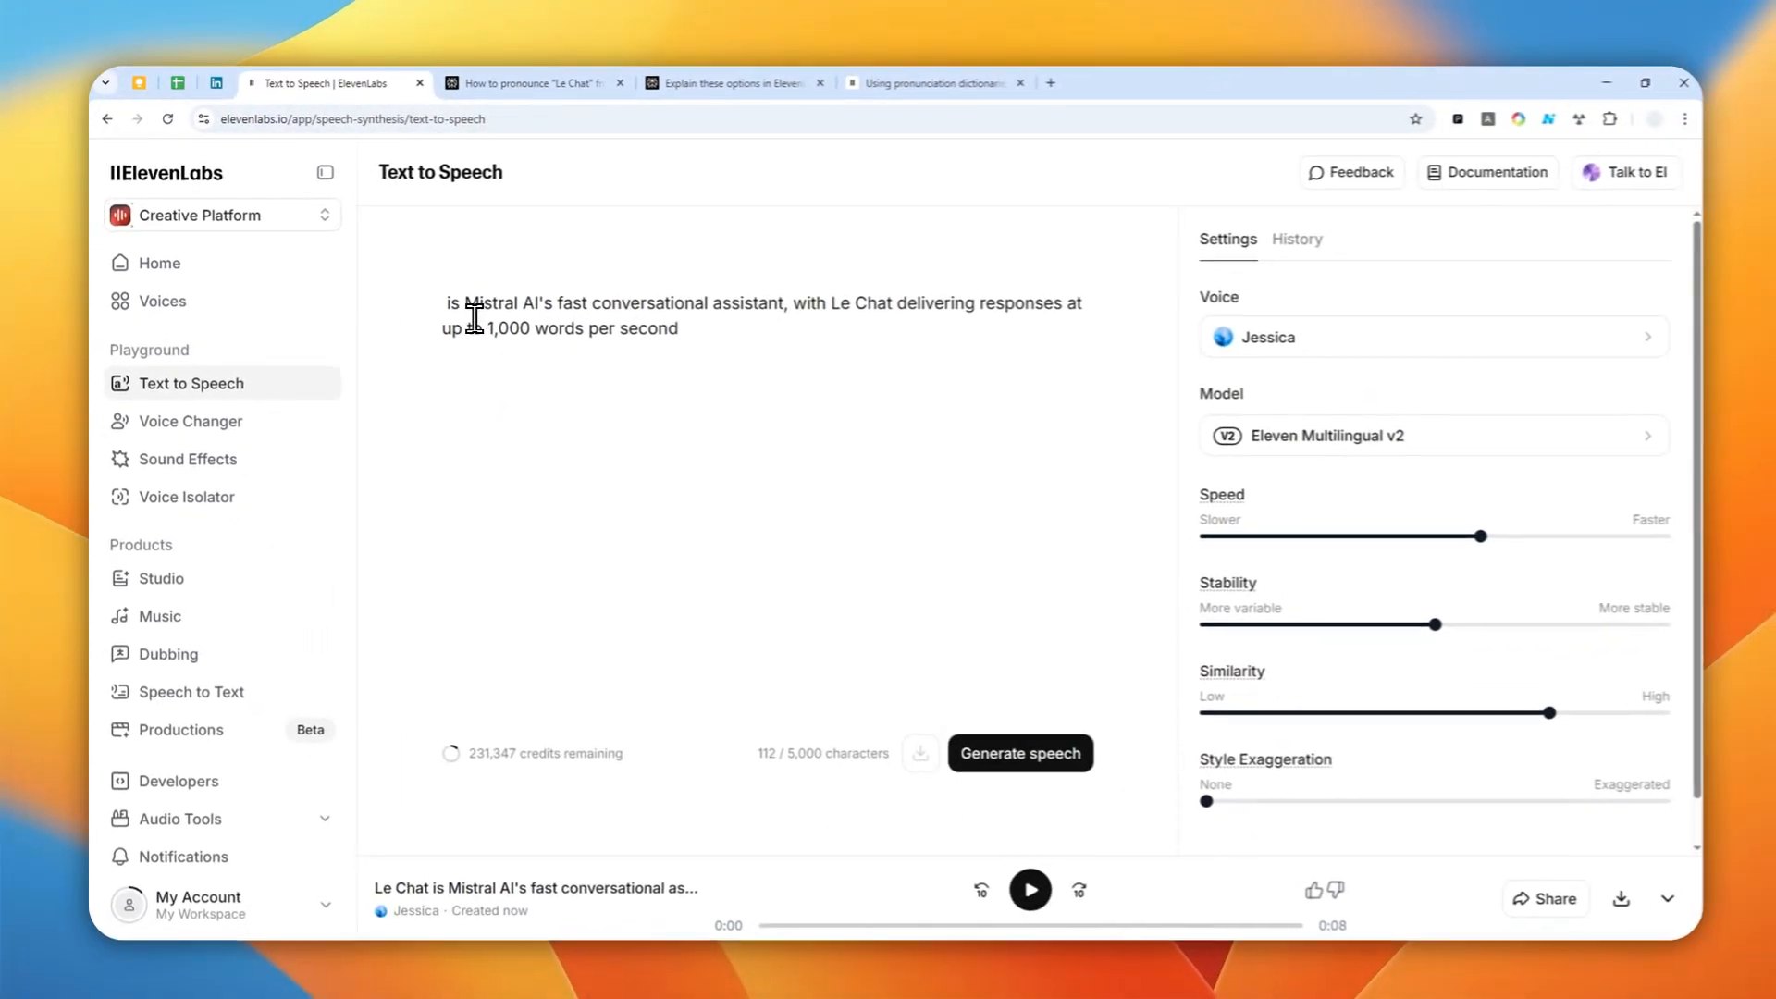
- Enter 'luh SHAH' in place of Le Chat and play the regenerated speech
type("luh SHAH")
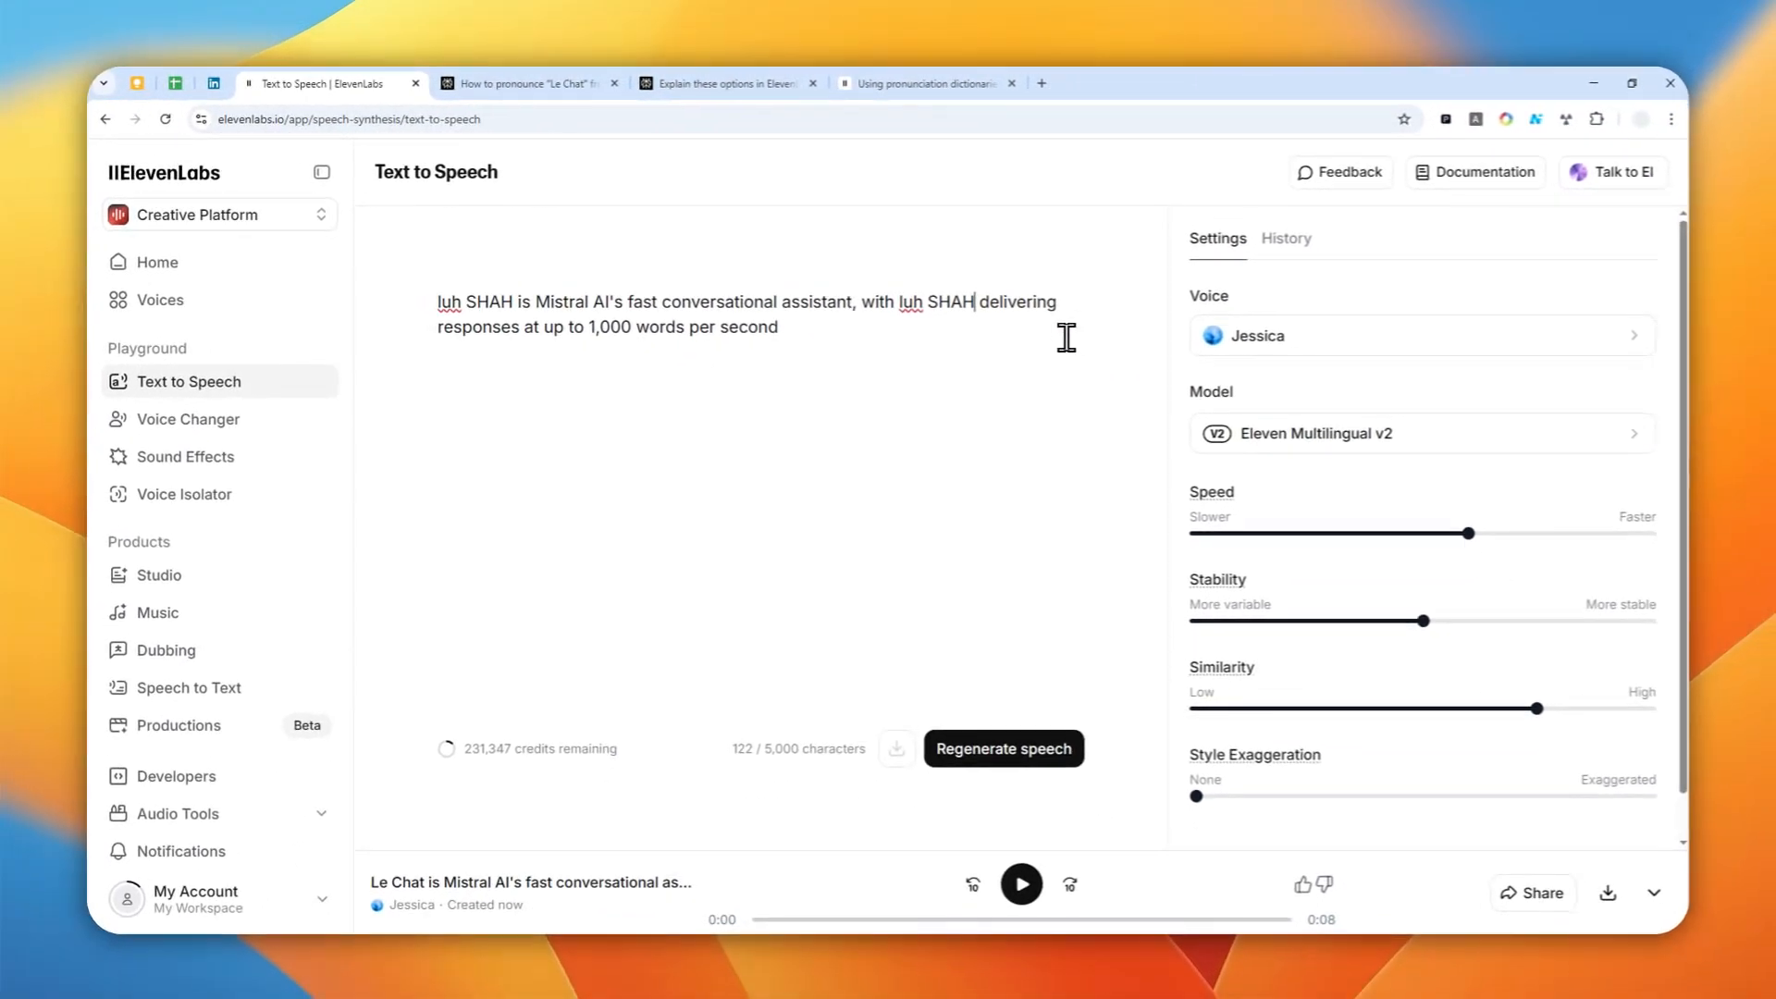
mouse_move(1003, 746)
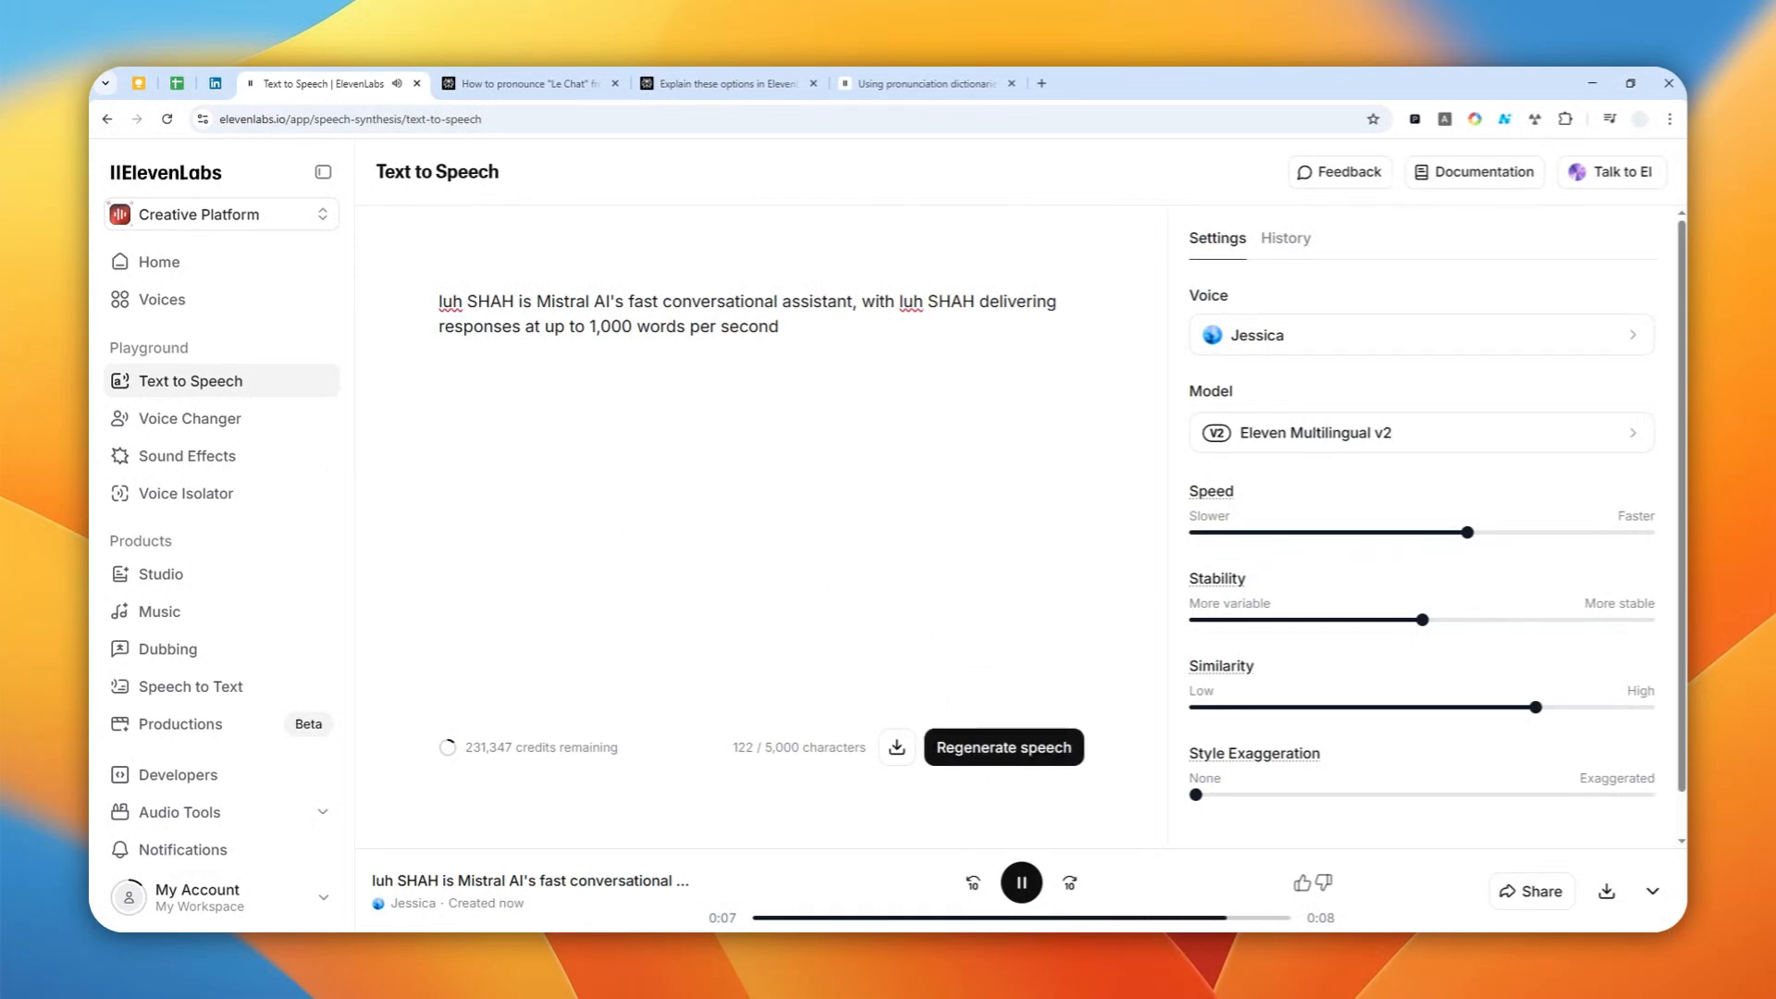
left_click(1017, 882)
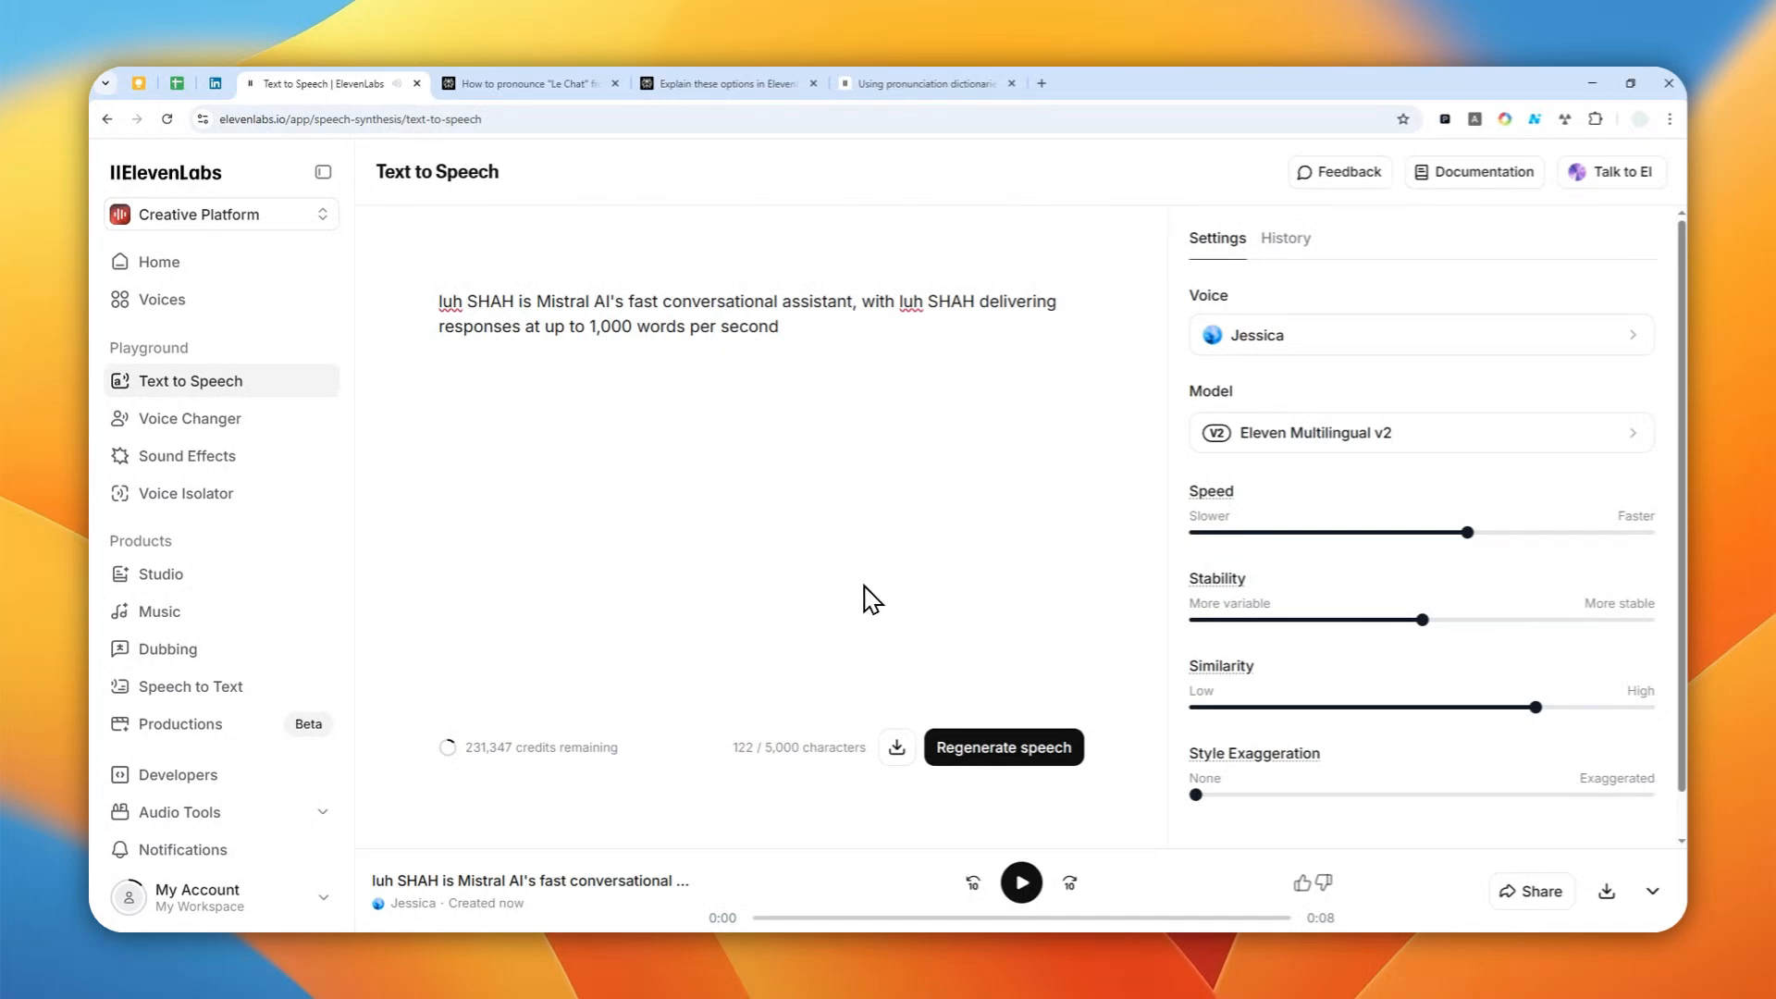
mouse_move(875, 603)
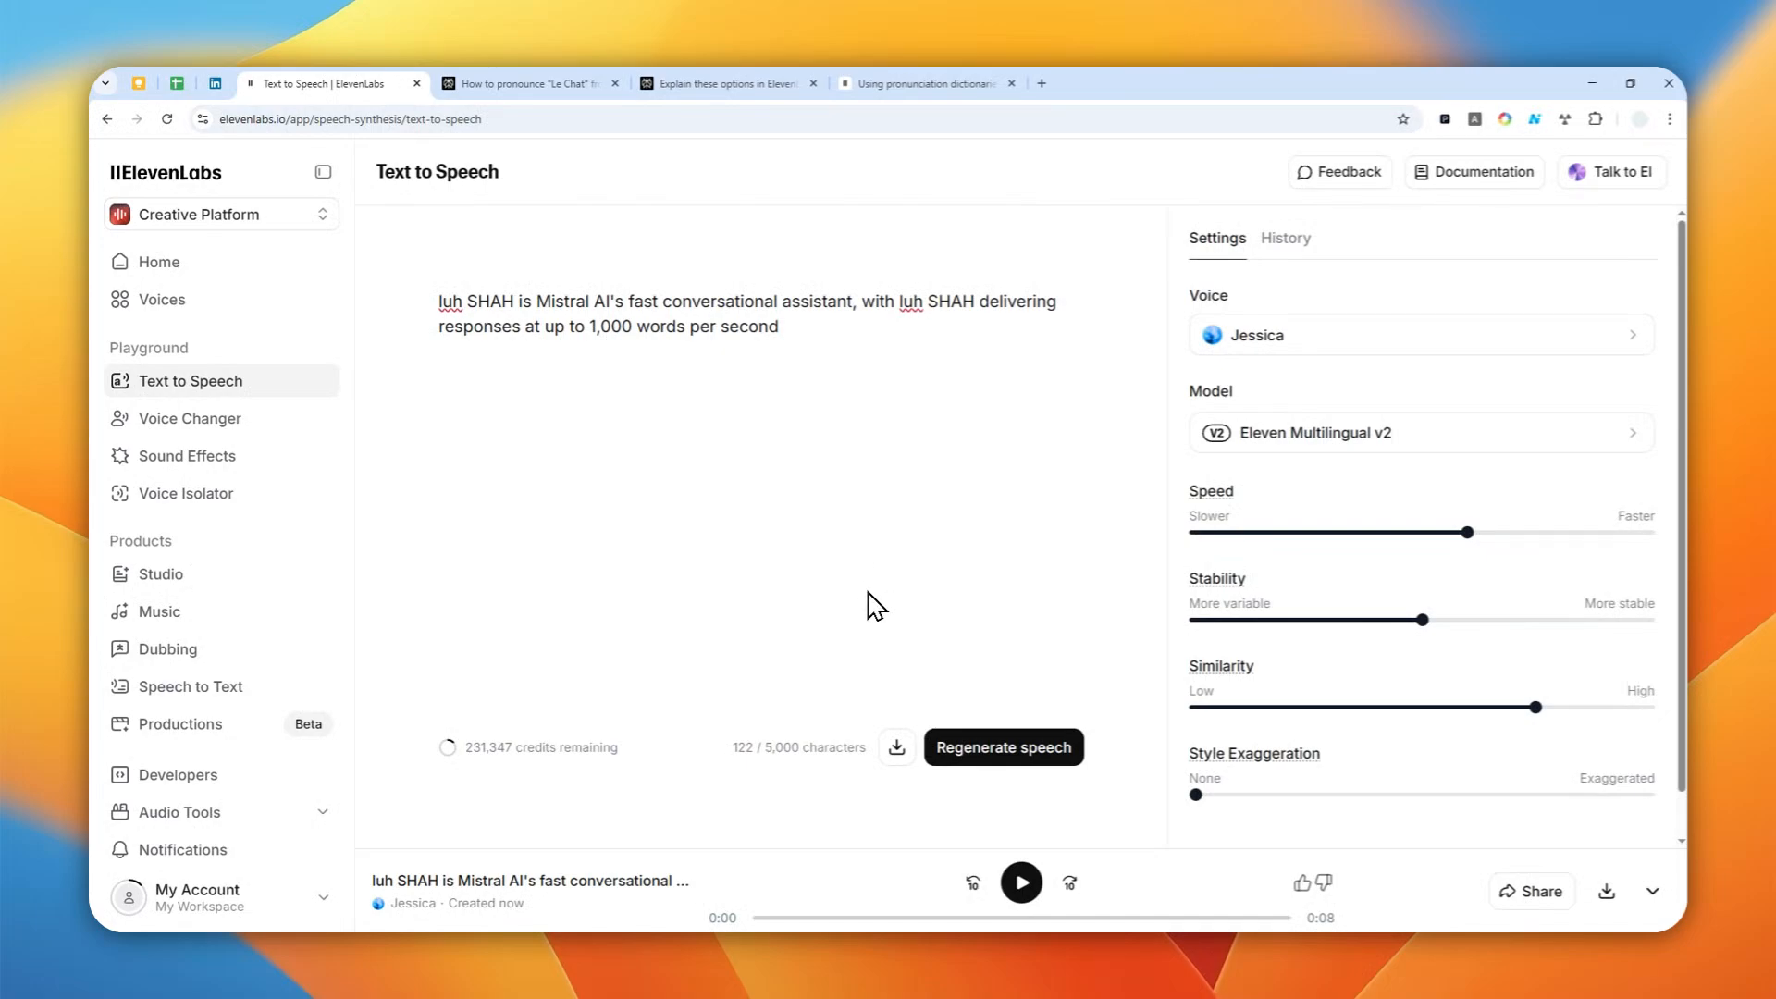
mouse_move(640, 453)
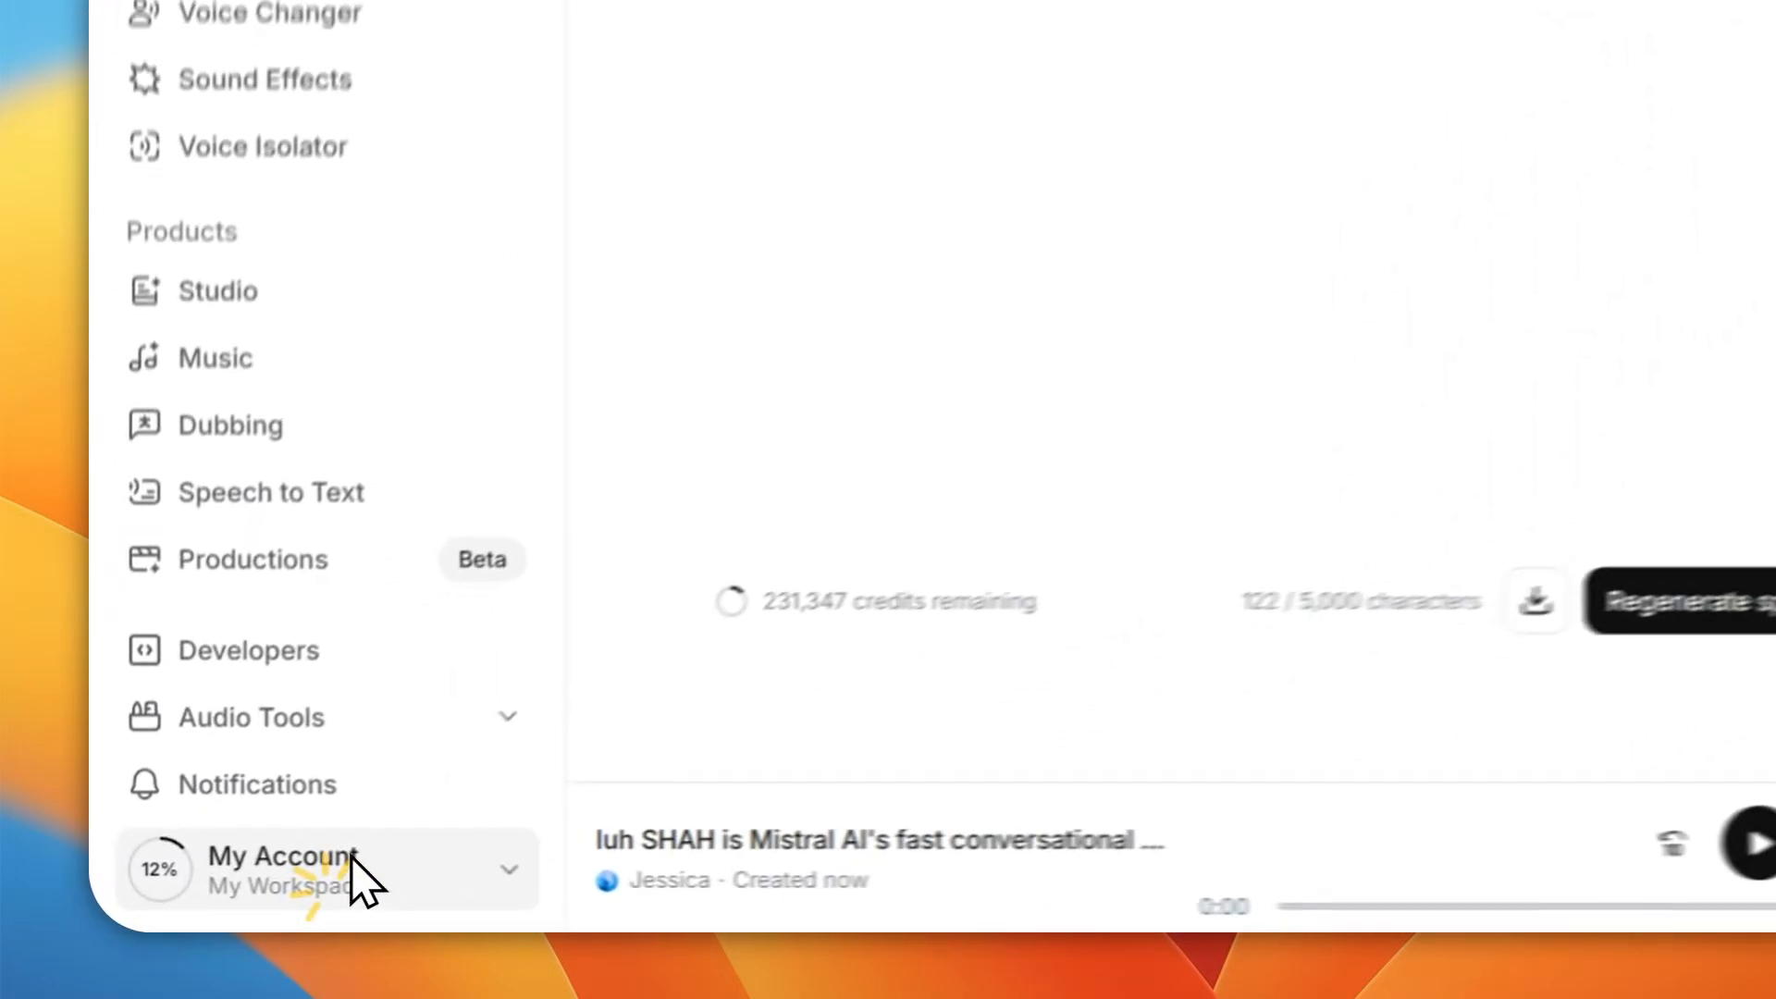
- Add a new pronunciation dictionary from My Account > Pronunciation dictionaries
left_click(283, 872)
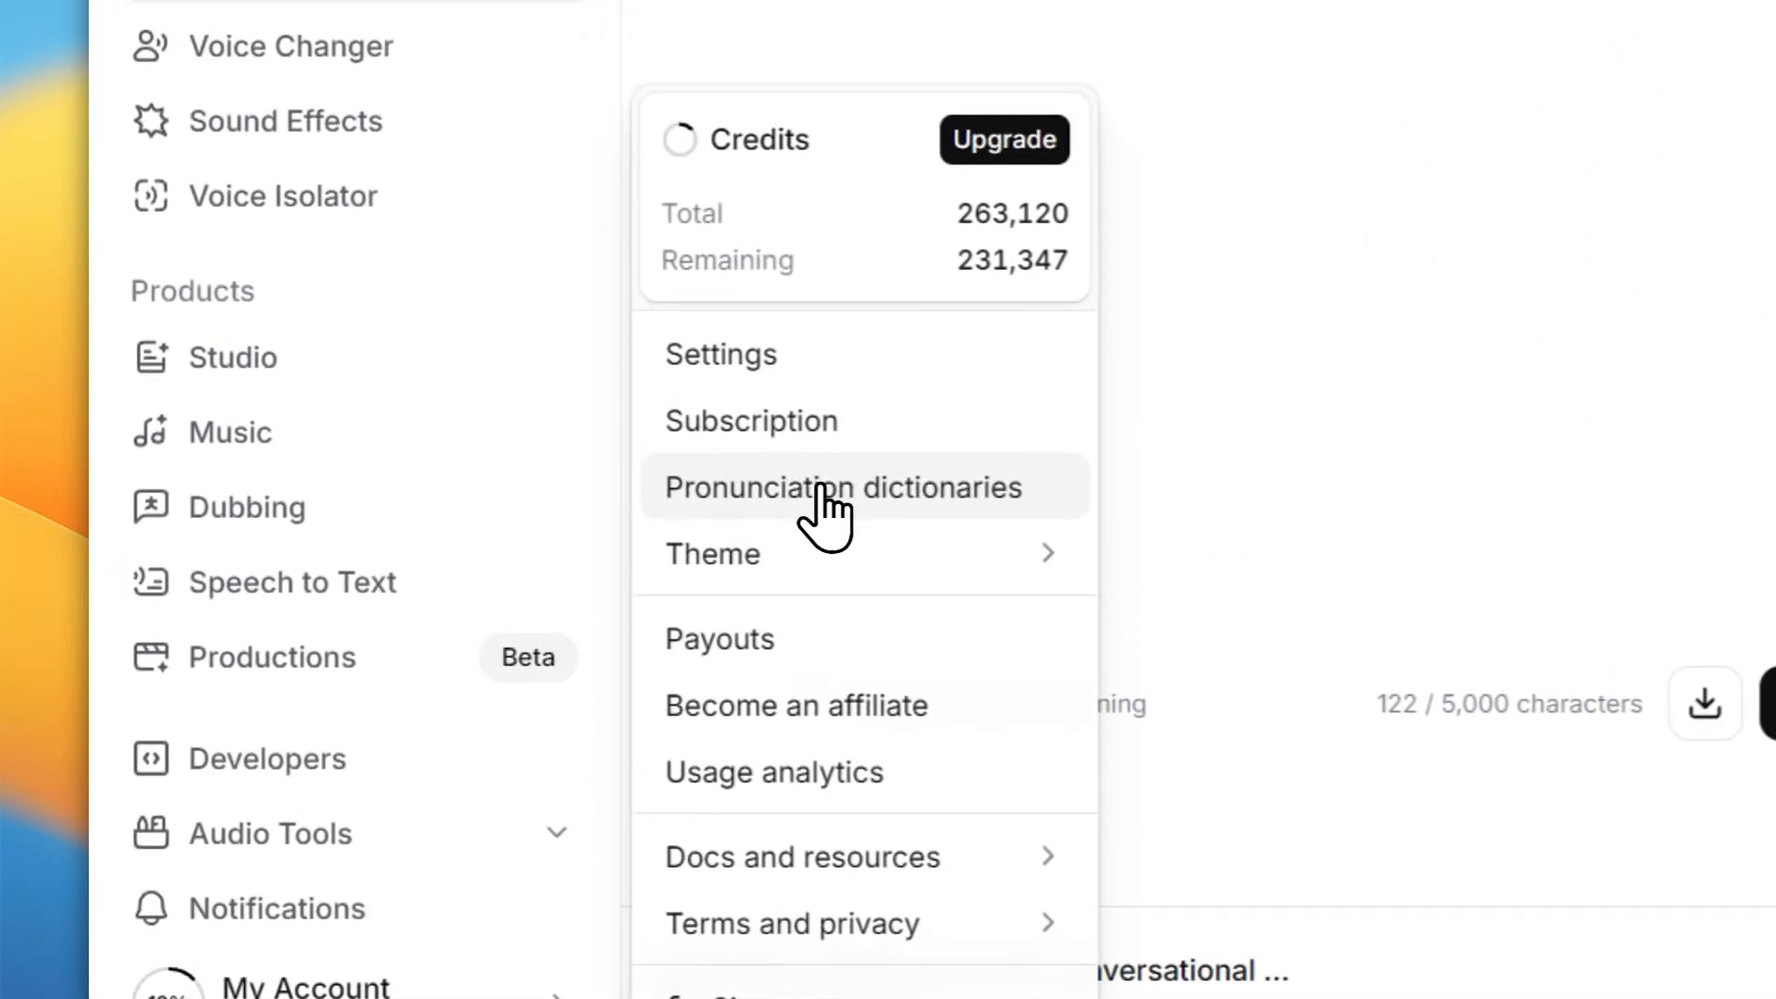
left_click(843, 487)
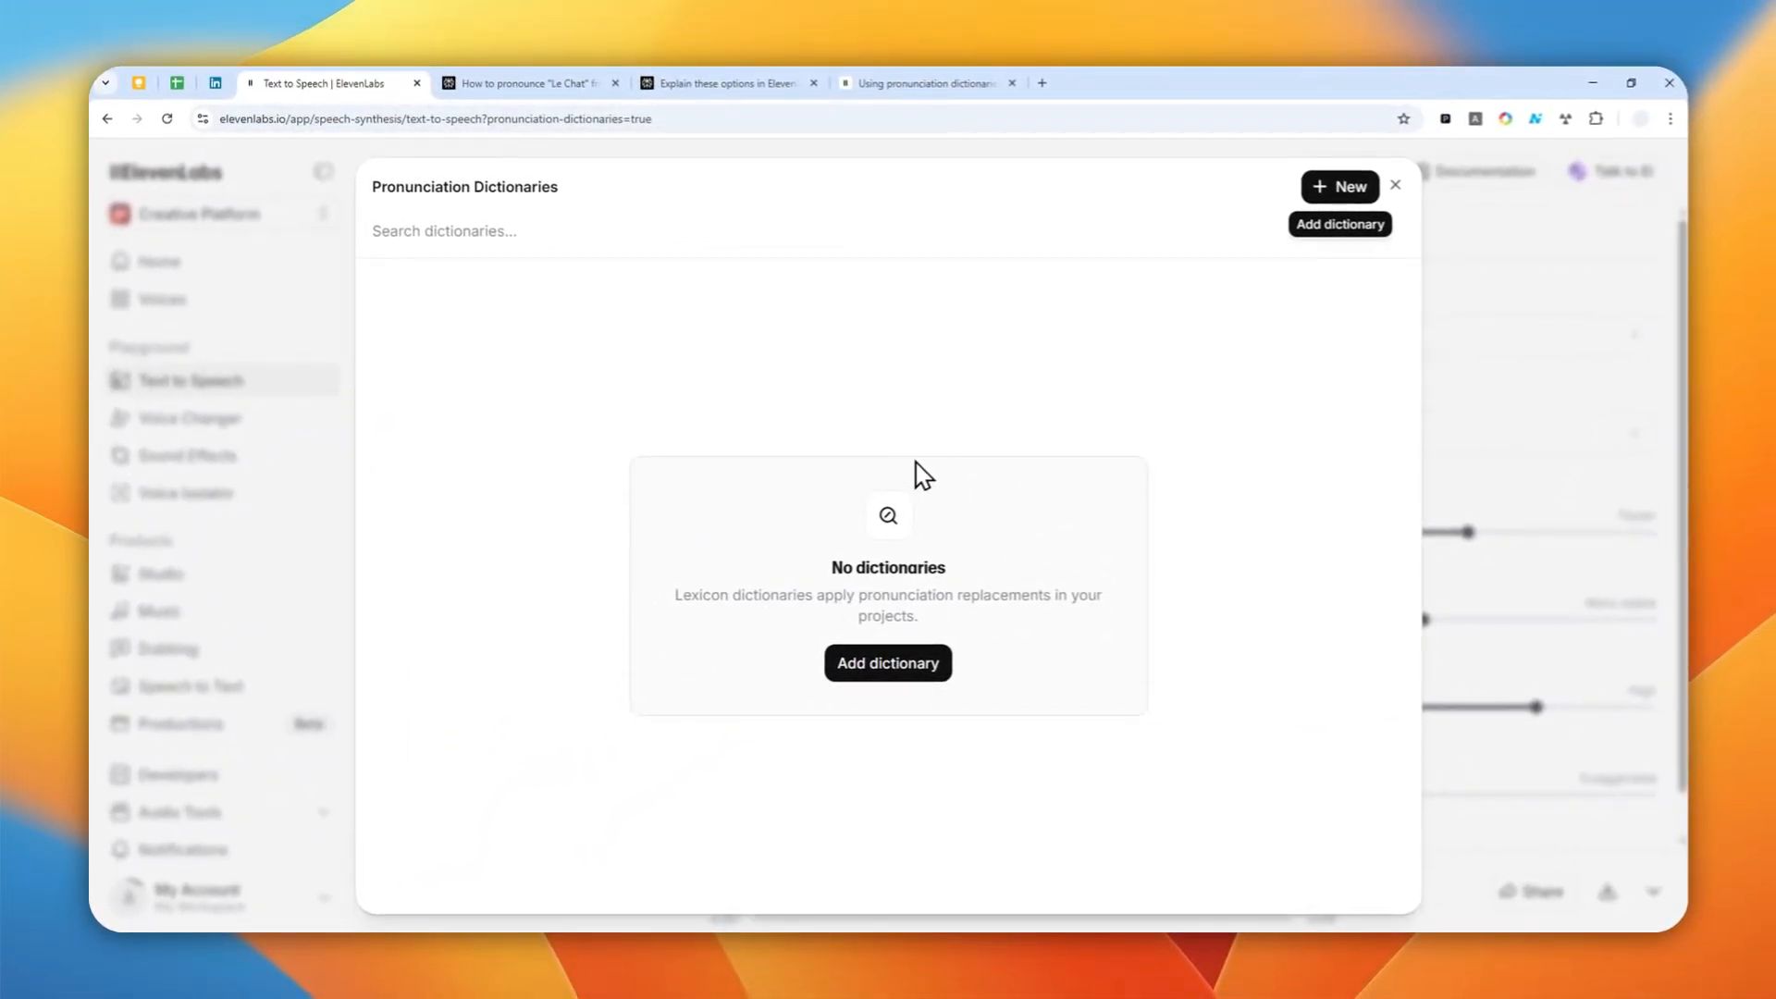
left_click(886, 662)
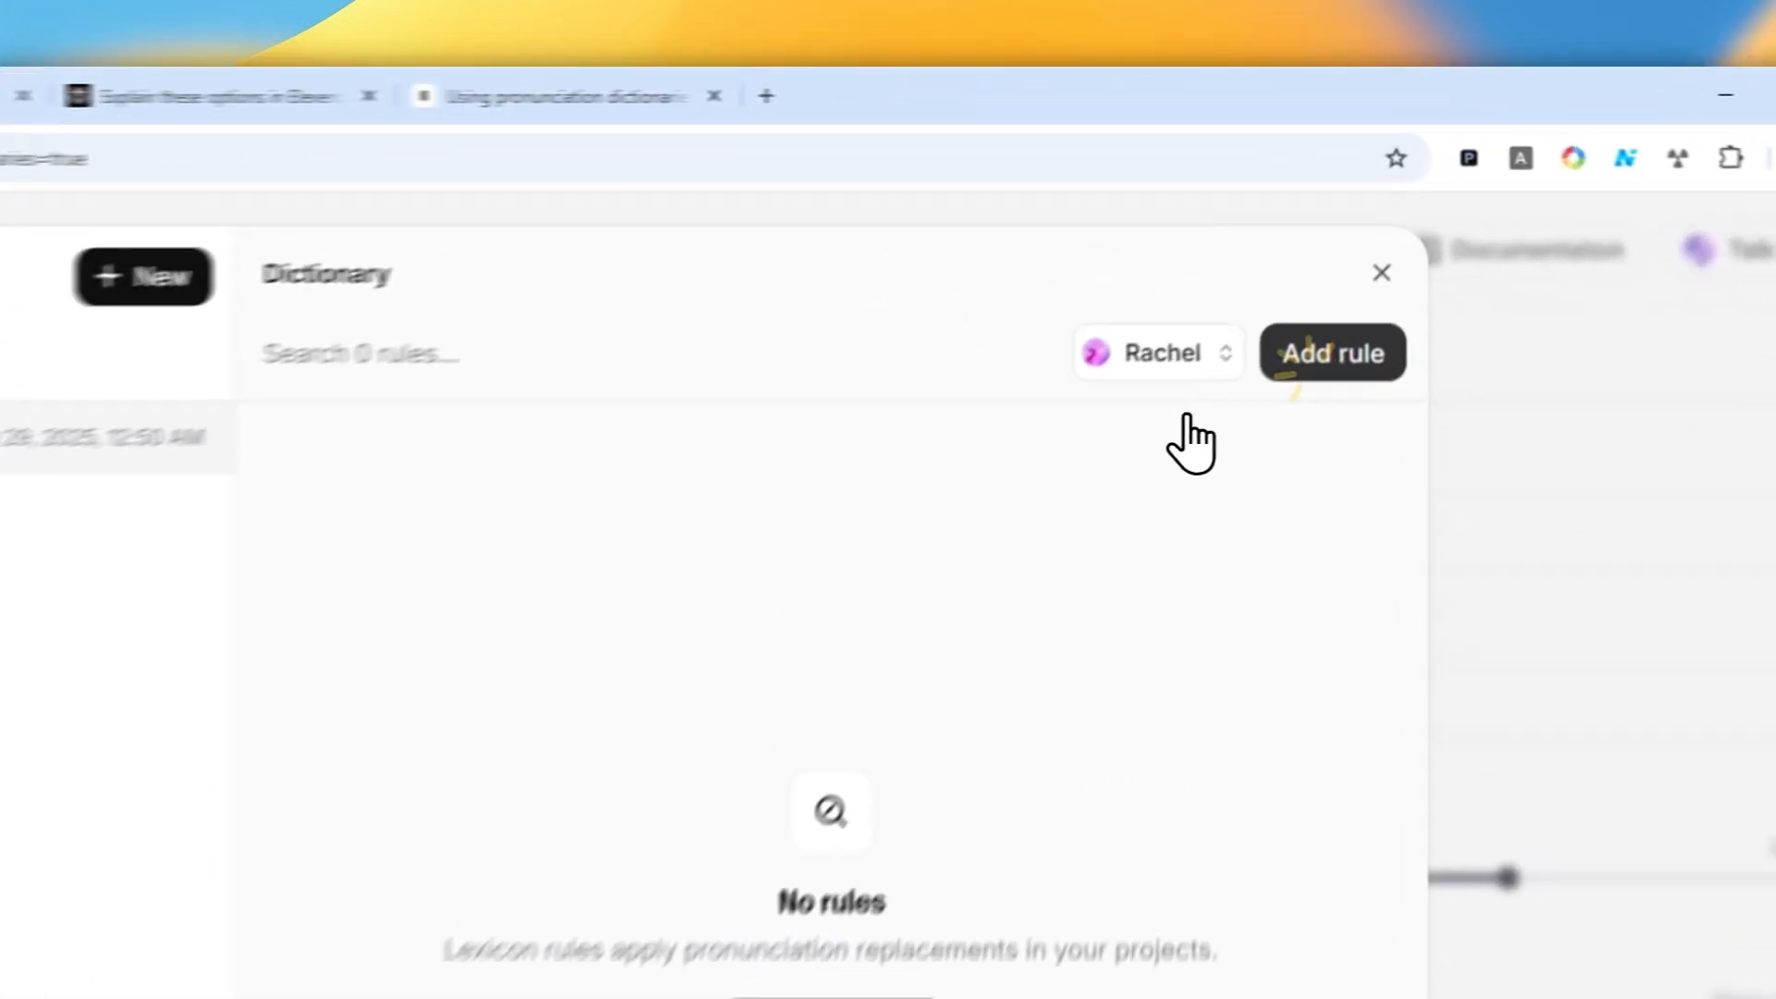
- Complete the rule's word as 'Le Chat' and review the Alias, IPA and CMU rule types
left_click(1332, 351)
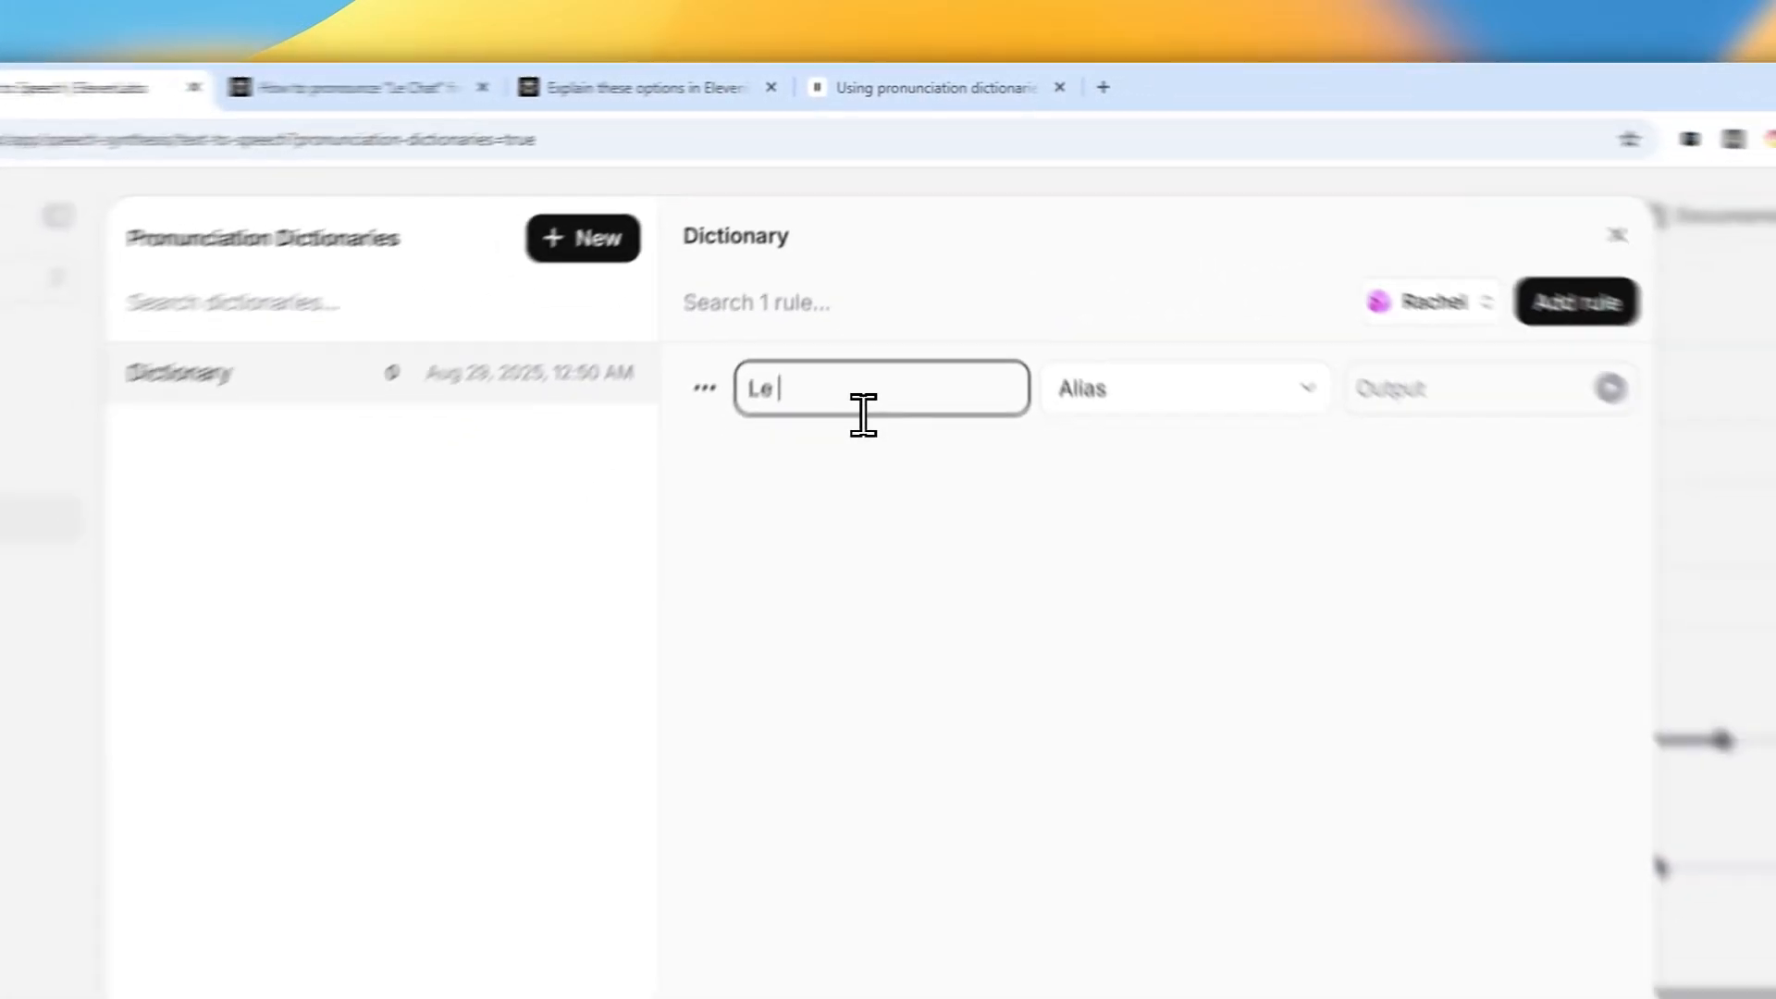
type("Chat")
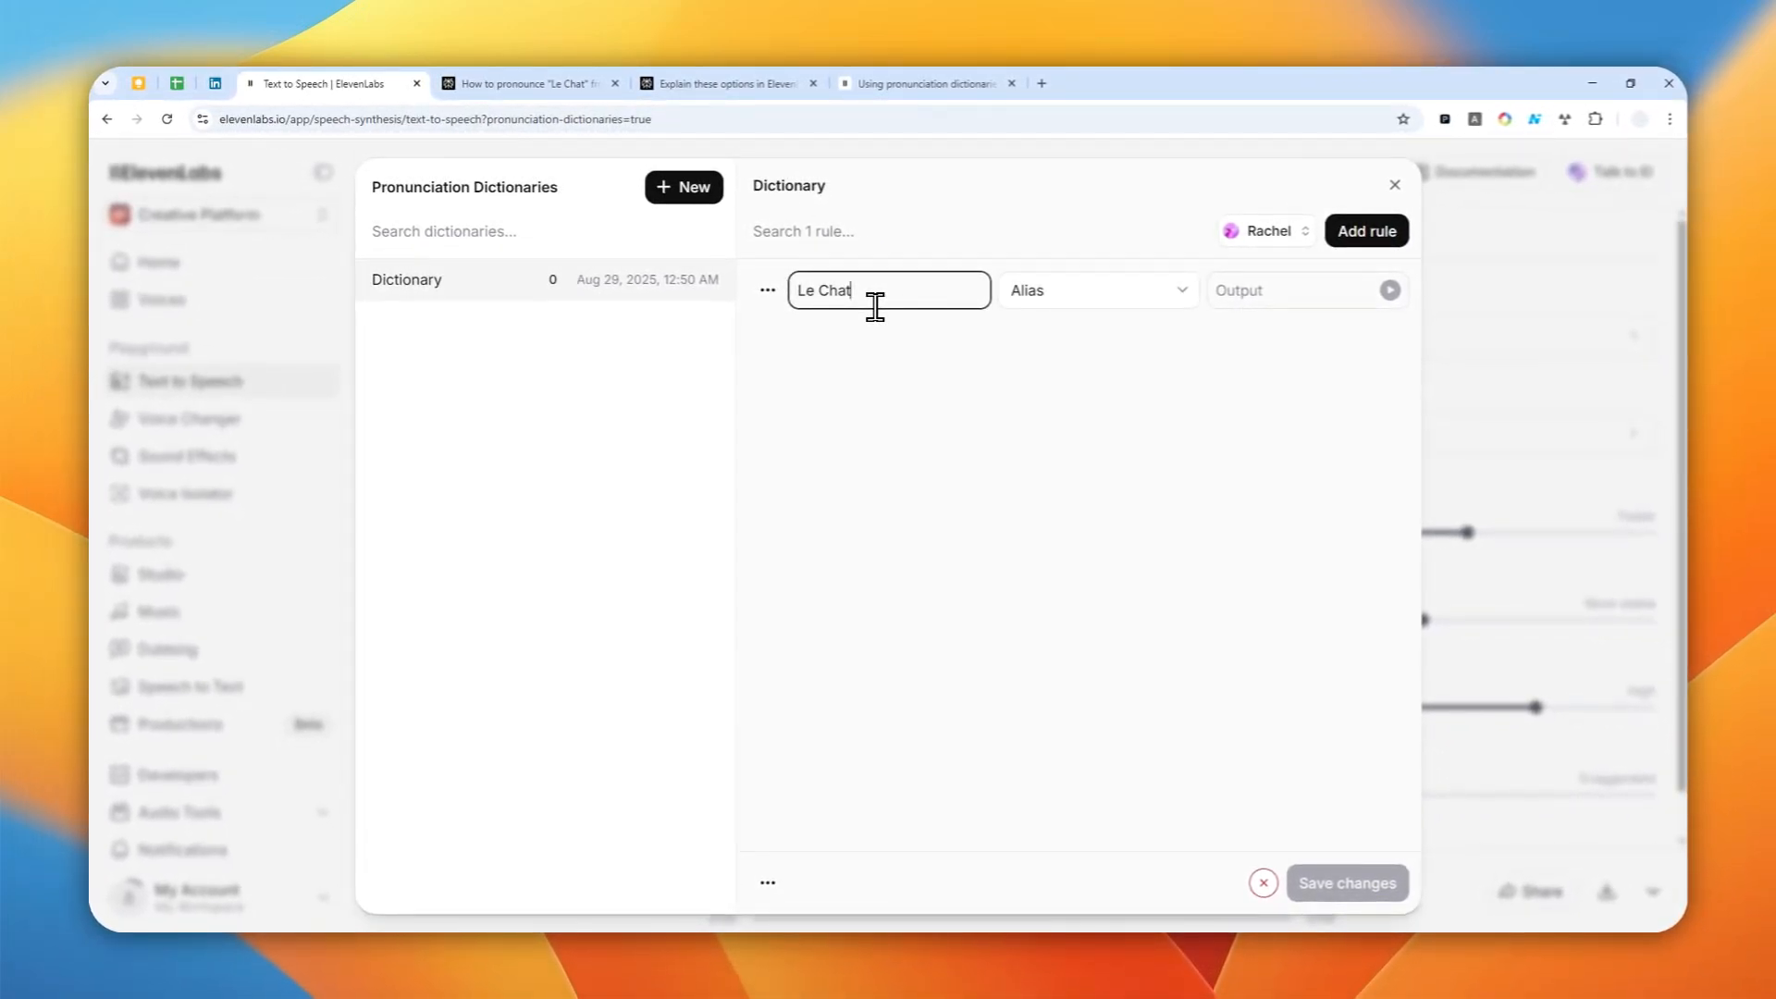
left_click(1092, 291)
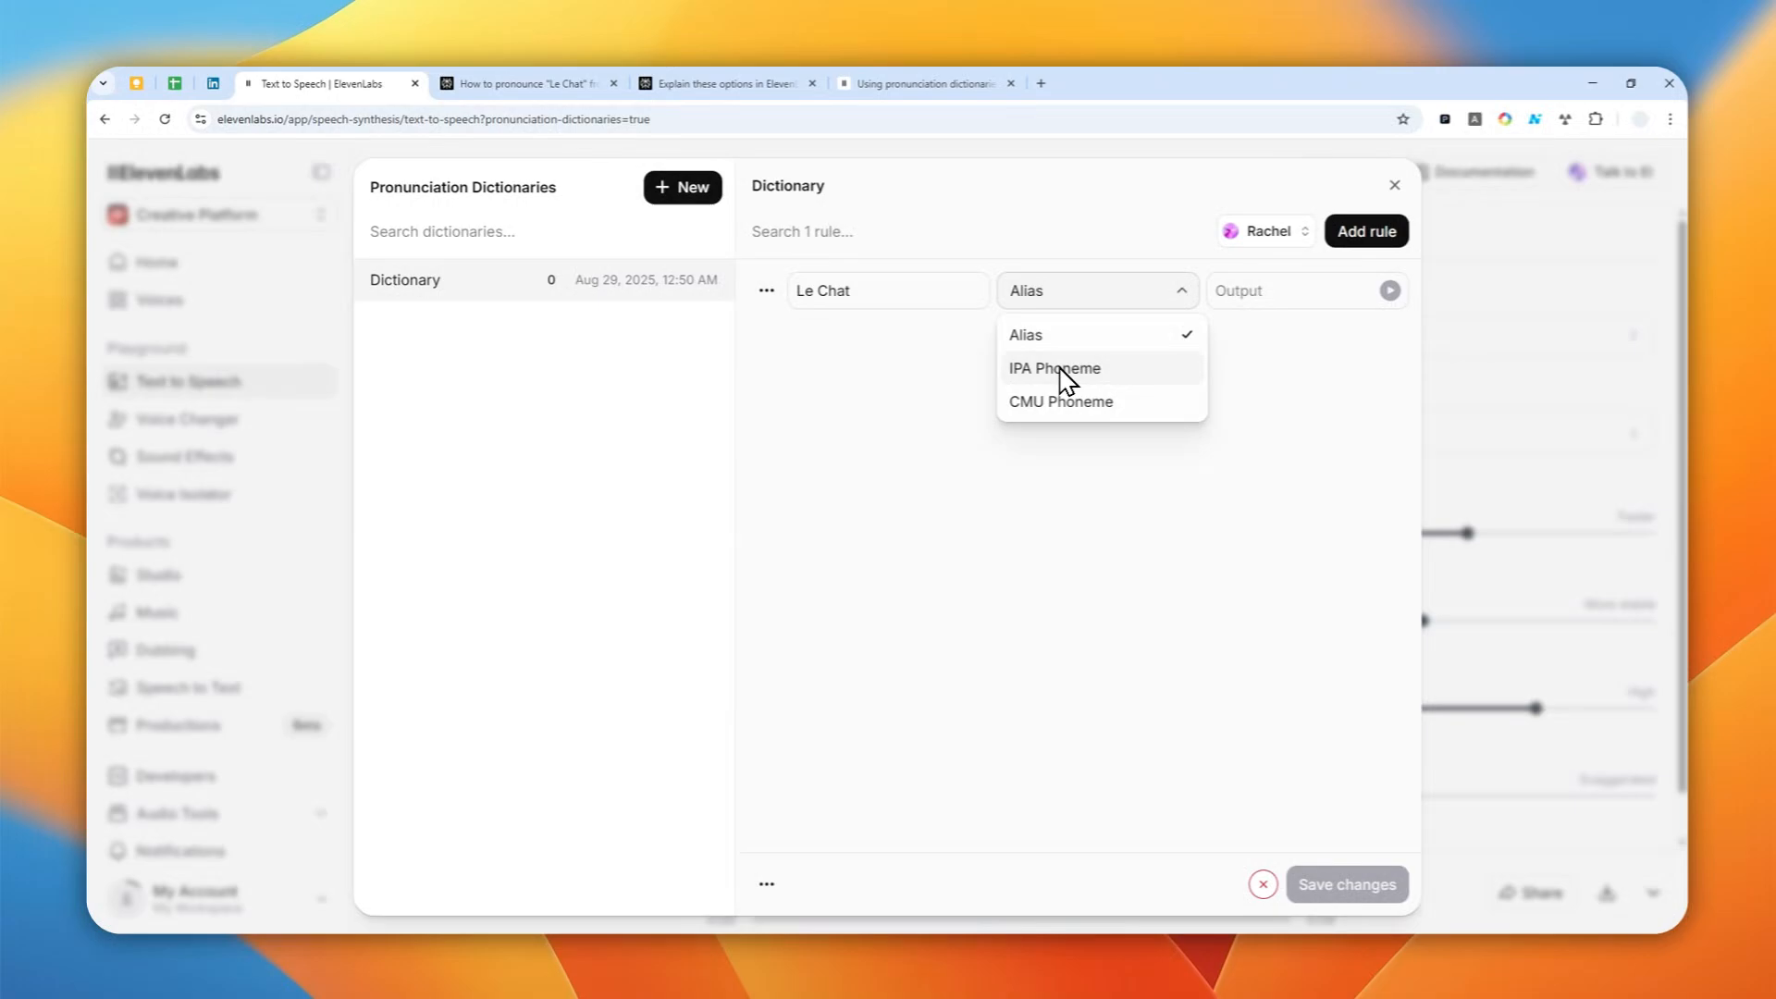
mouse_move(1025, 446)
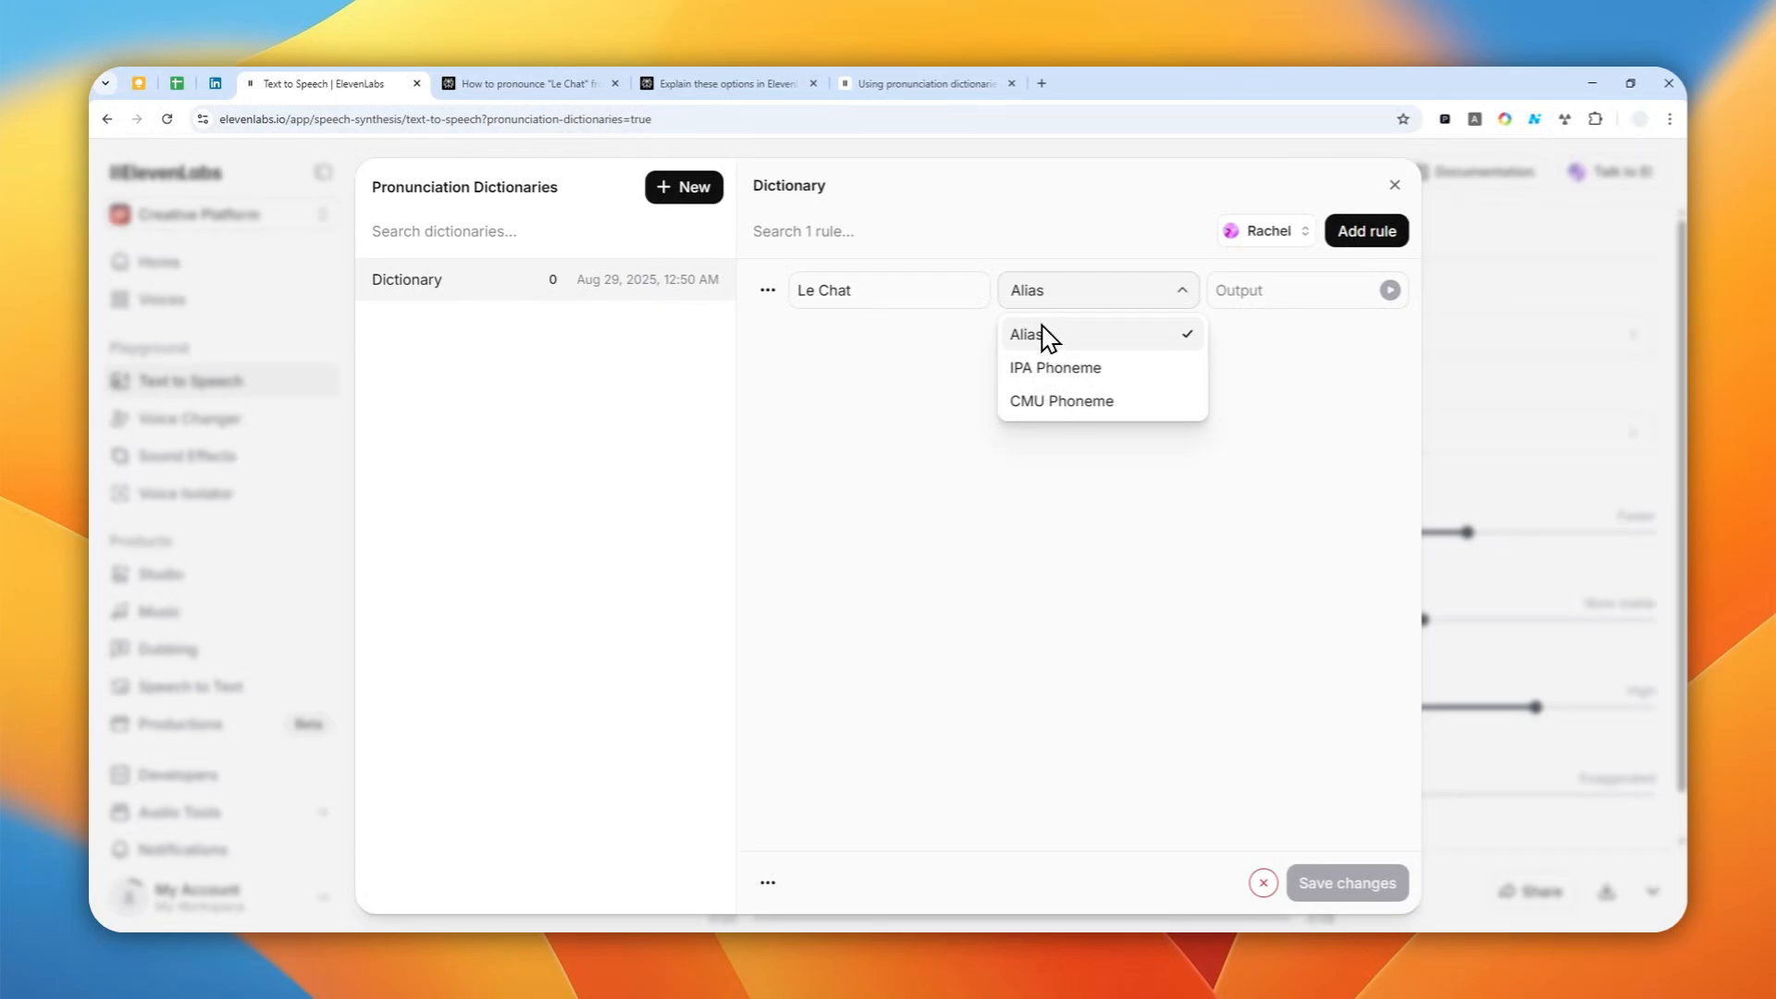
mouse_move(805, 390)
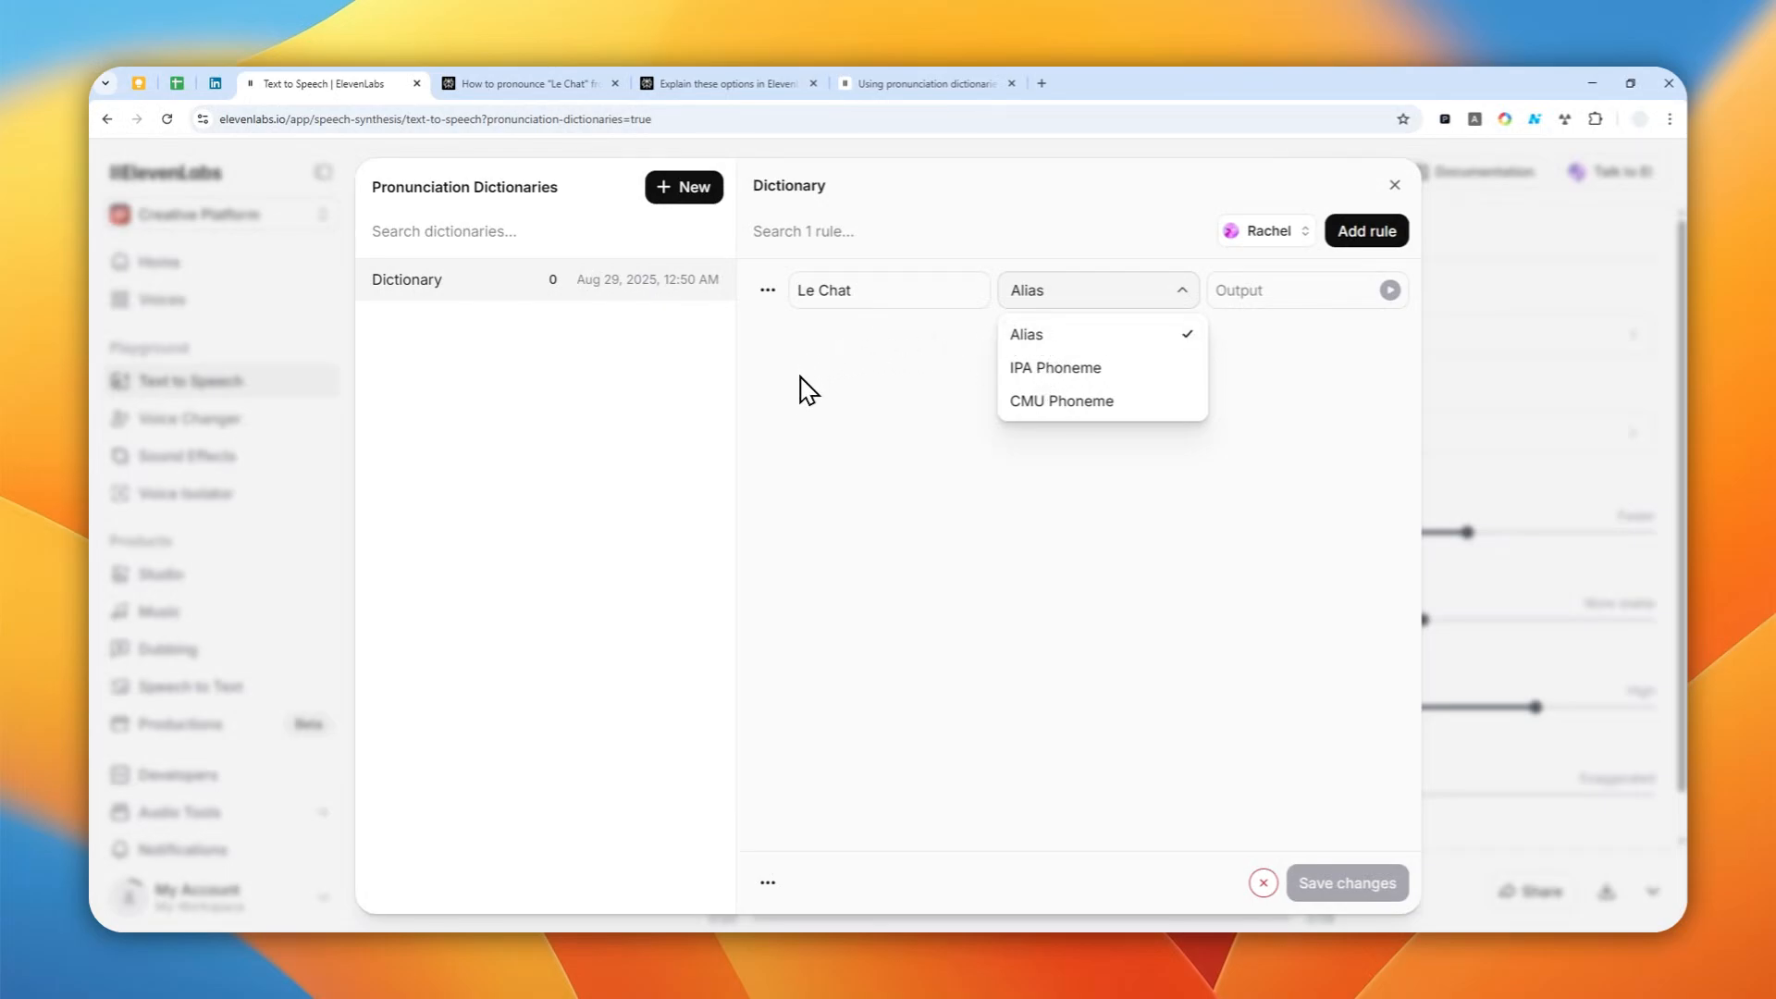
left_click(727, 84)
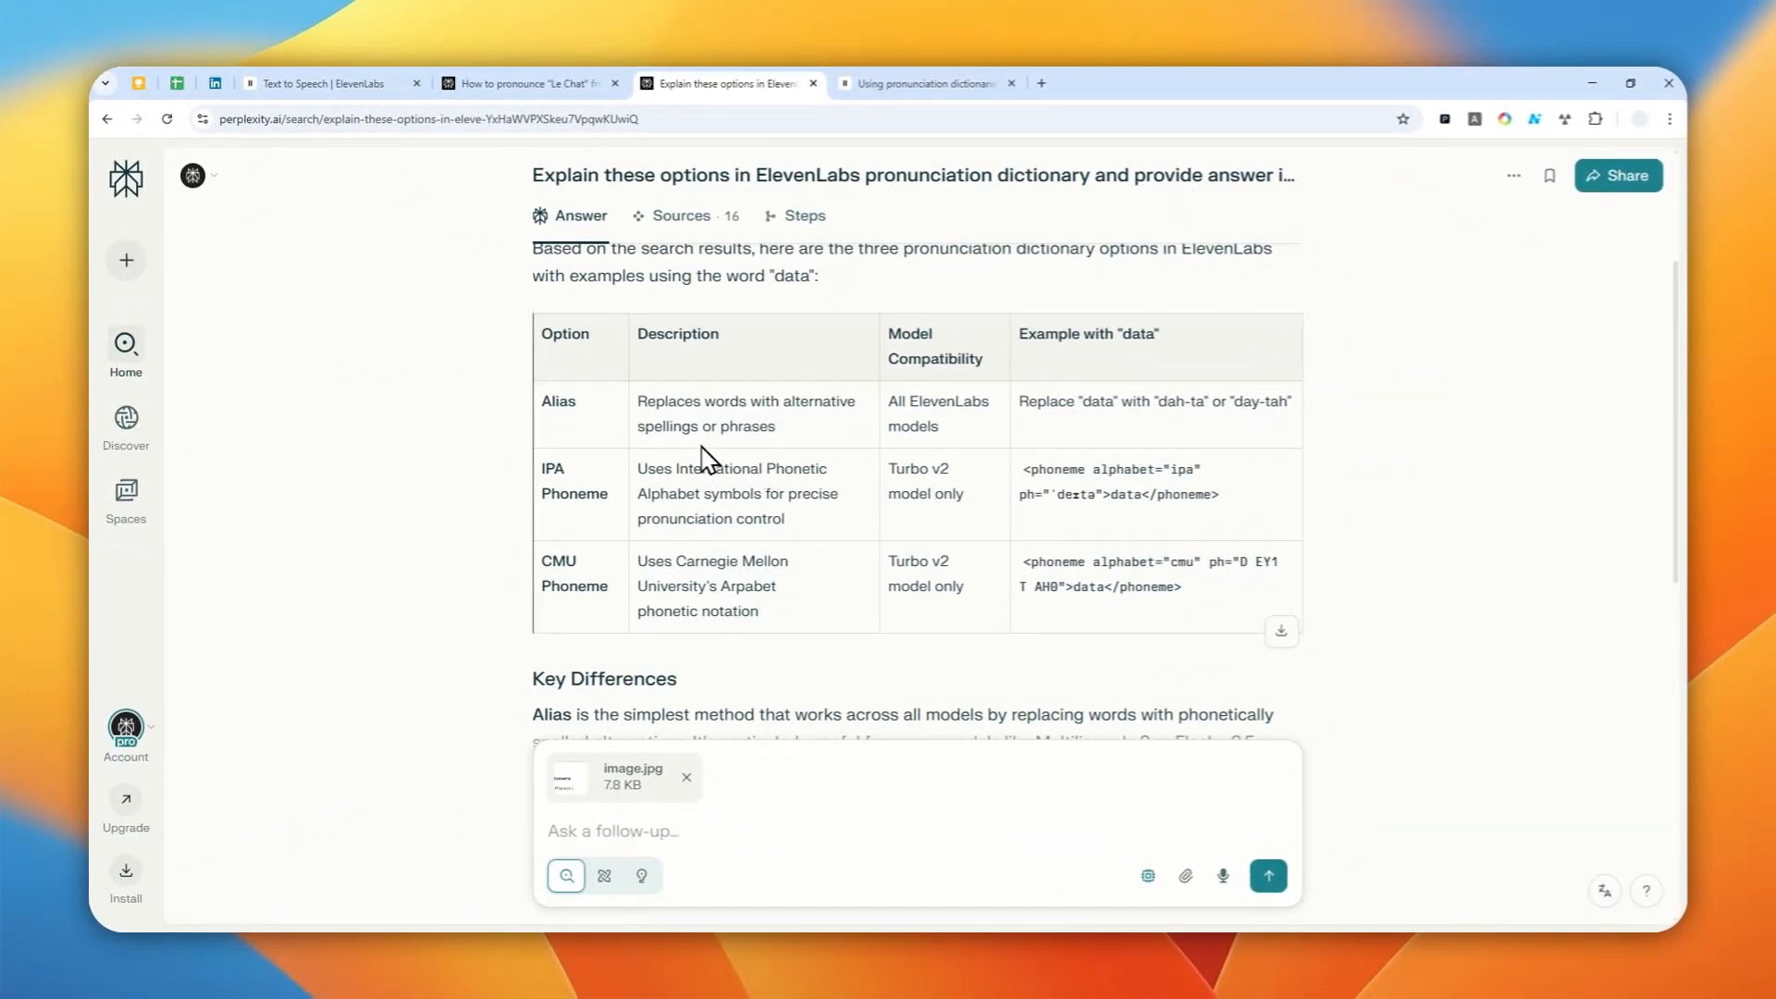
mouse_move(629, 465)
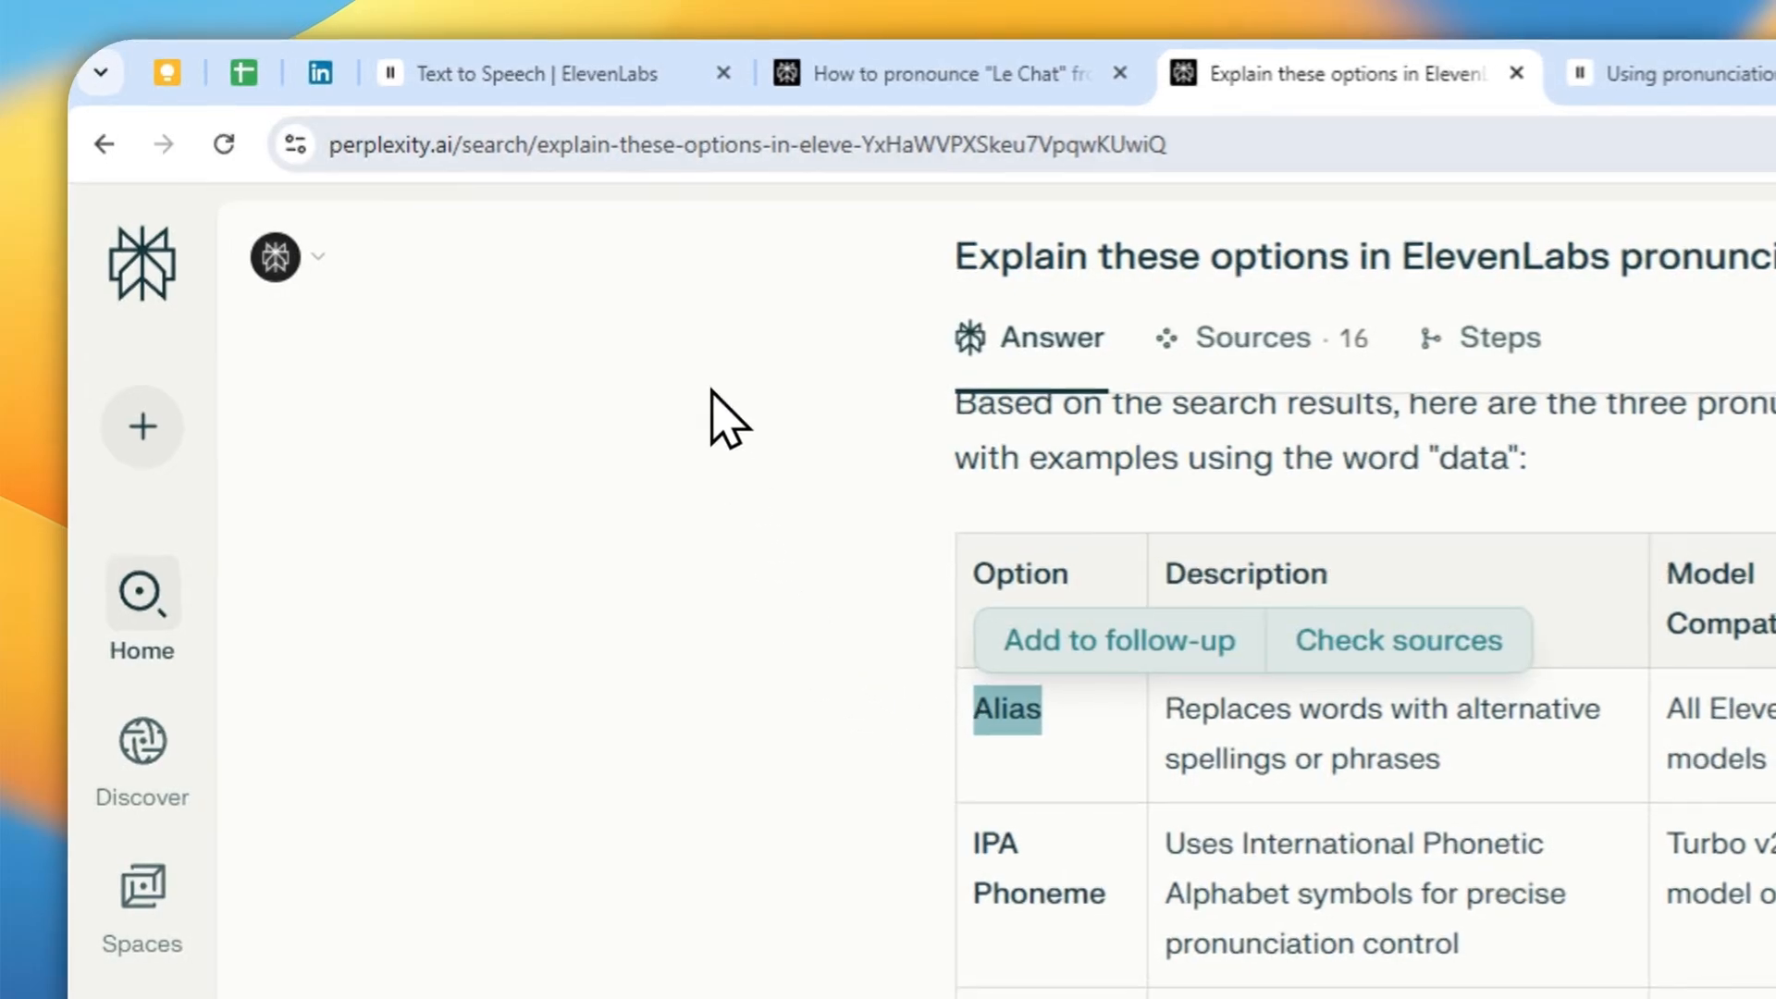
right_click(1132, 320)
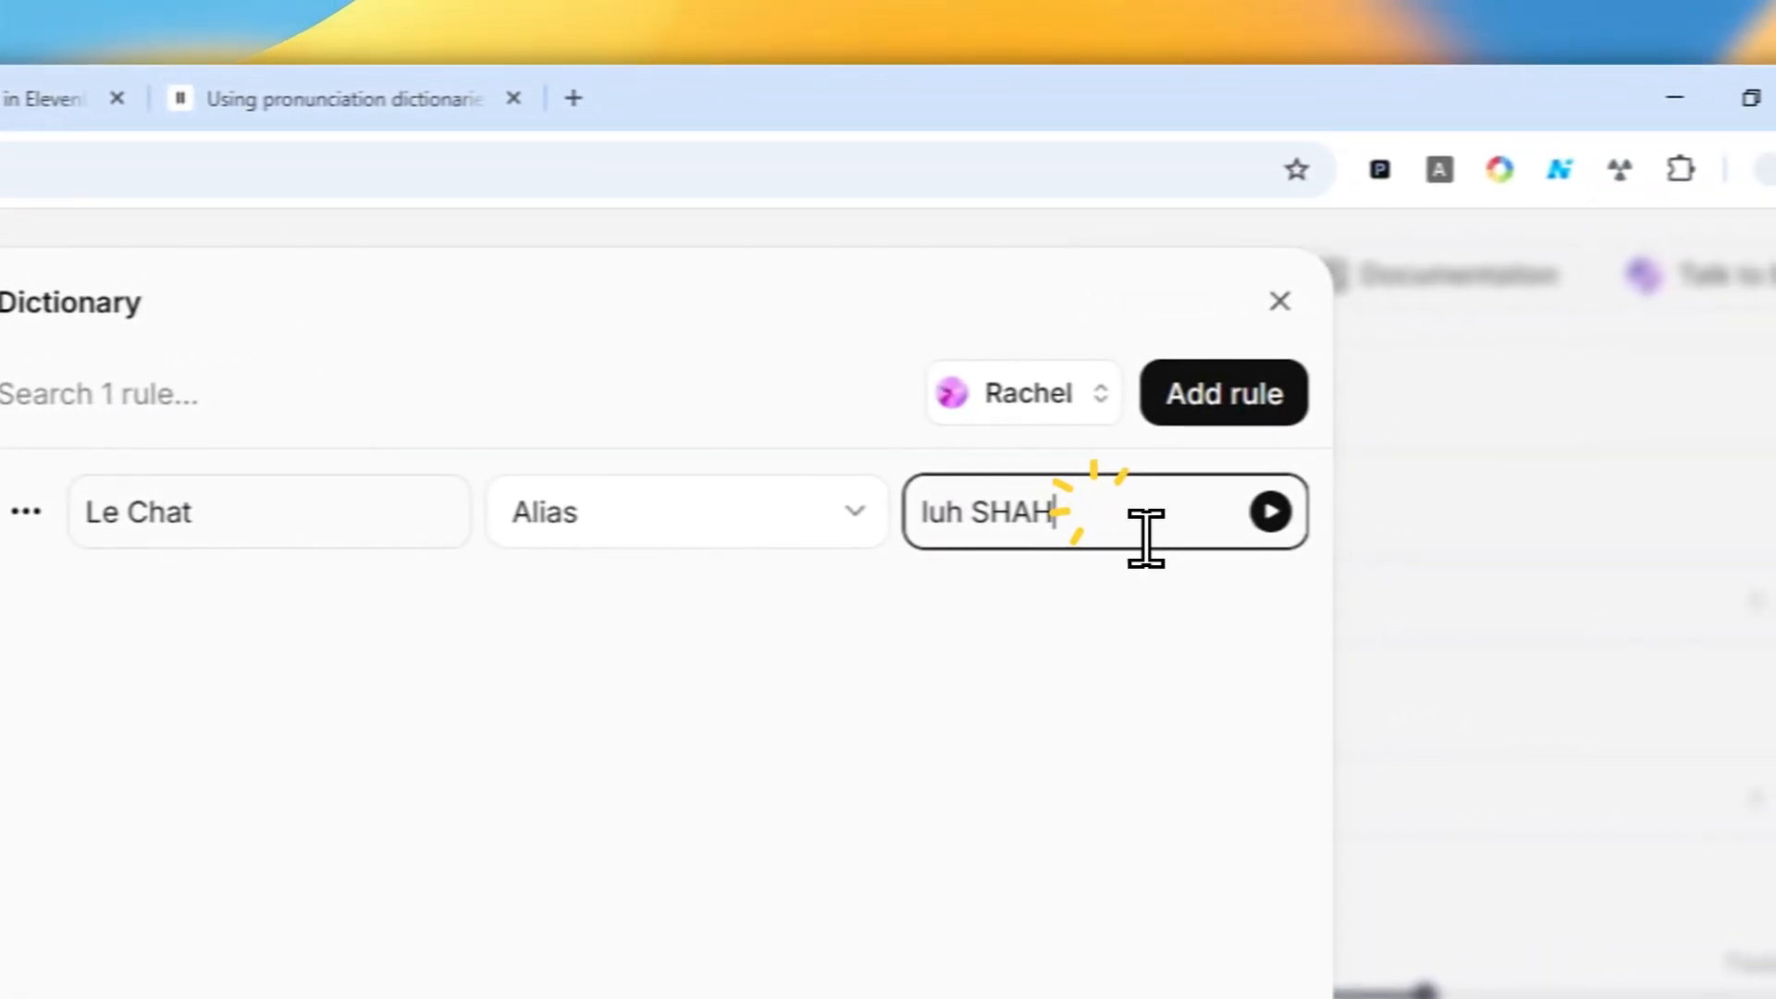
- Select Jessica as the preview voice and play the Le Chat alias preview
left_click(1018, 392)
type("jess")
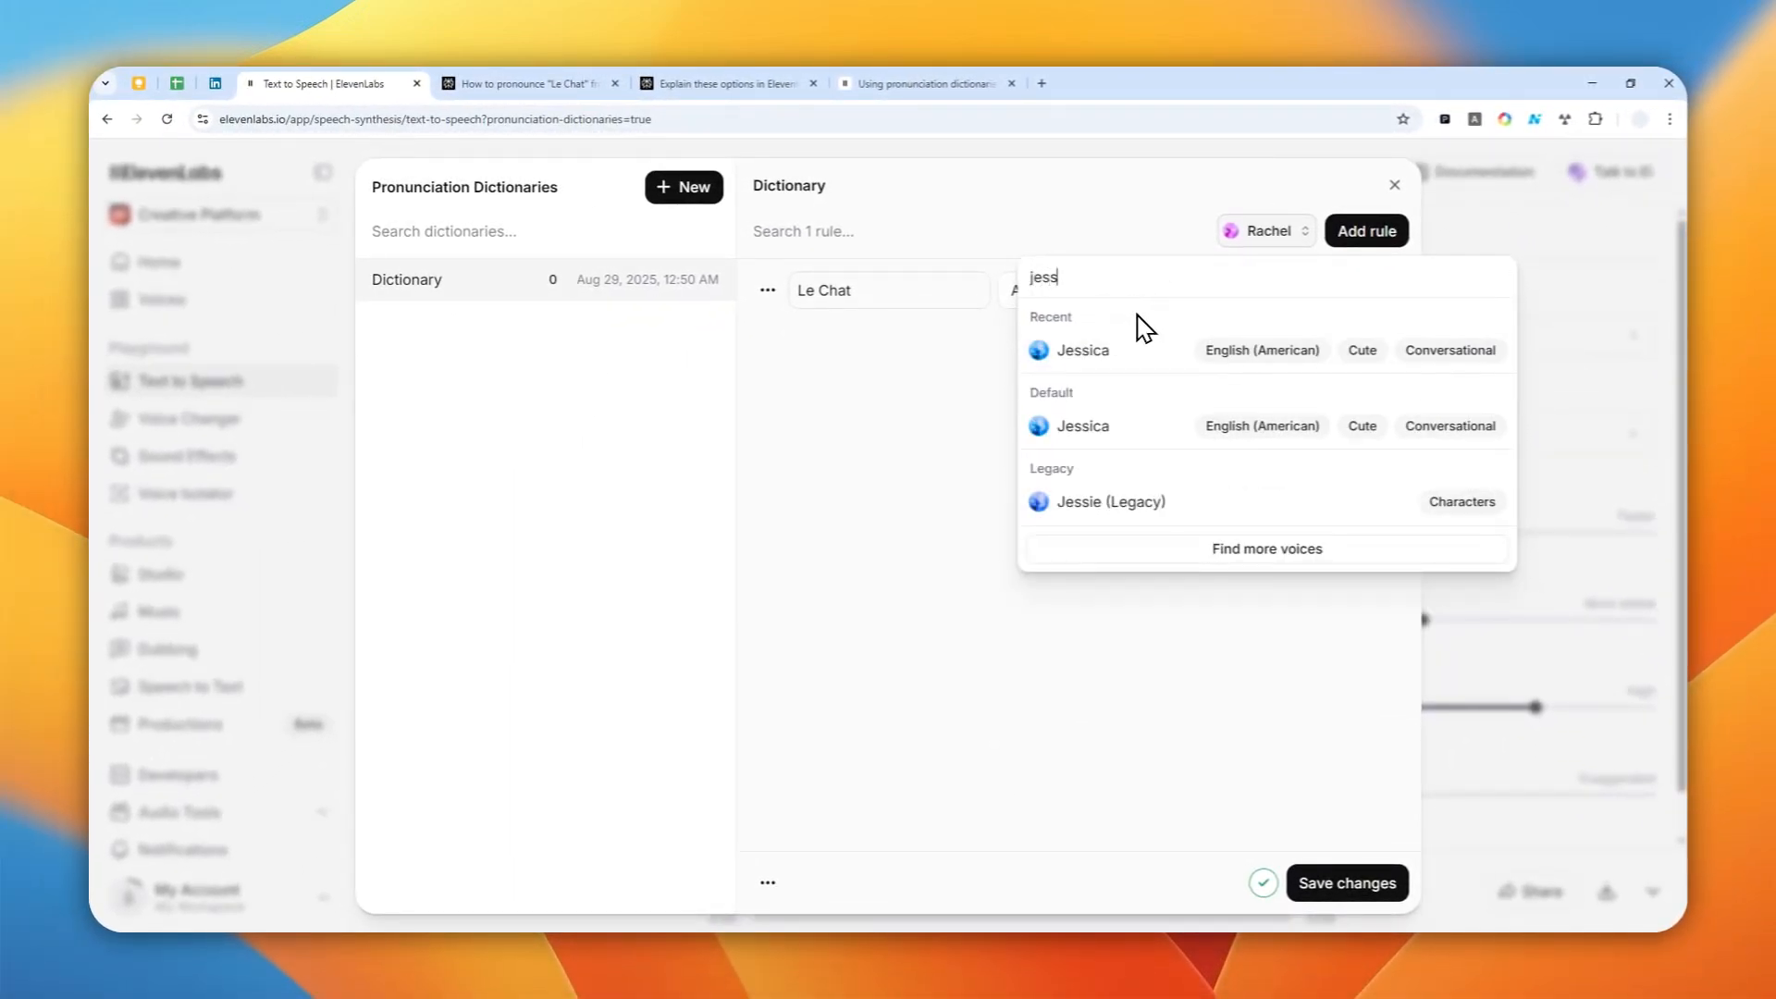
left_click(1082, 349)
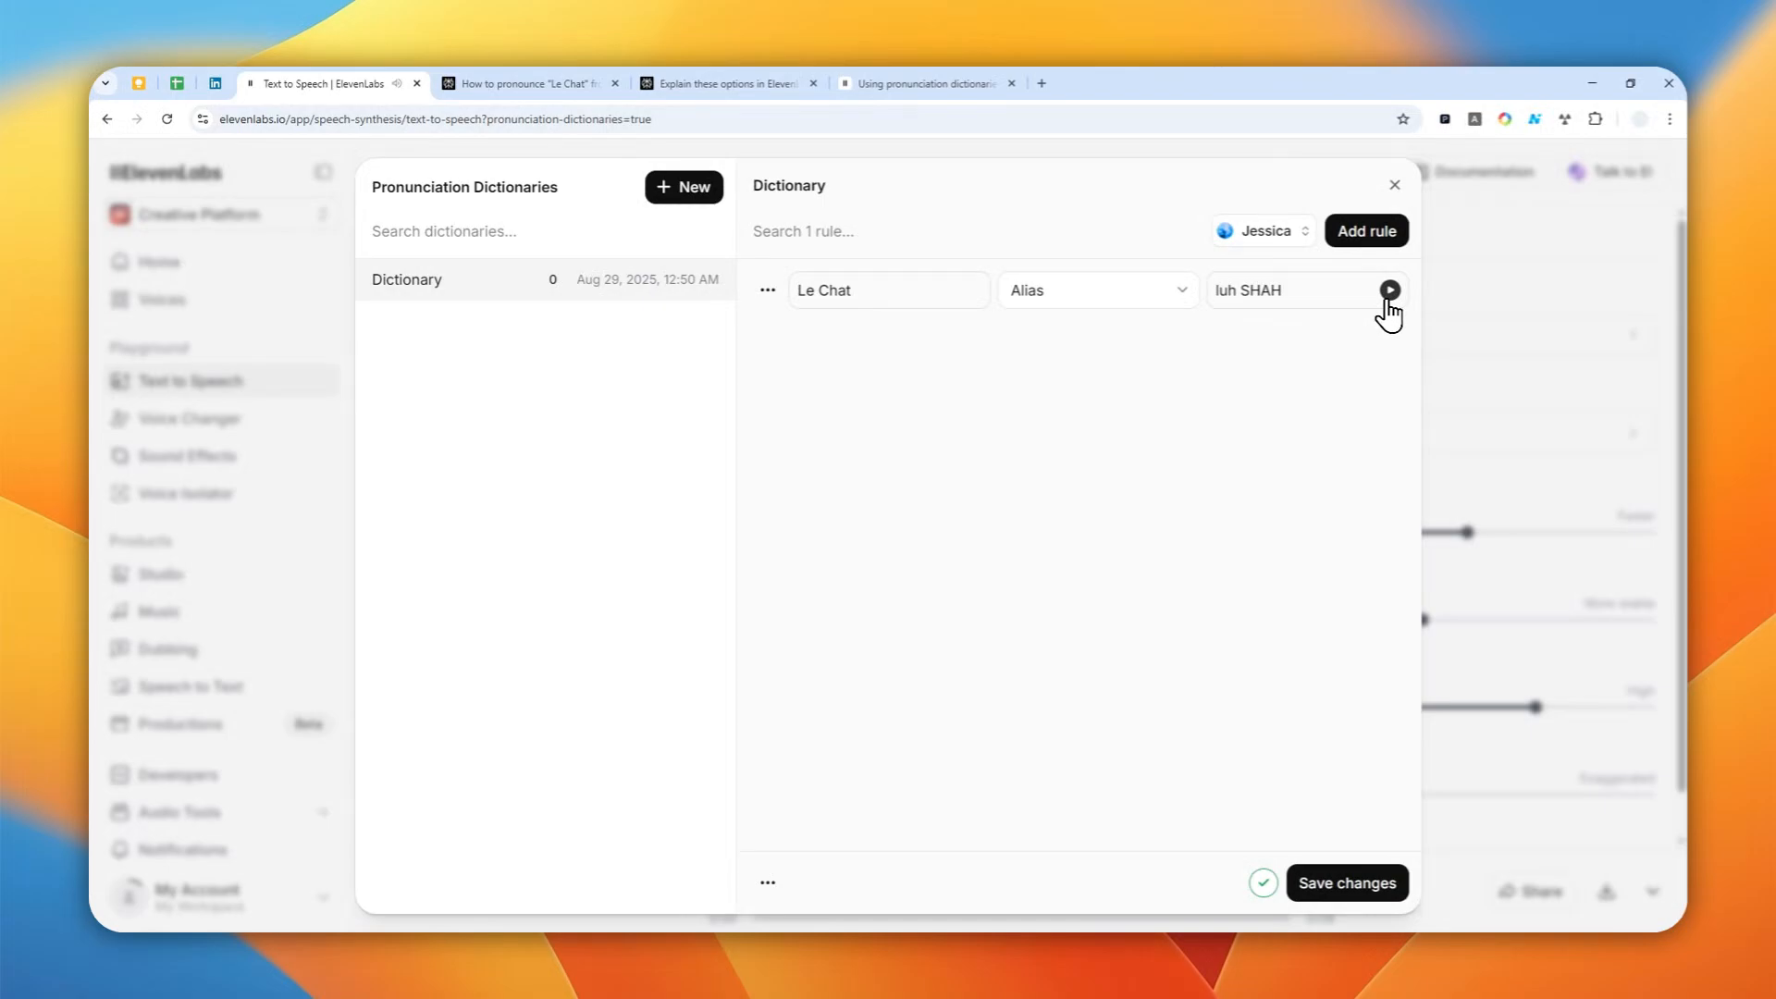
left_click(1347, 882)
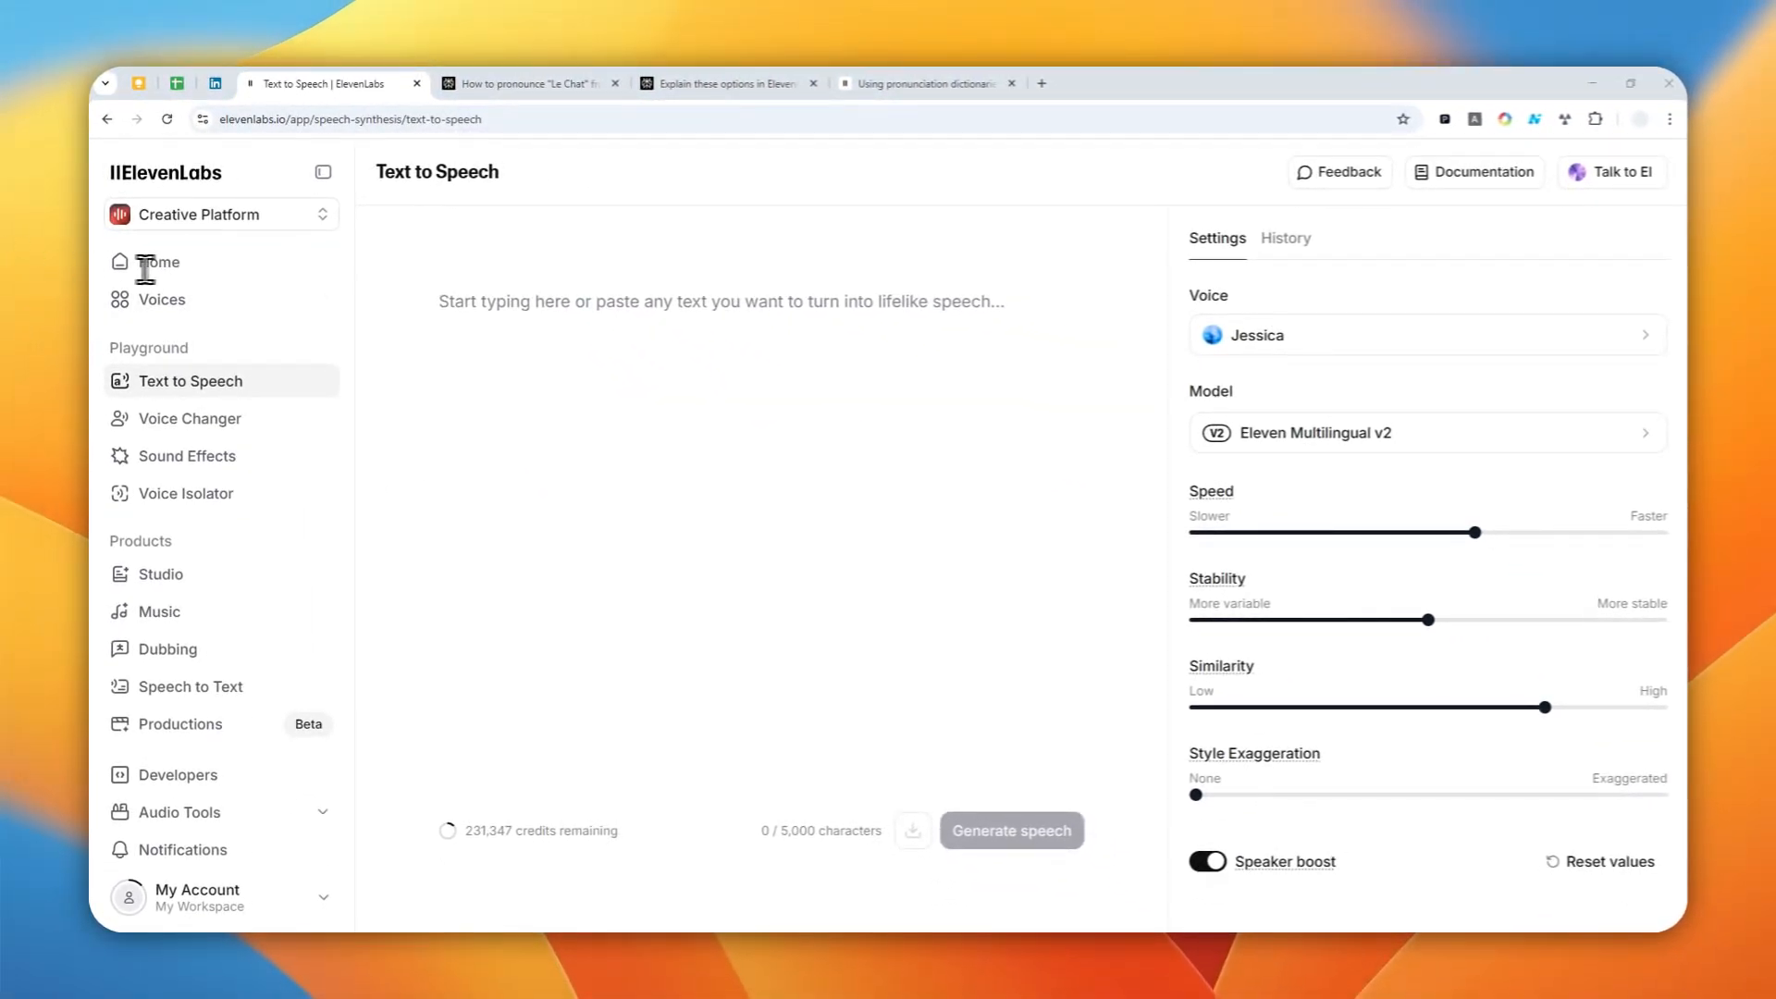
- Enter the passage 'Mistral released a new AI assistant named Le Chat...' as the text to speak
type("Mistral released a new AI assistant named Le Chat. With new technologies Le Chat, can deliver faster response")
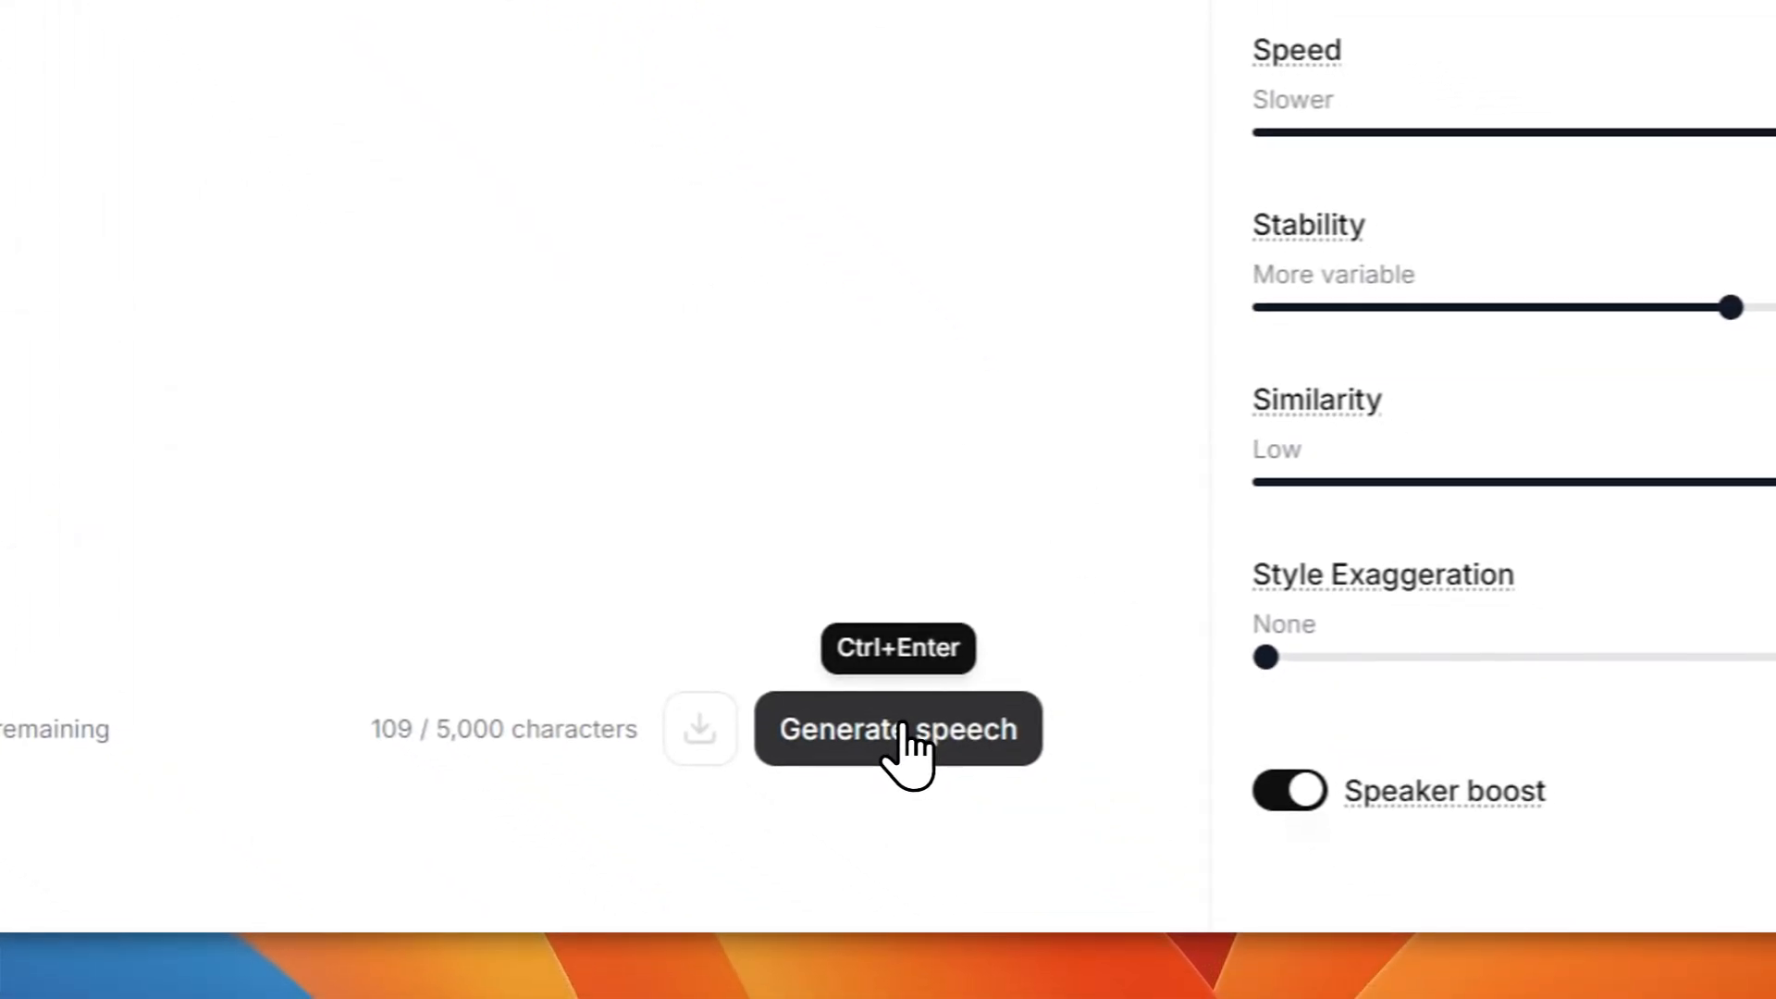
- Generate Jessica's speech for the passage, play it, and select 'Le Chat' in the text
left_click(897, 728)
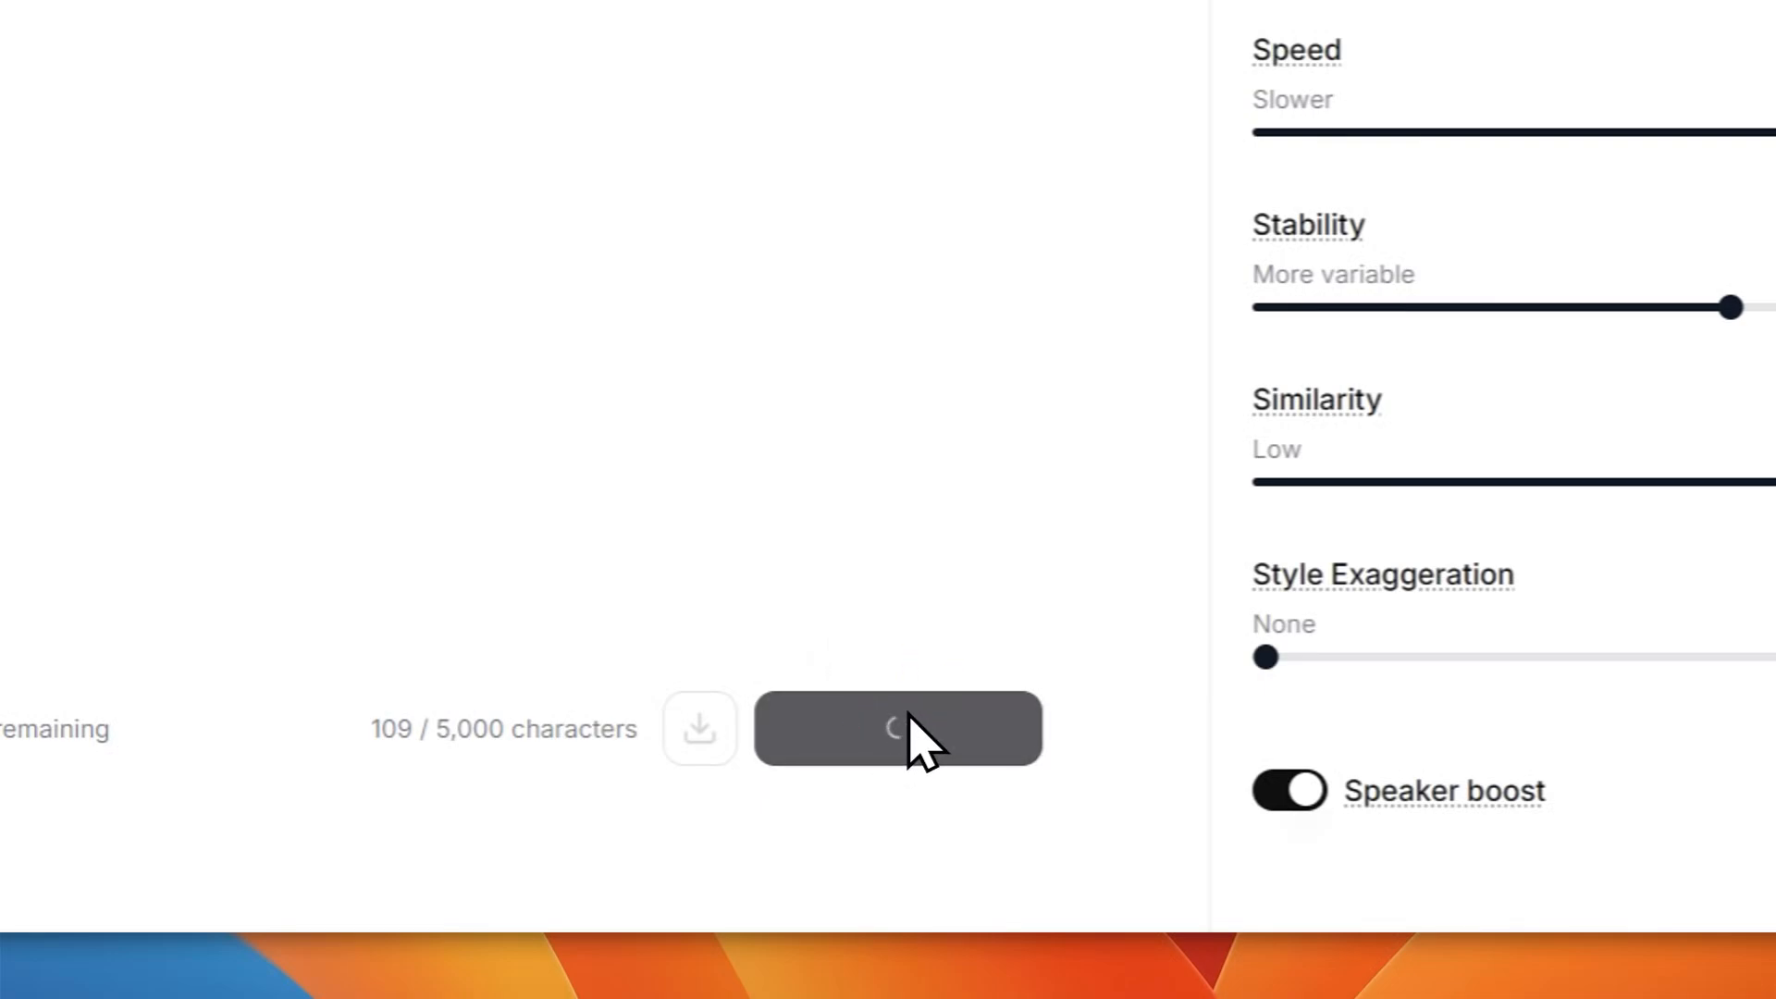
left_click(899, 729)
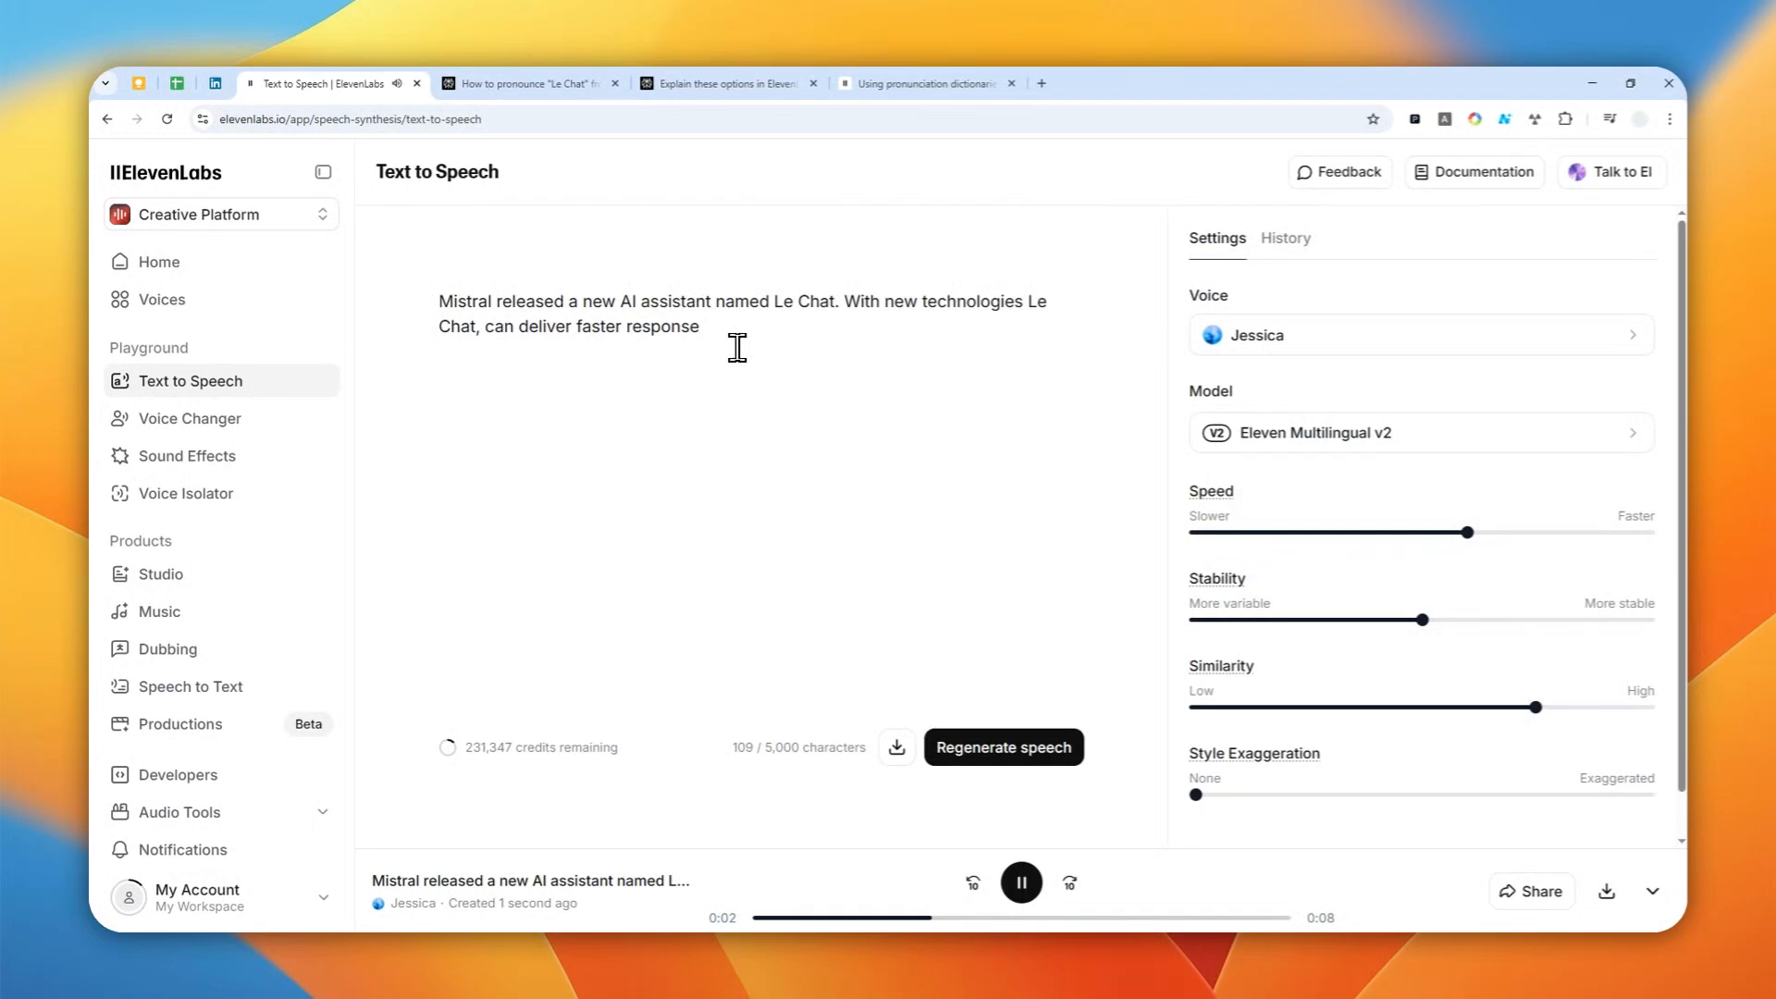
mouse_move(762, 361)
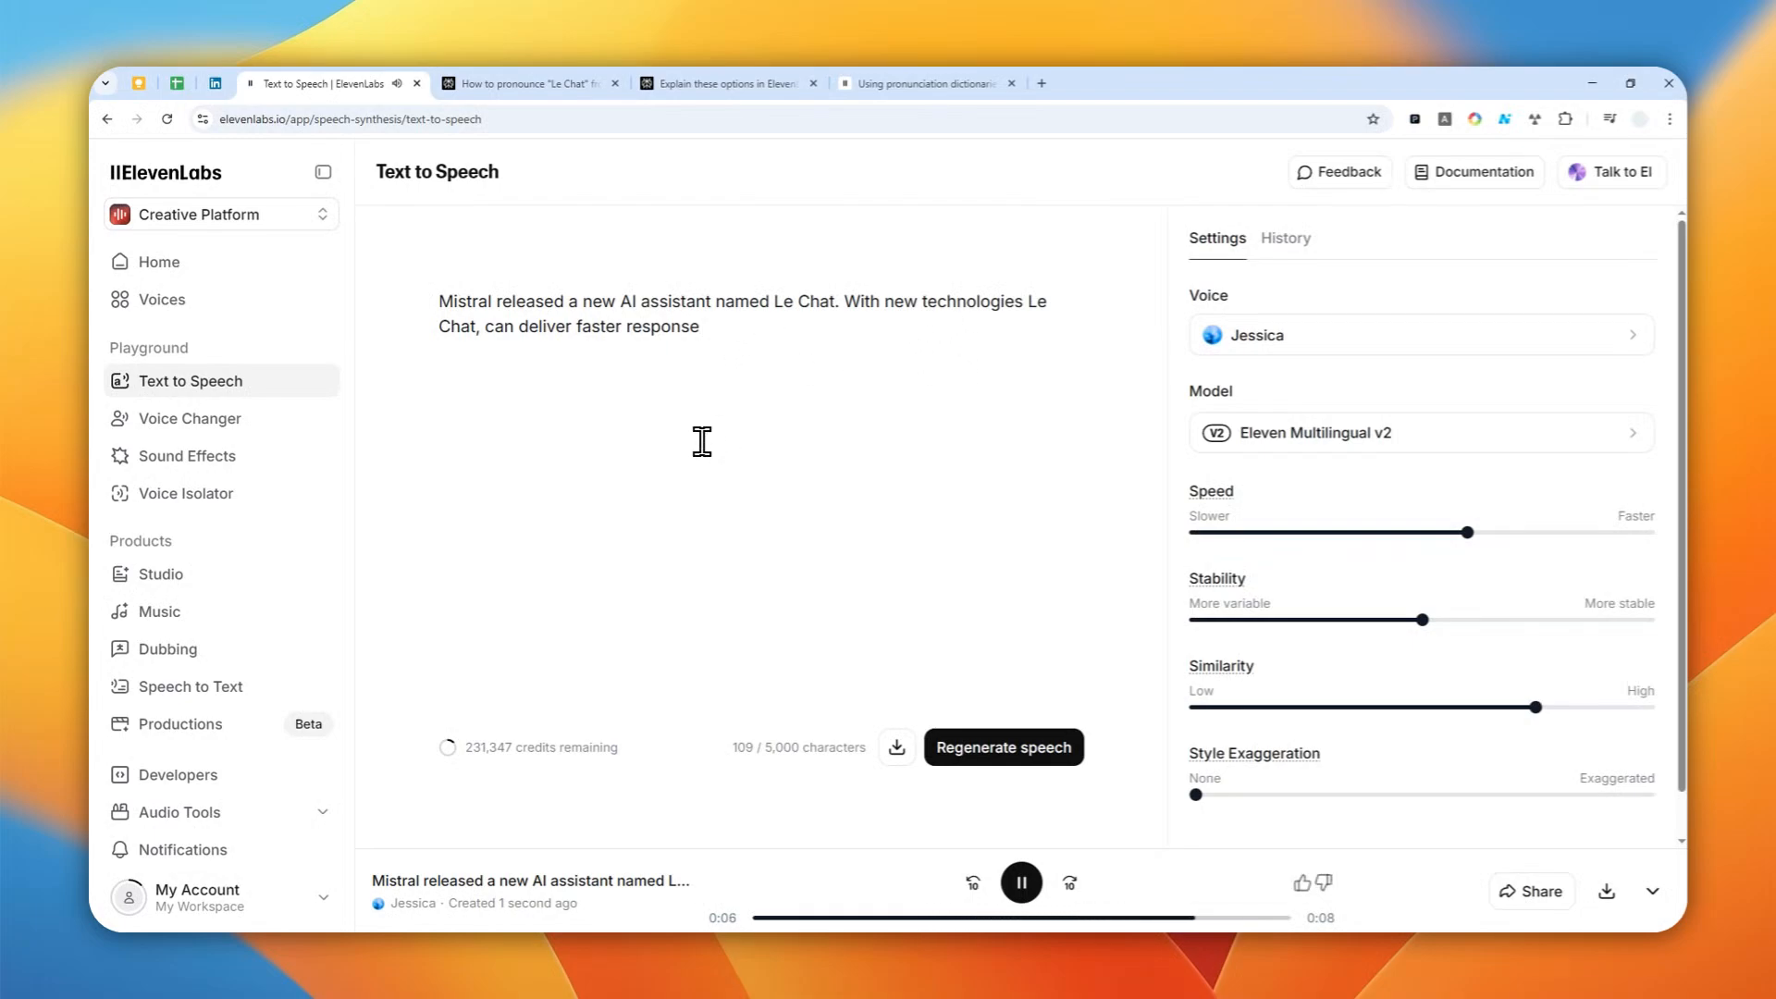
left_click(1018, 883)
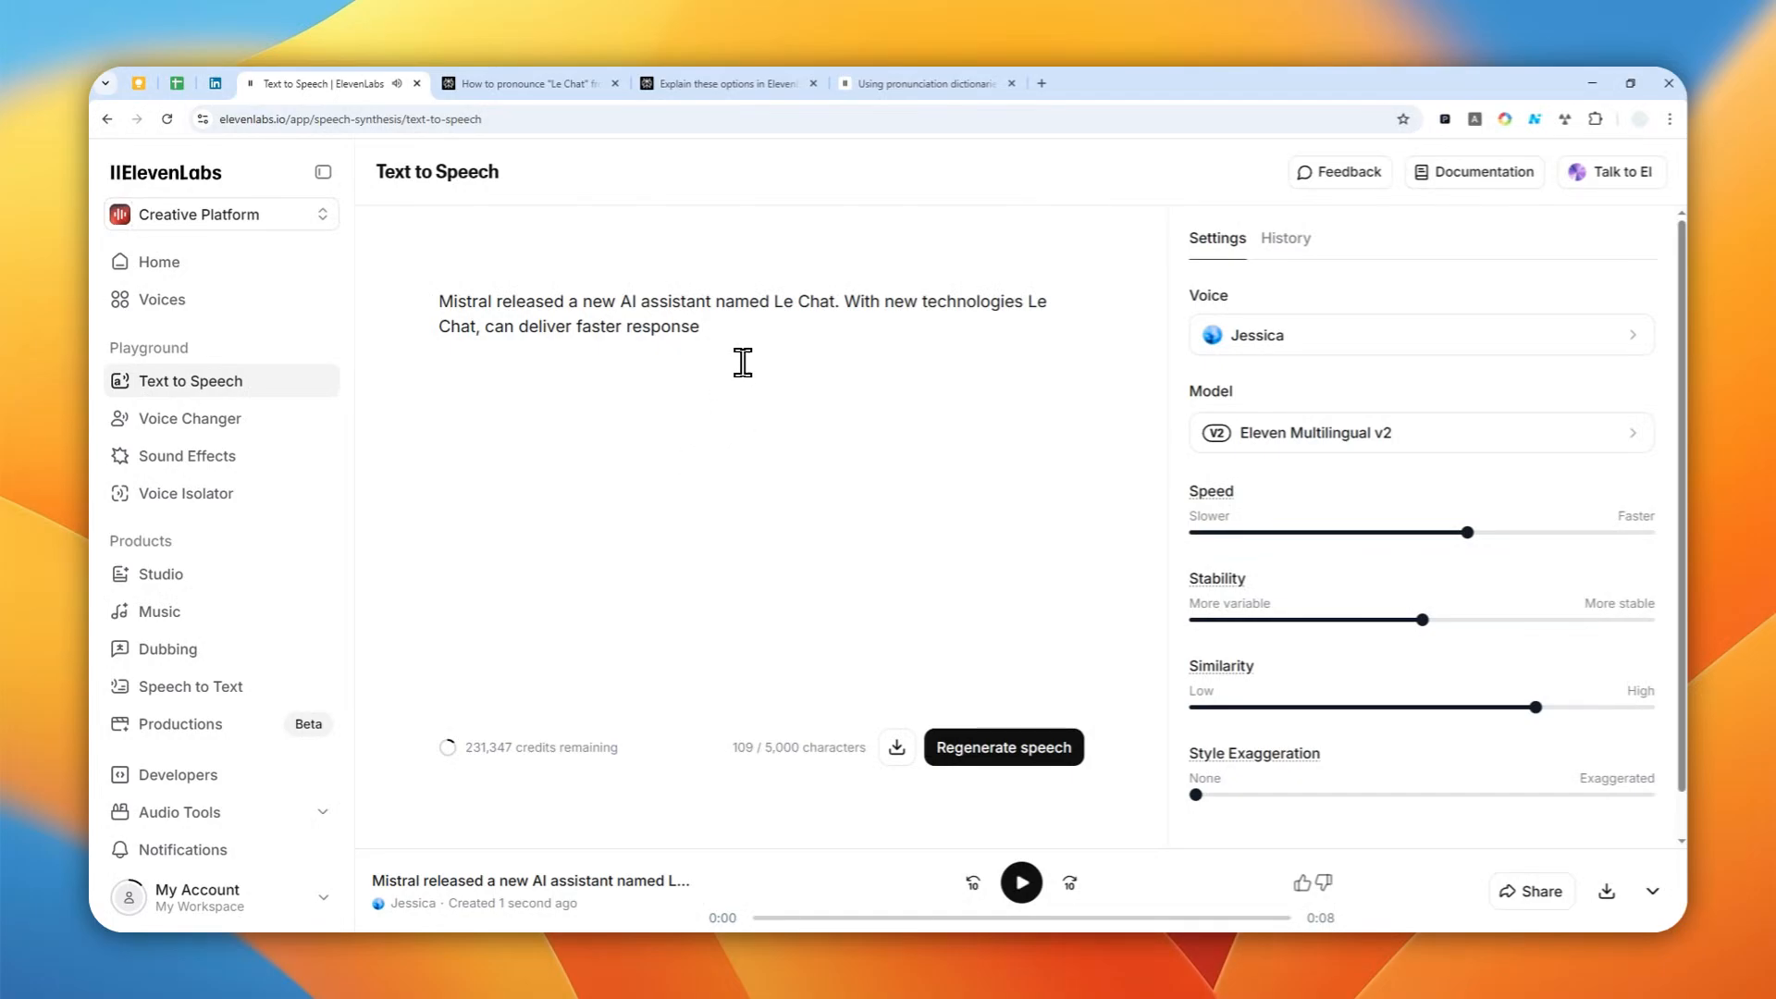
mouse_move(768, 337)
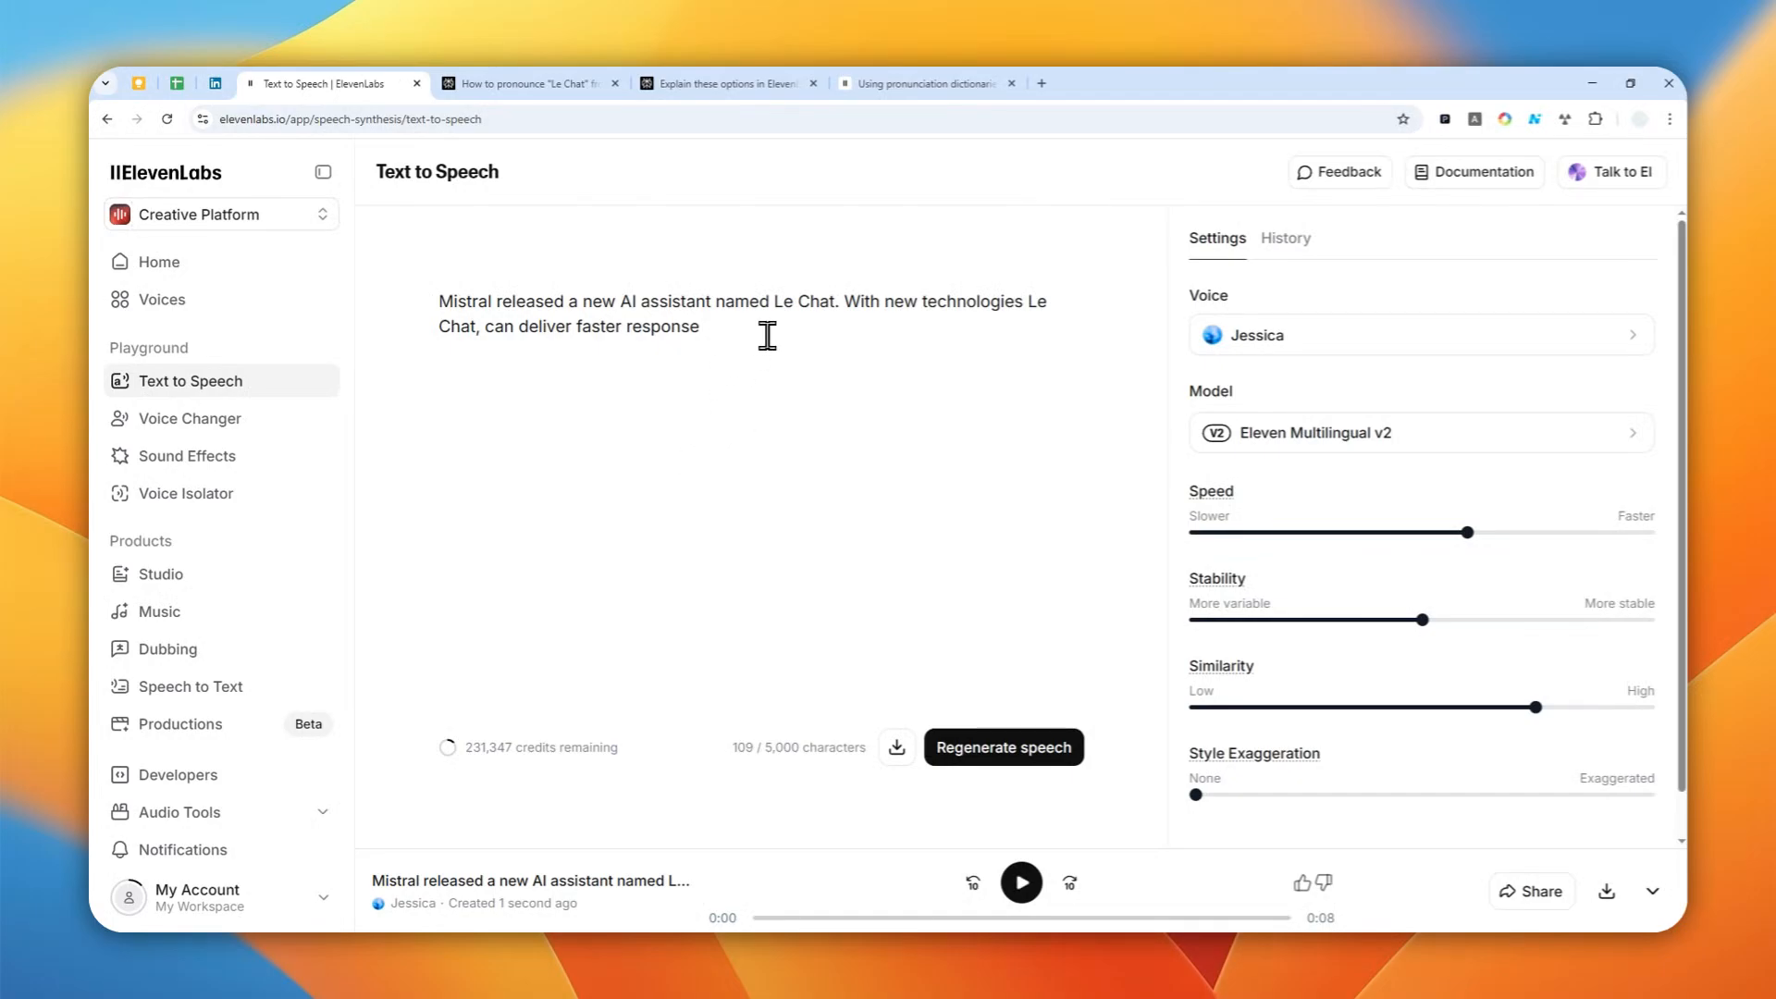
double_click(921, 301)
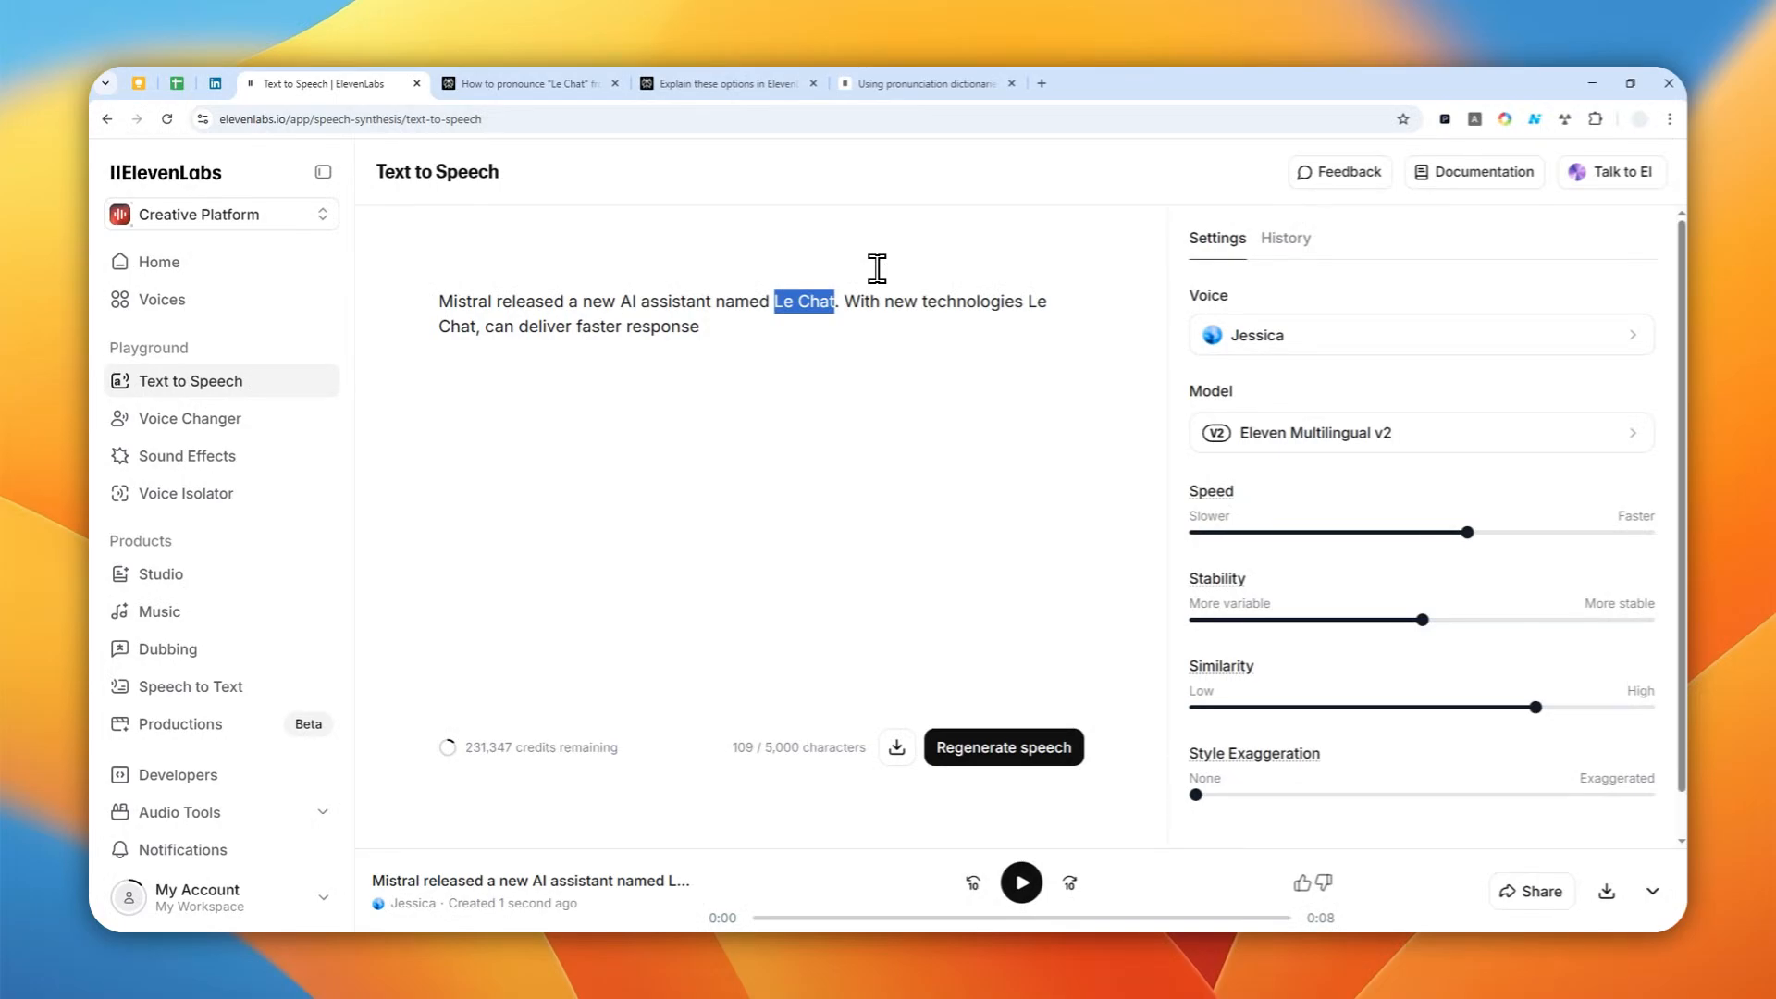
mouse_move(442, 534)
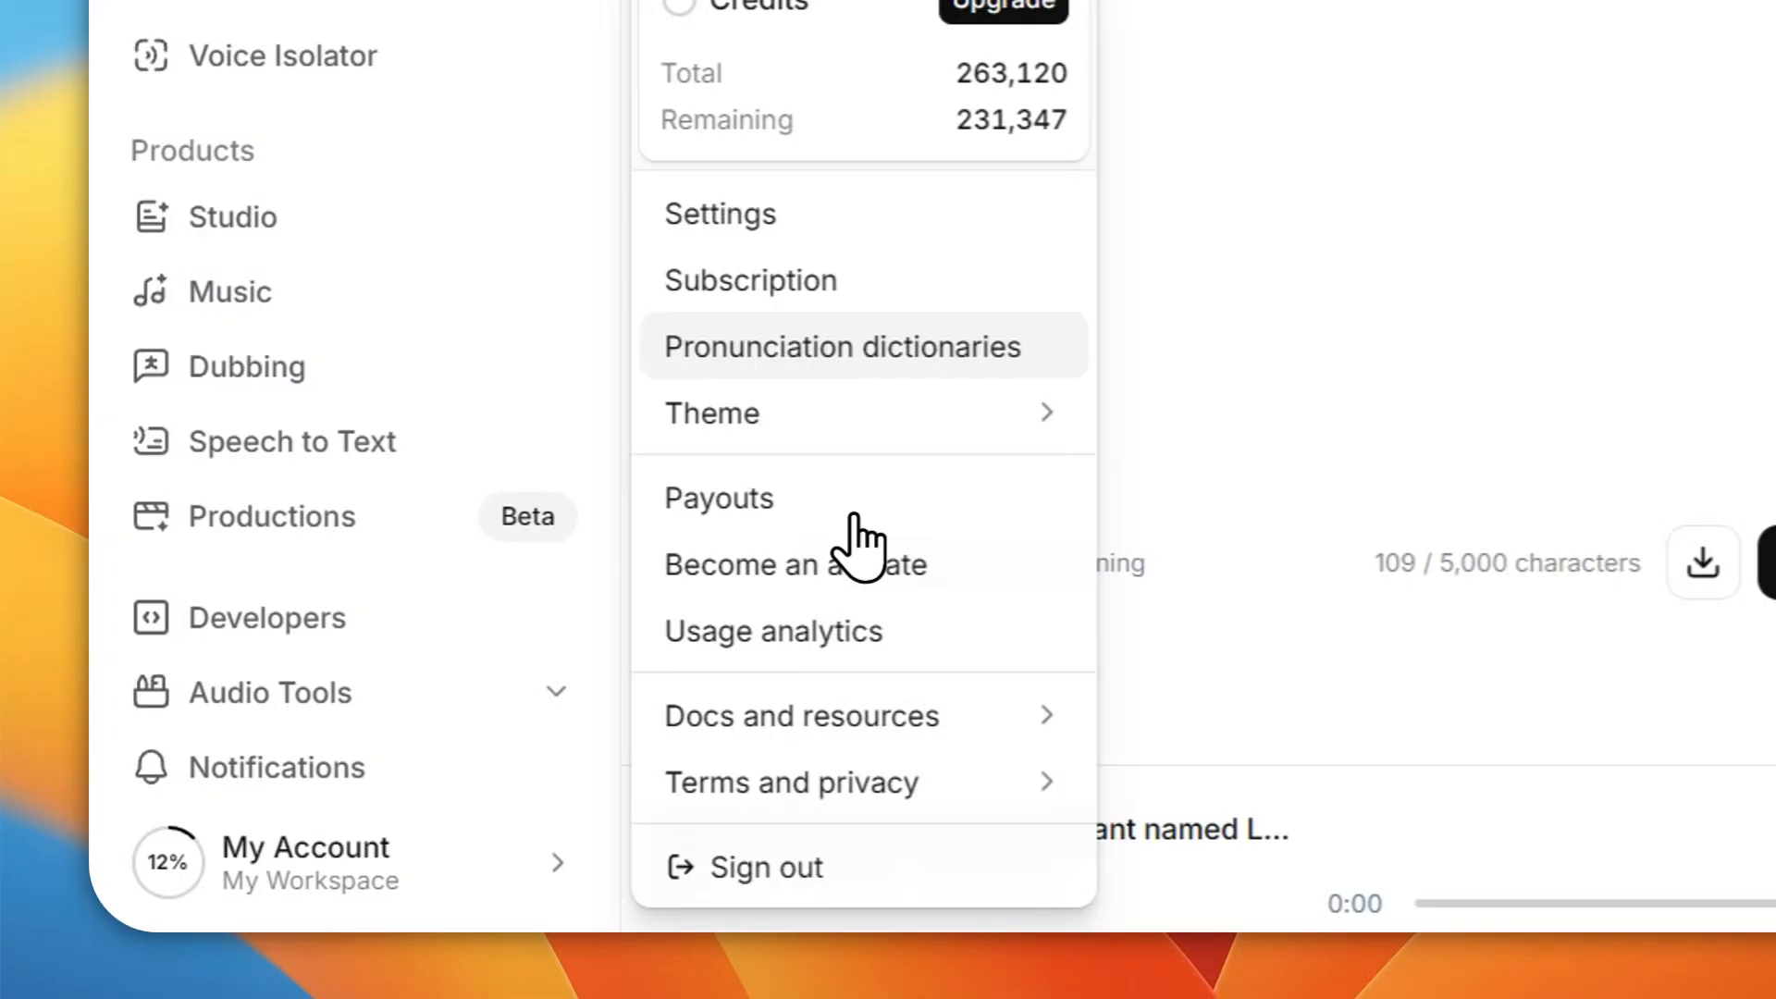
- Reopen Pronunciation dictionaries to show the Le Chat → 'luh SHAH' alias rule
left_click(840, 346)
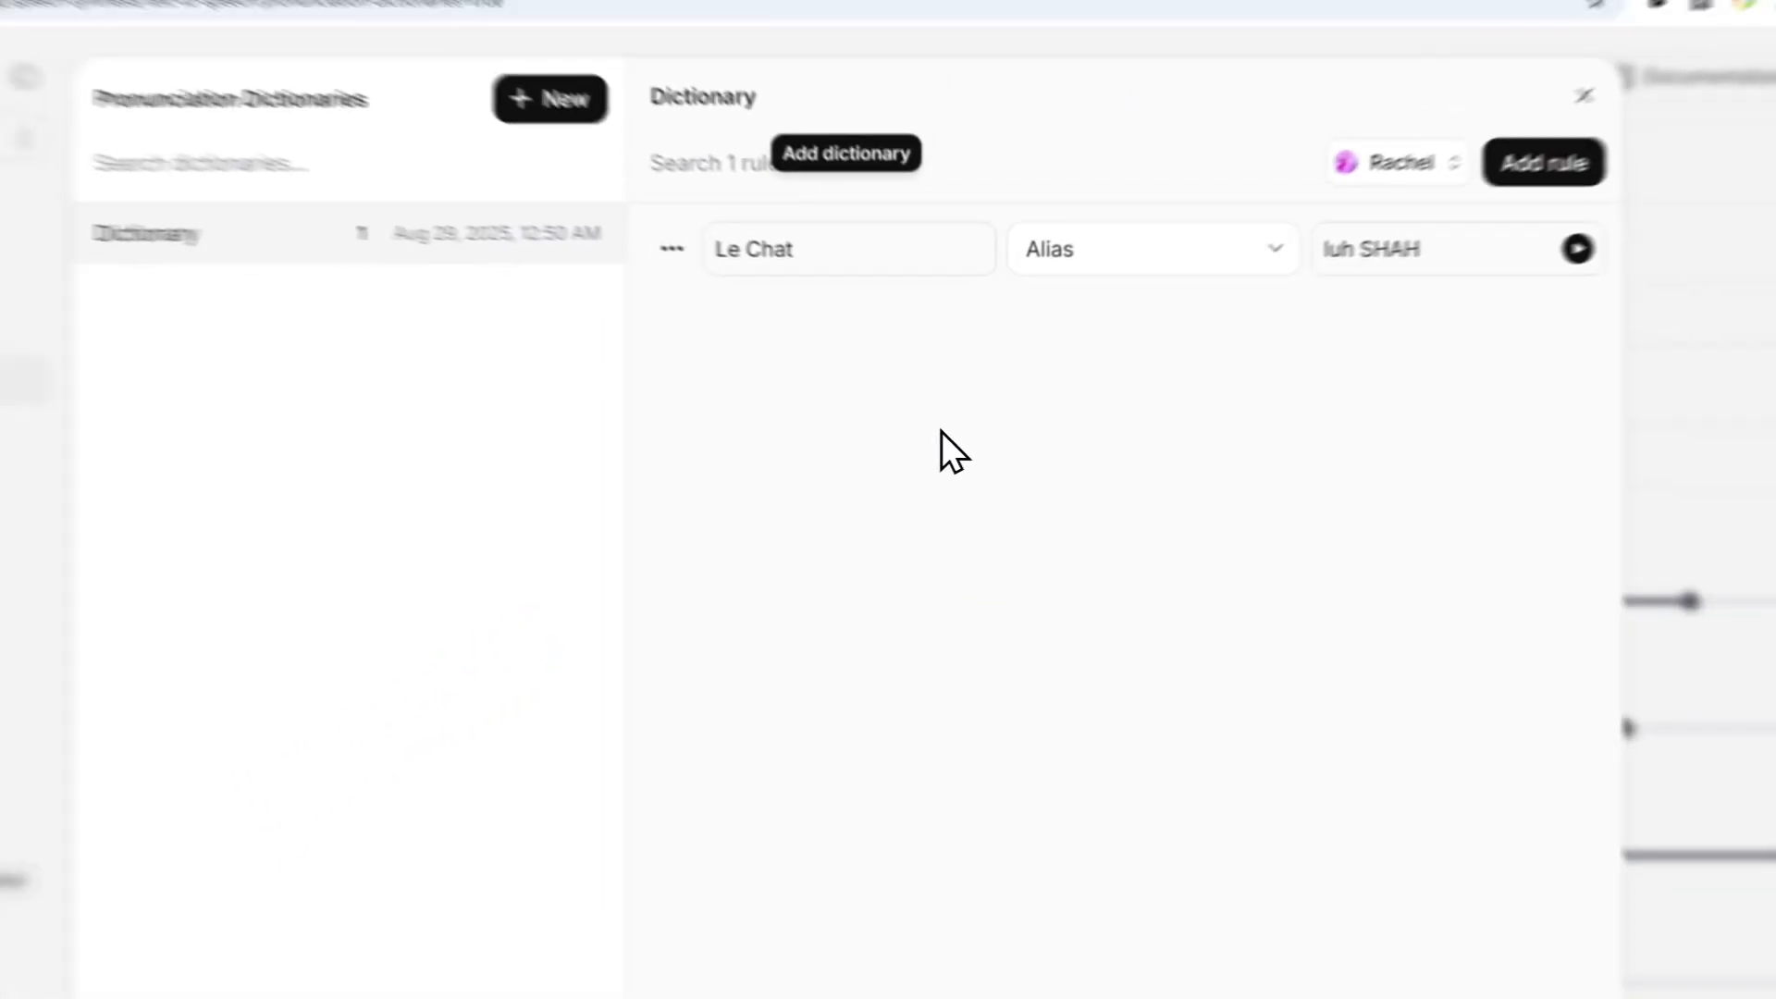